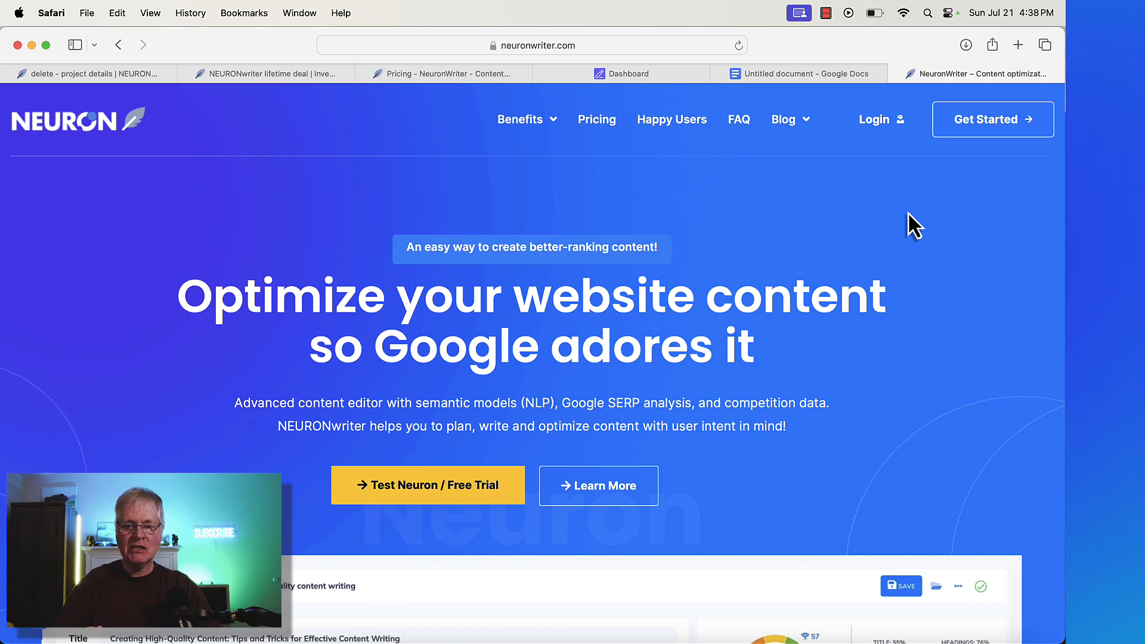
Scroll the Content queries dashboard, then switch to the NeuronWriter lifetime deal page
{"action": "scroll", "scroll_direction": "down", "scroll_amount": 3}
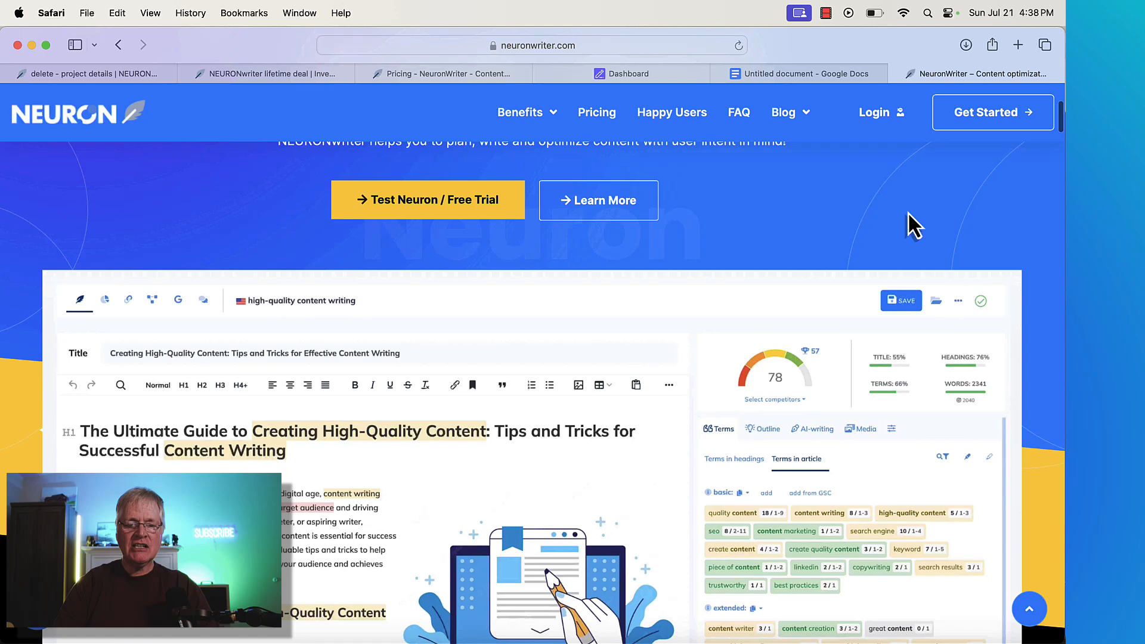
{"action": "scroll", "scroll_direction": "down", "scroll_amount": 3}
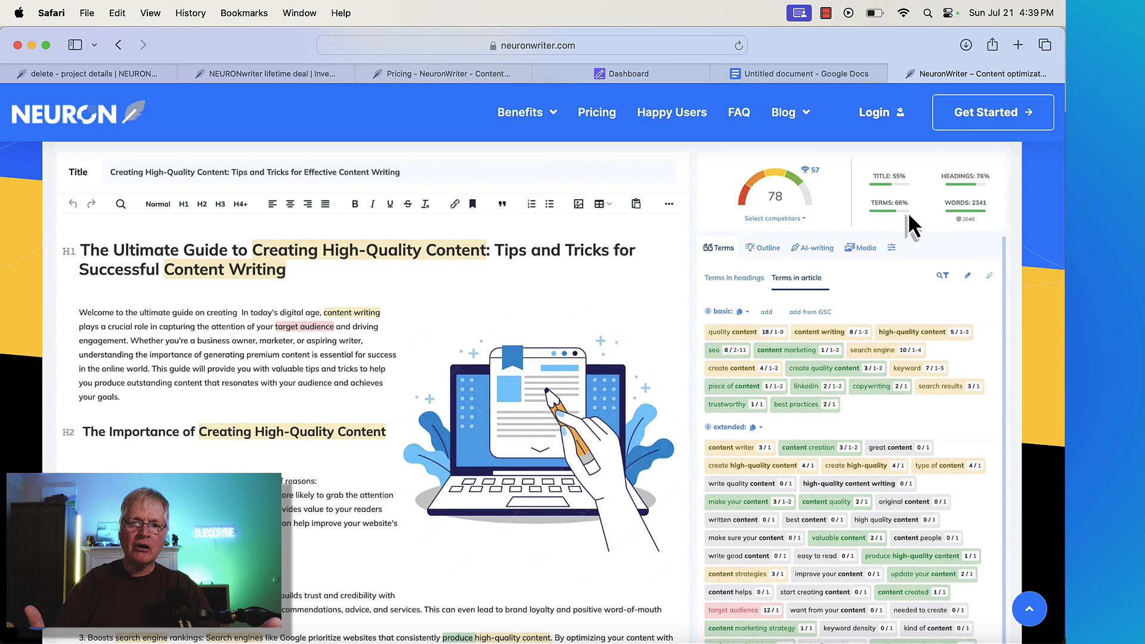
{"action": "mouse_move", "coordinate": [431, 351]}
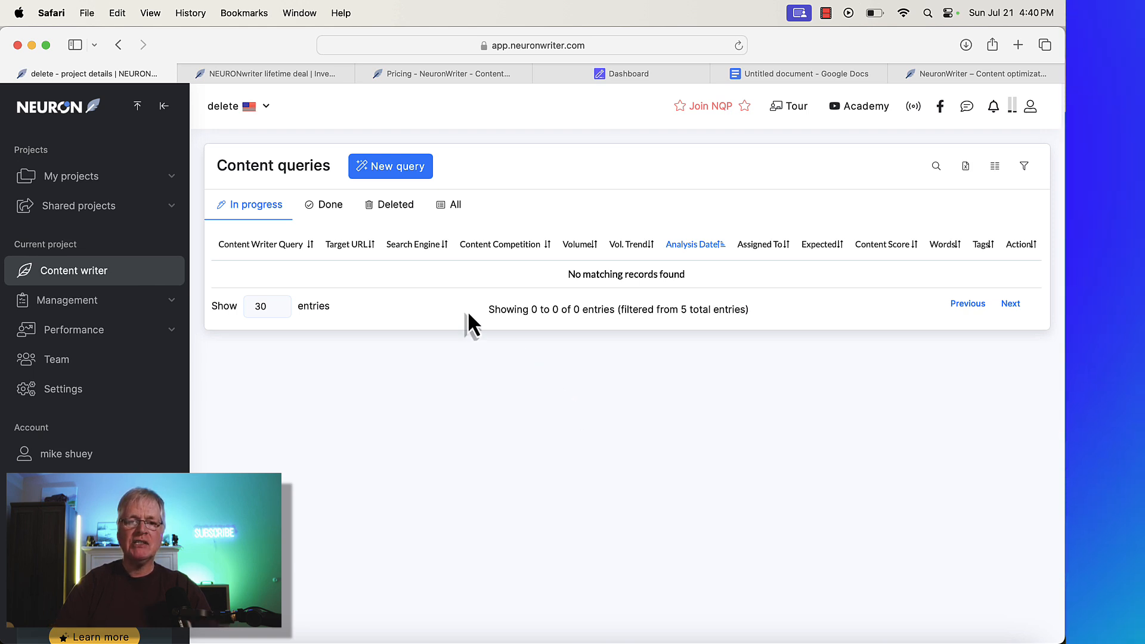
{"action": "mouse_move", "coordinate": [322, 117]}
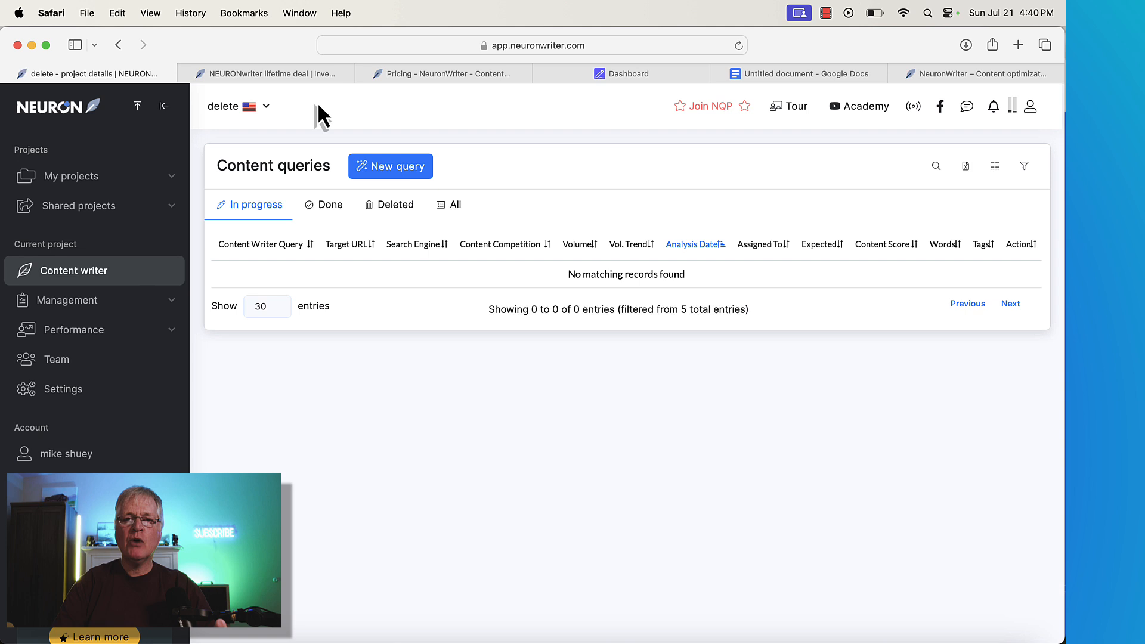
{"action": "mouse_move", "coordinate": [313, 119]}
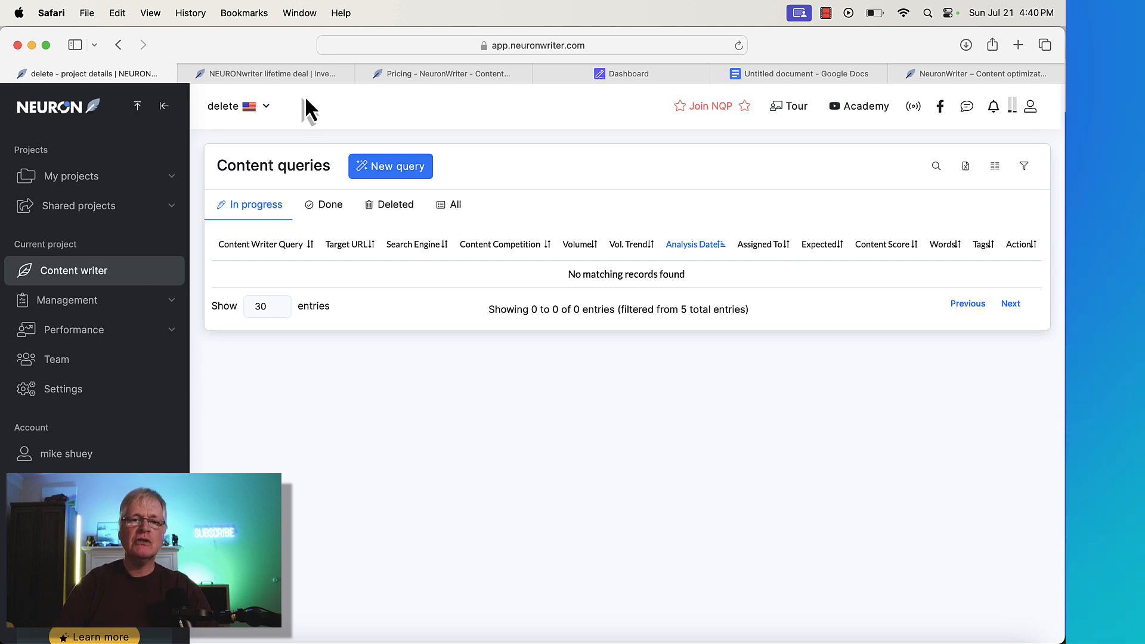
{"action": "left_click", "coordinate": [266, 72]}
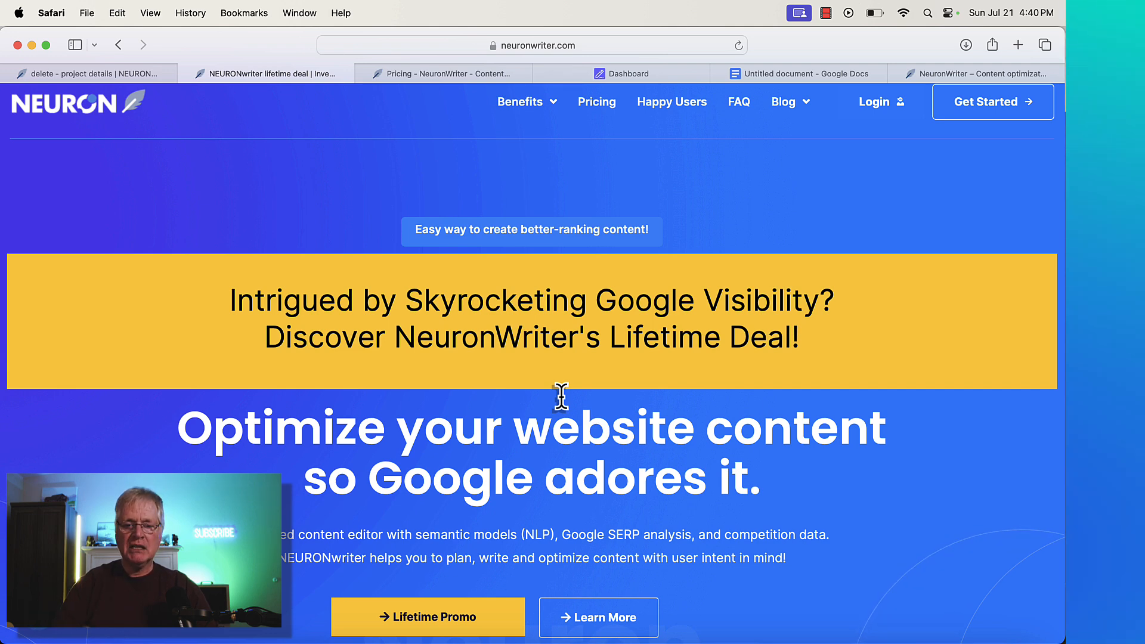
{"action": "scroll", "scroll_direction": "down", "scroll_amount": 3}
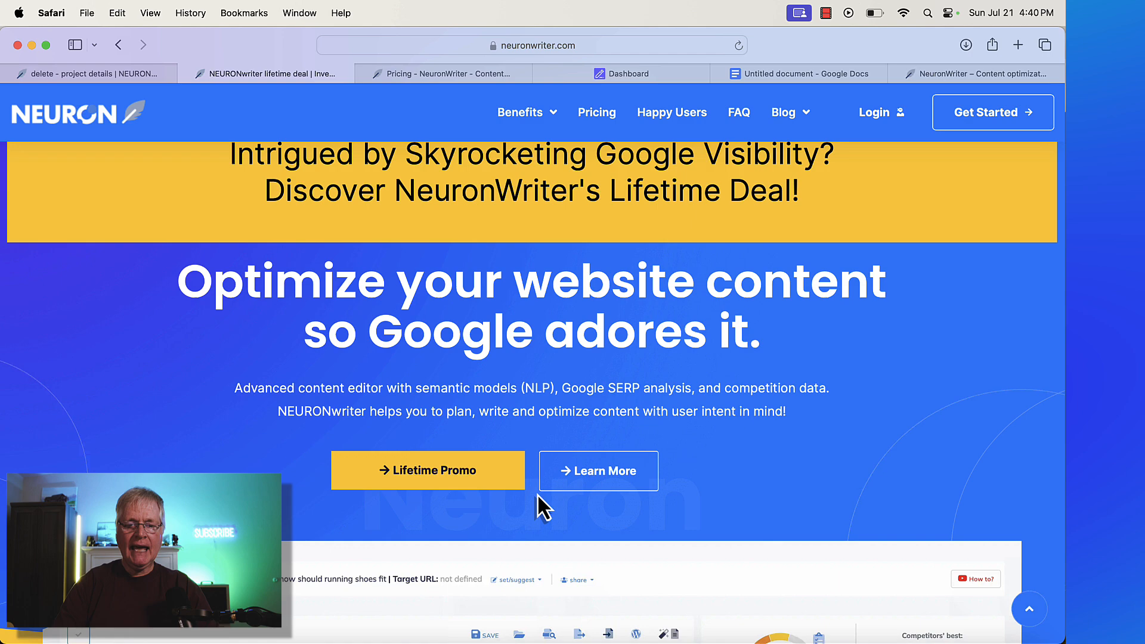
{"action": "mouse_move", "coordinate": [444, 486]}
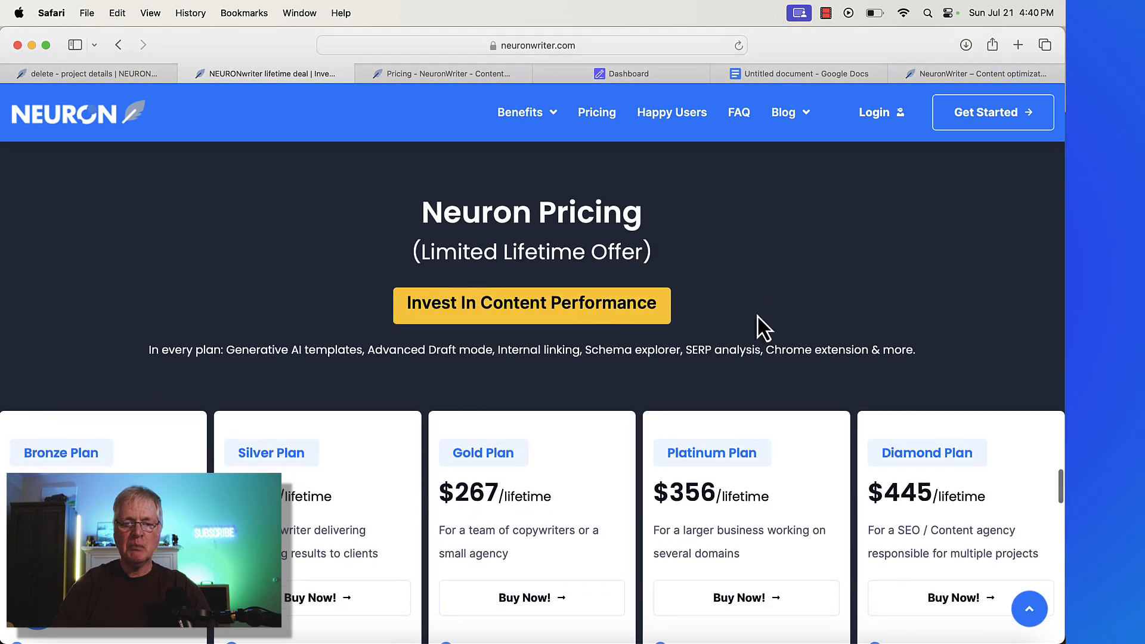
{"action": "scroll", "scroll_direction": "down", "scroll_amount": 3}
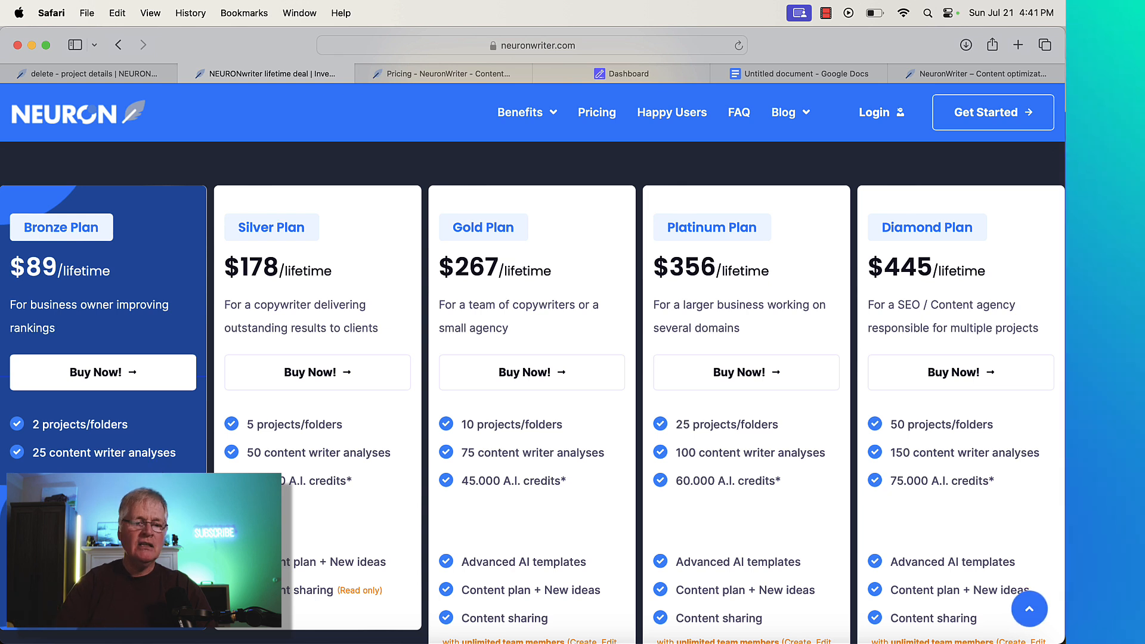
{"action": "mouse_move", "coordinate": [116, 471]}
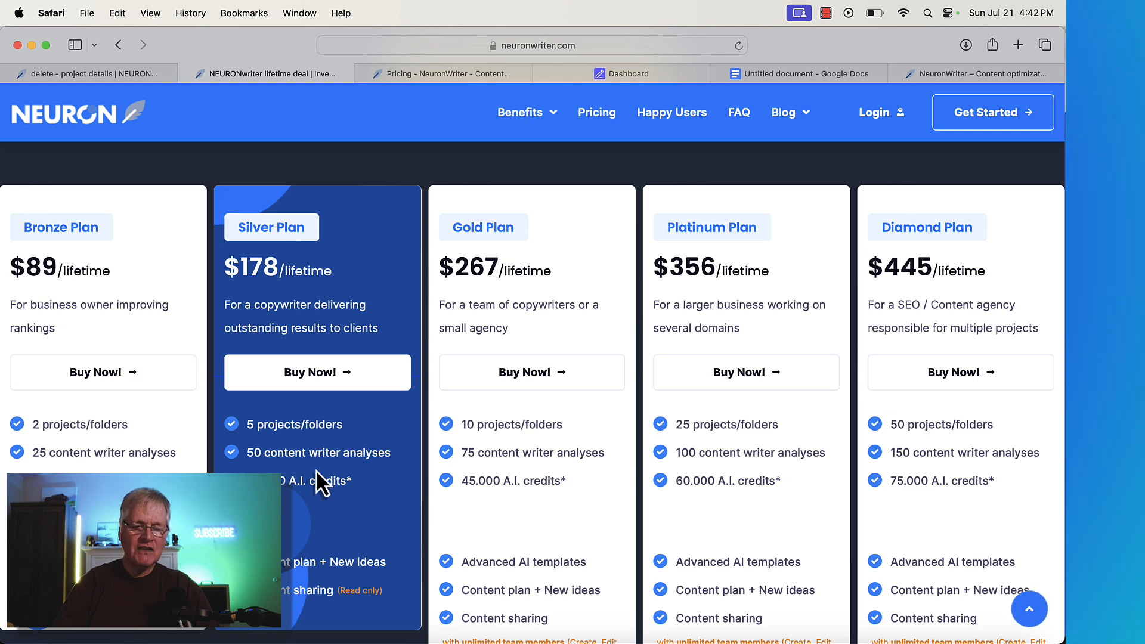
{"action": "mouse_move", "coordinate": [373, 479]}
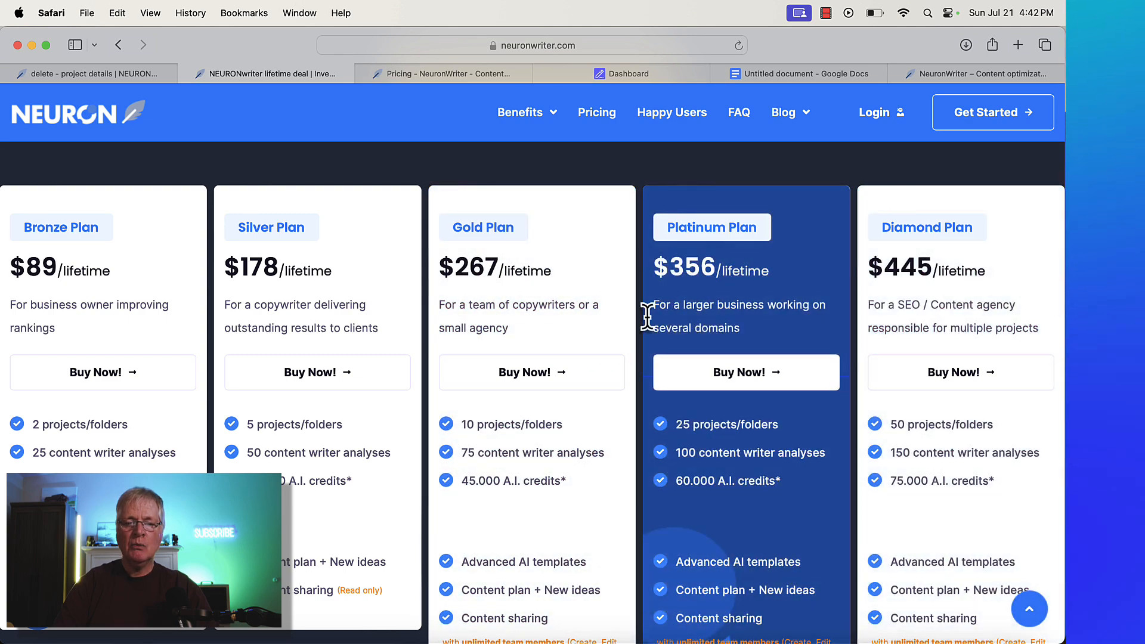
{"action": "scroll", "scroll_direction": "down", "scroll_amount": 3}
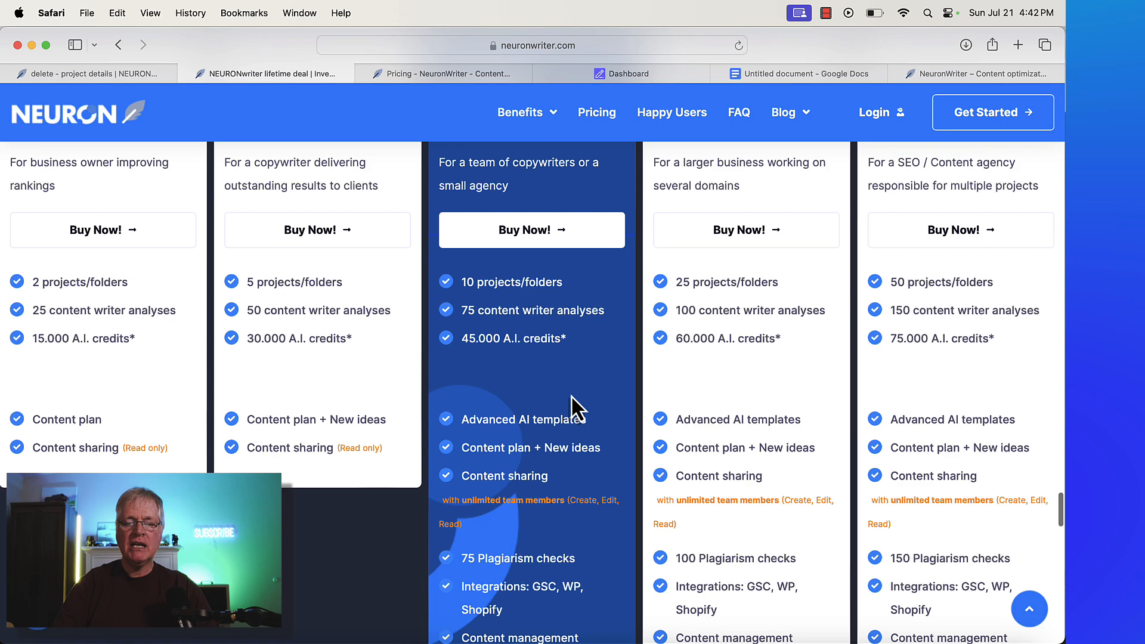
{"action": "scroll", "scroll_direction": "down", "scroll_amount": 3}
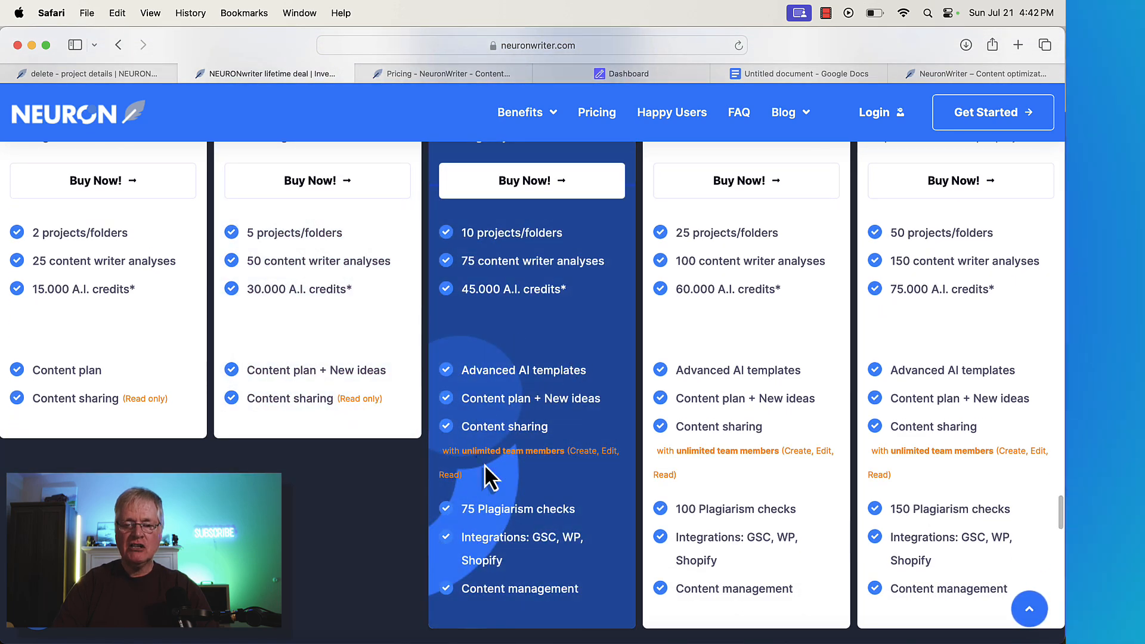
{"action": "mouse_move", "coordinate": [555, 394]}
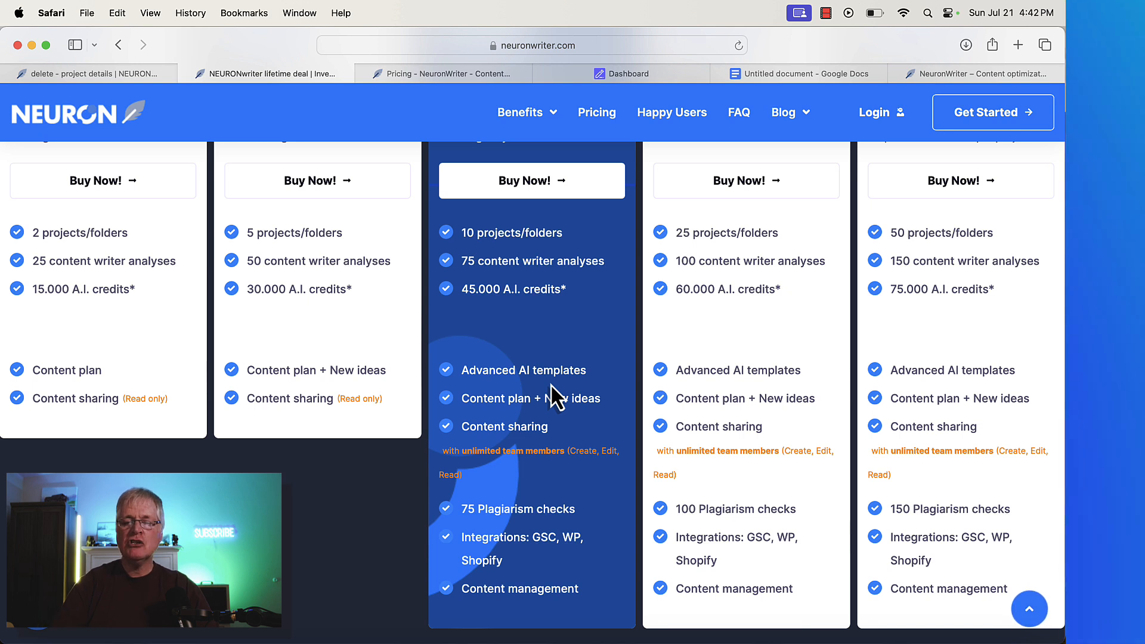
{"action": "mouse_move", "coordinate": [531, 526]}
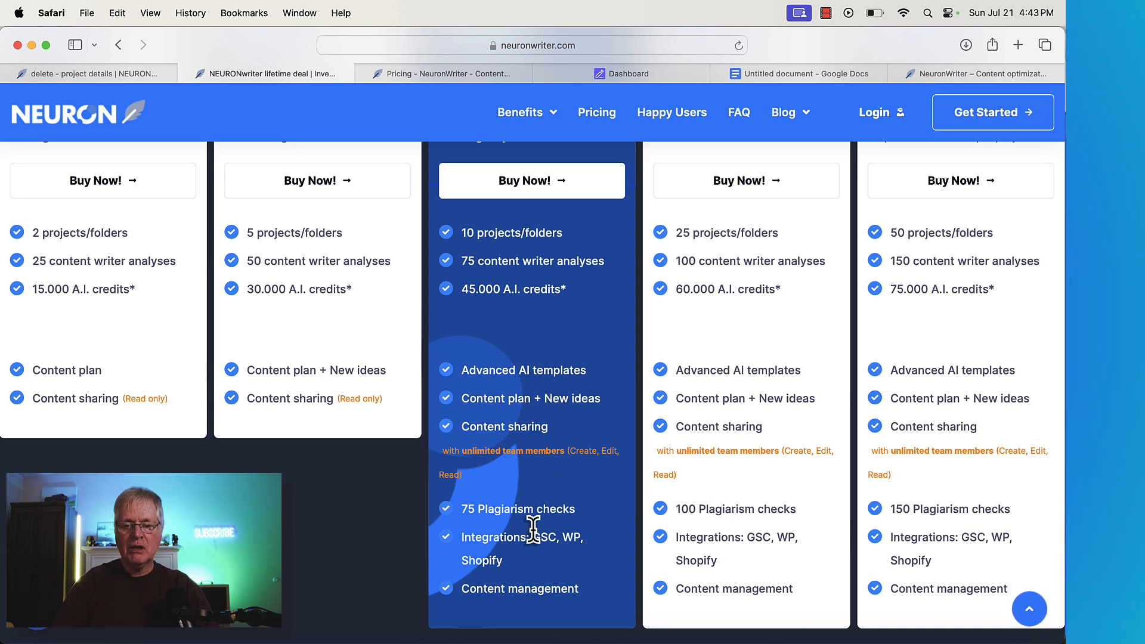
{"action": "mouse_move", "coordinate": [548, 573]}
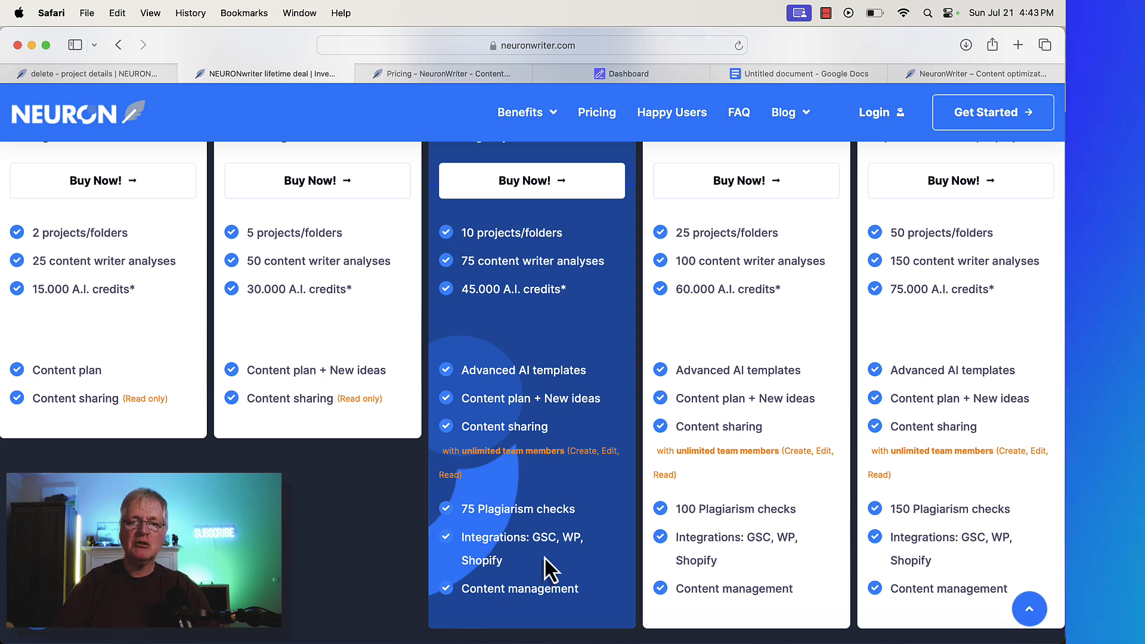
{"action": "scroll", "scroll_direction": "up", "scroll_amount": 3}
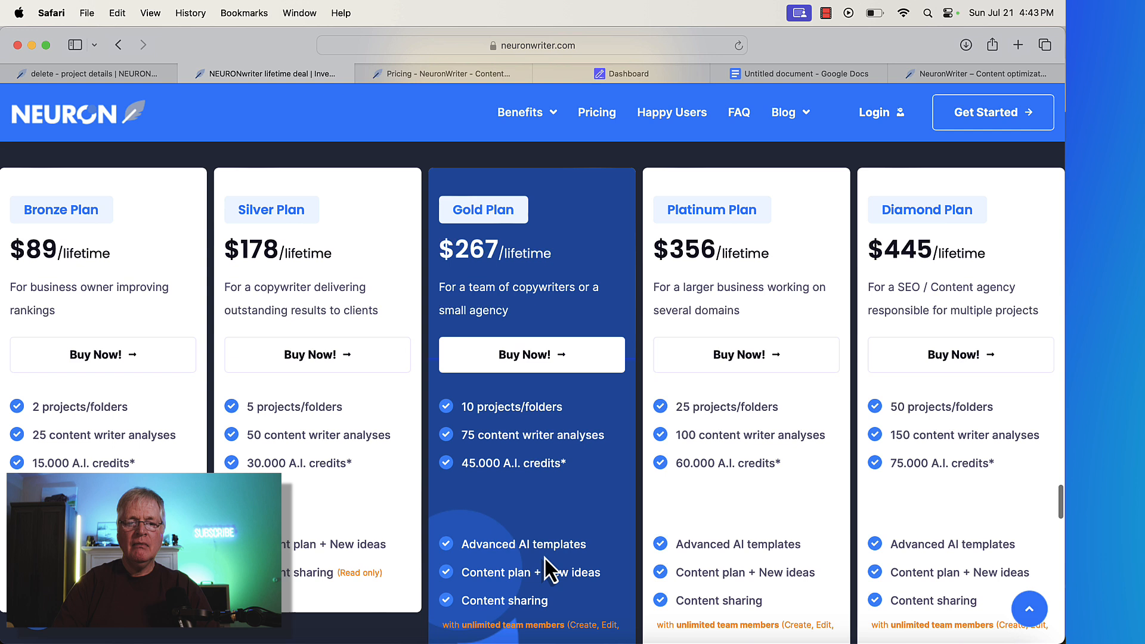
{"action": "mouse_move", "coordinate": [569, 518]}
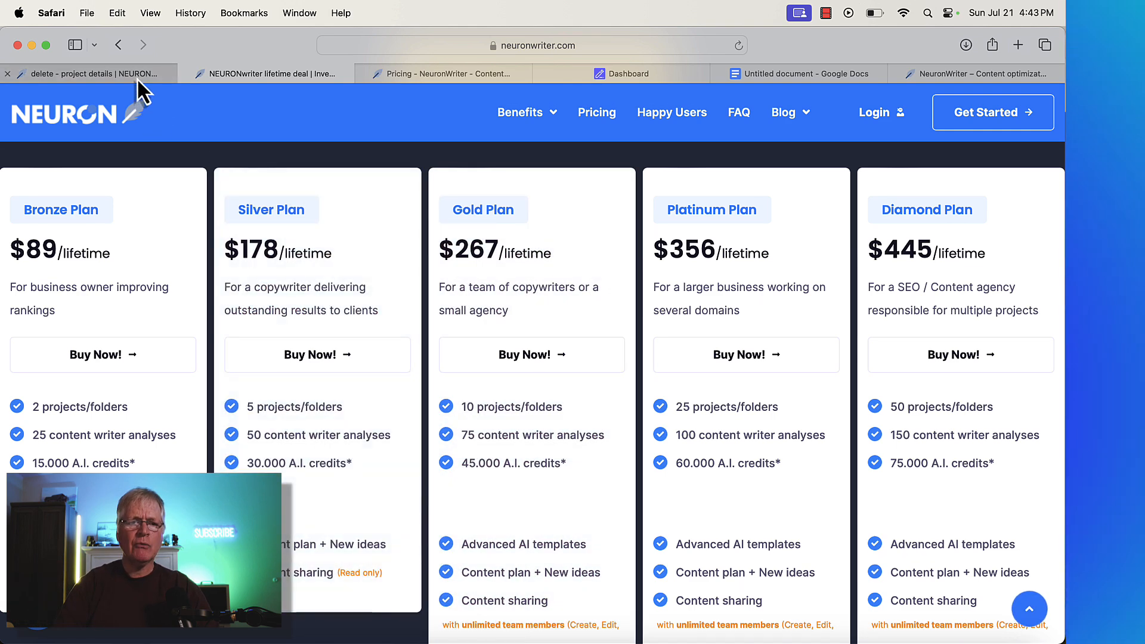
{"action": "mouse_move", "coordinate": [201, 117]}
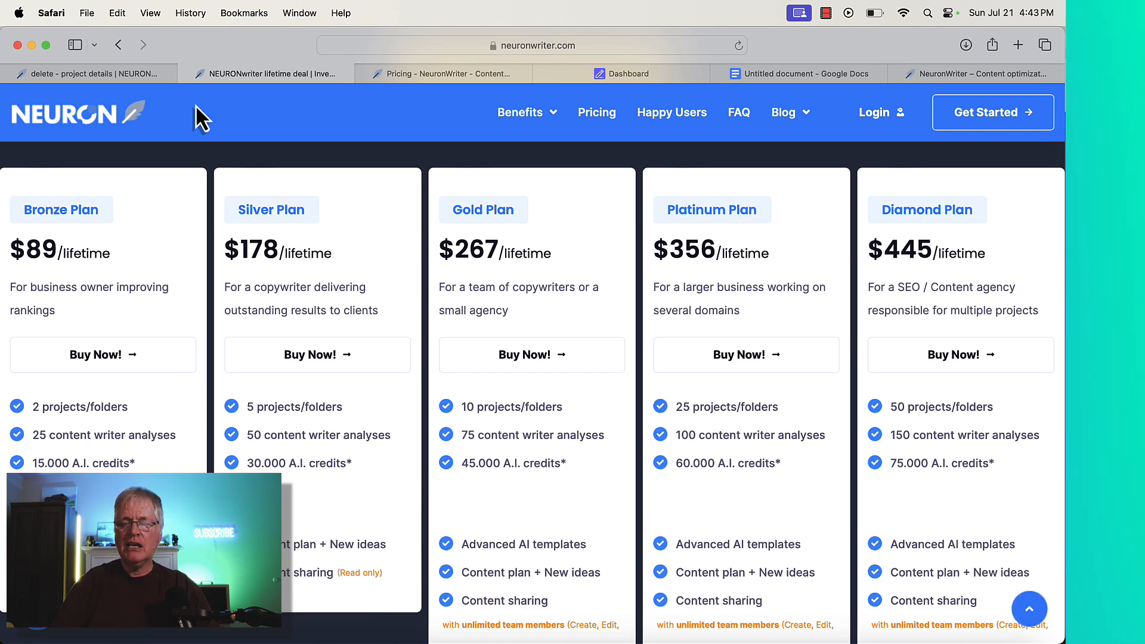
Return to the project's empty Content queries list
{"action": "left_click", "coordinate": [87, 73]}
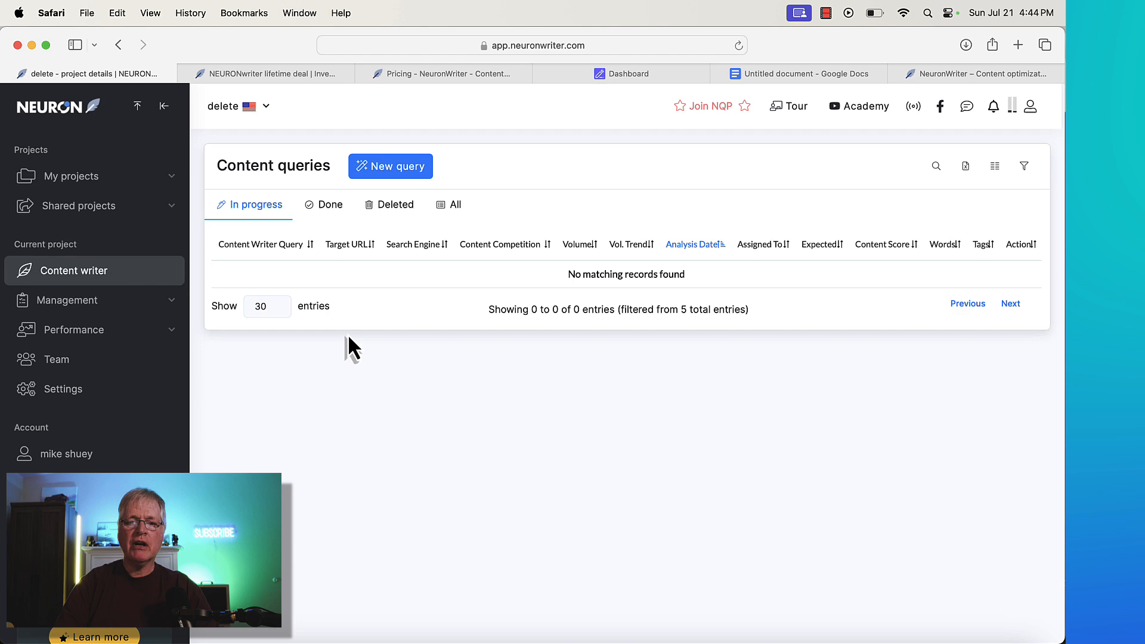
{"action": "mouse_move", "coordinate": [409, 176]}
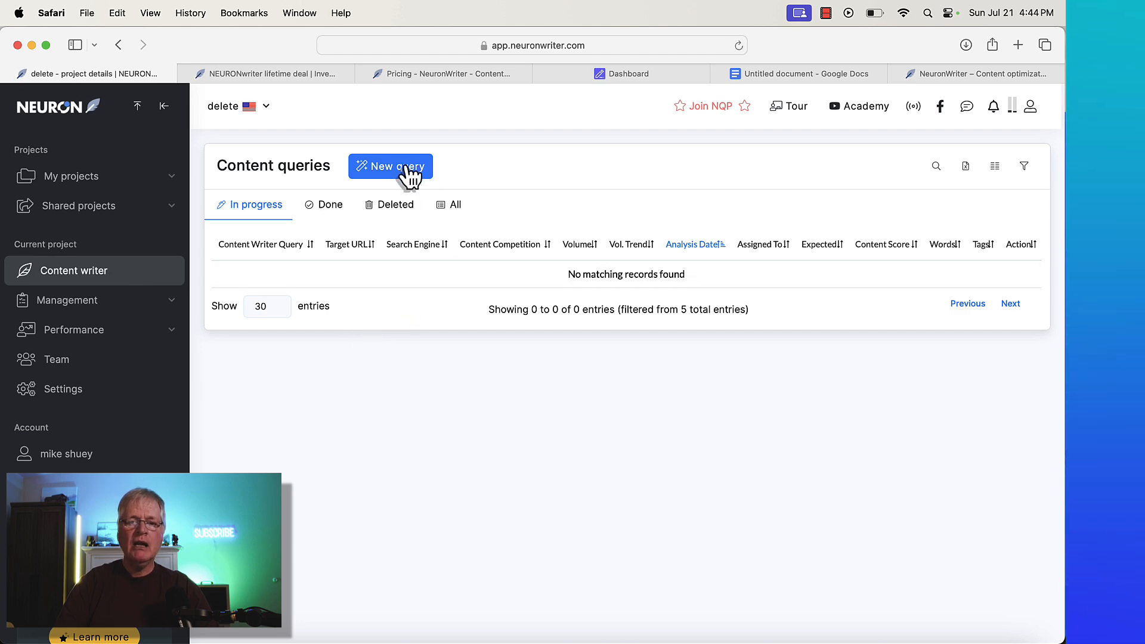
Create a new query for the keyword 'blogging vs vlogging' (US, English) and start the analysis
{"action": "left_click", "coordinate": [390, 166]}
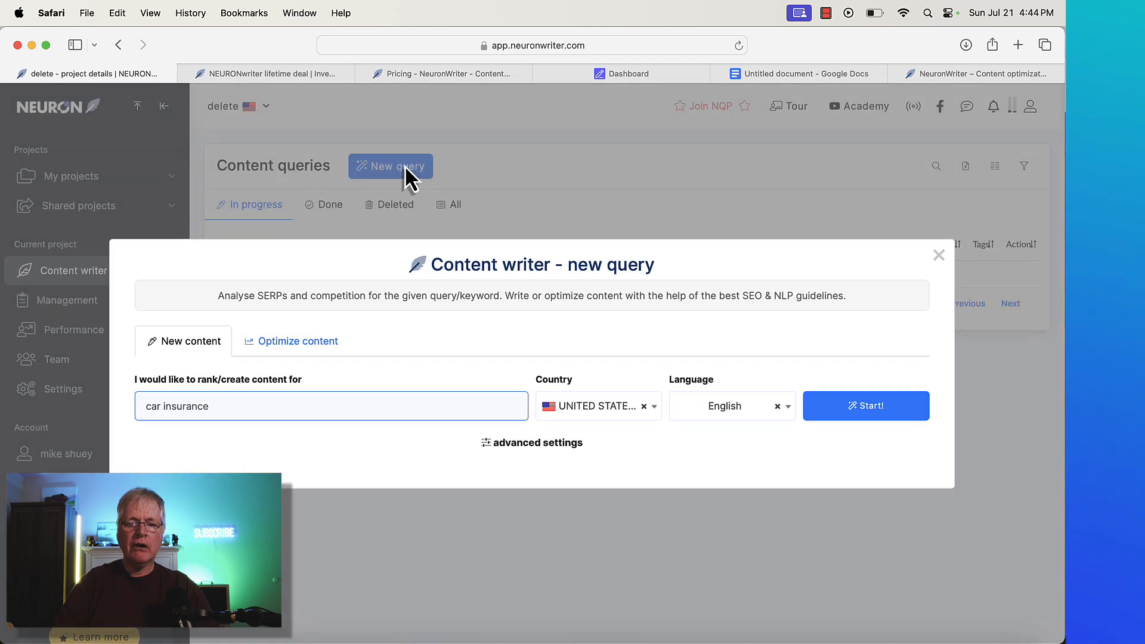
{"action": "left_click", "coordinate": [256, 407]}
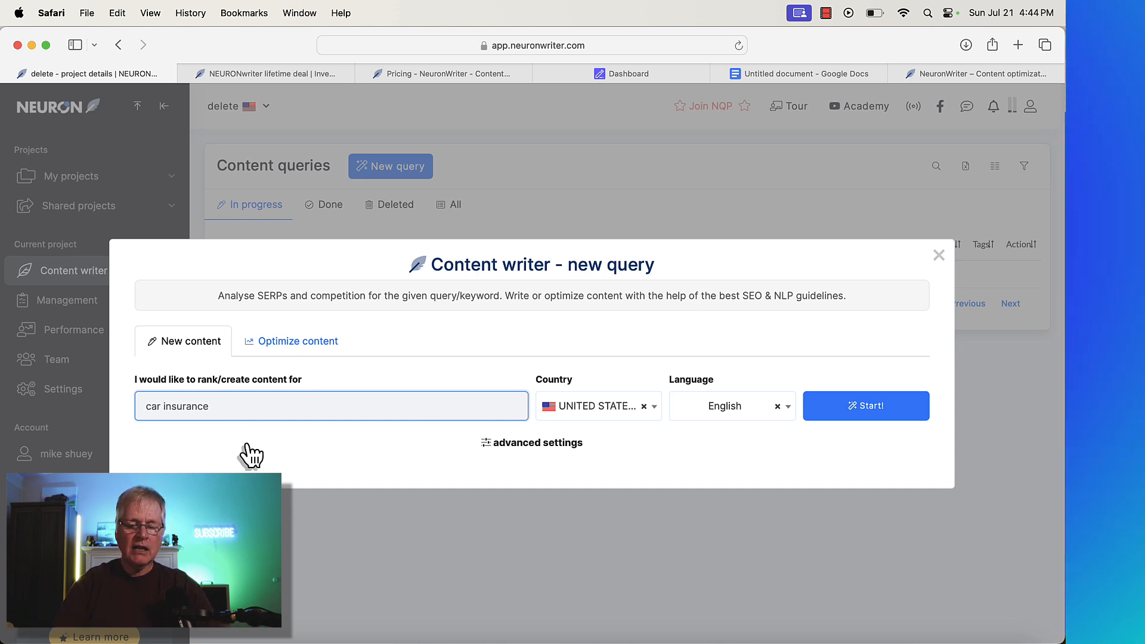
{"action": "type", "text": "blogging vs"}
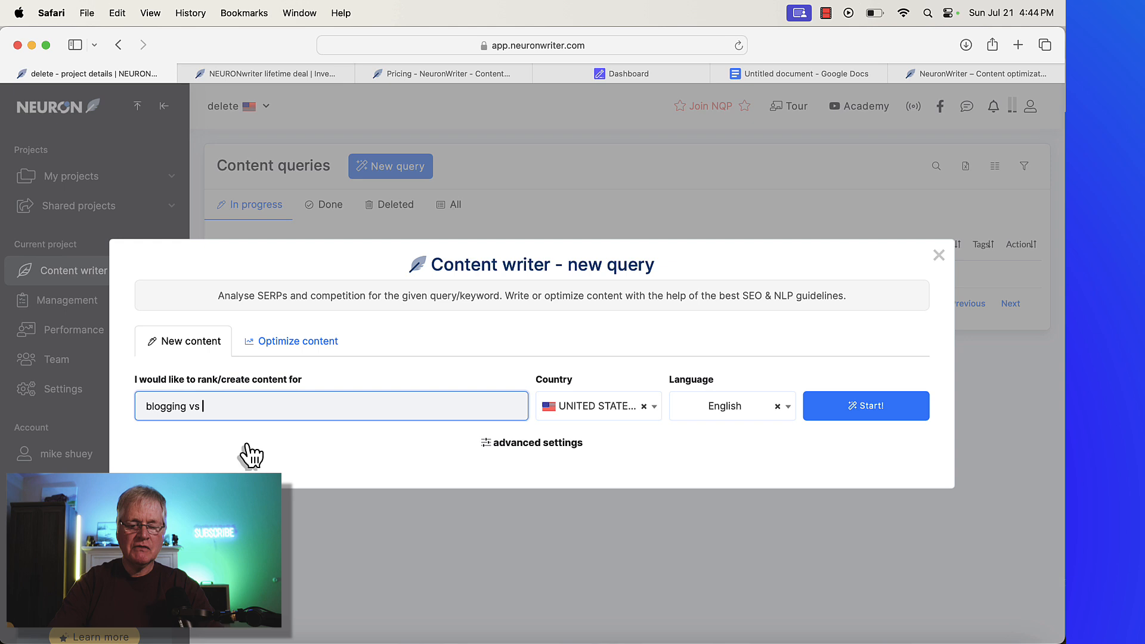
{"action": "type", "text": "vlogging"}
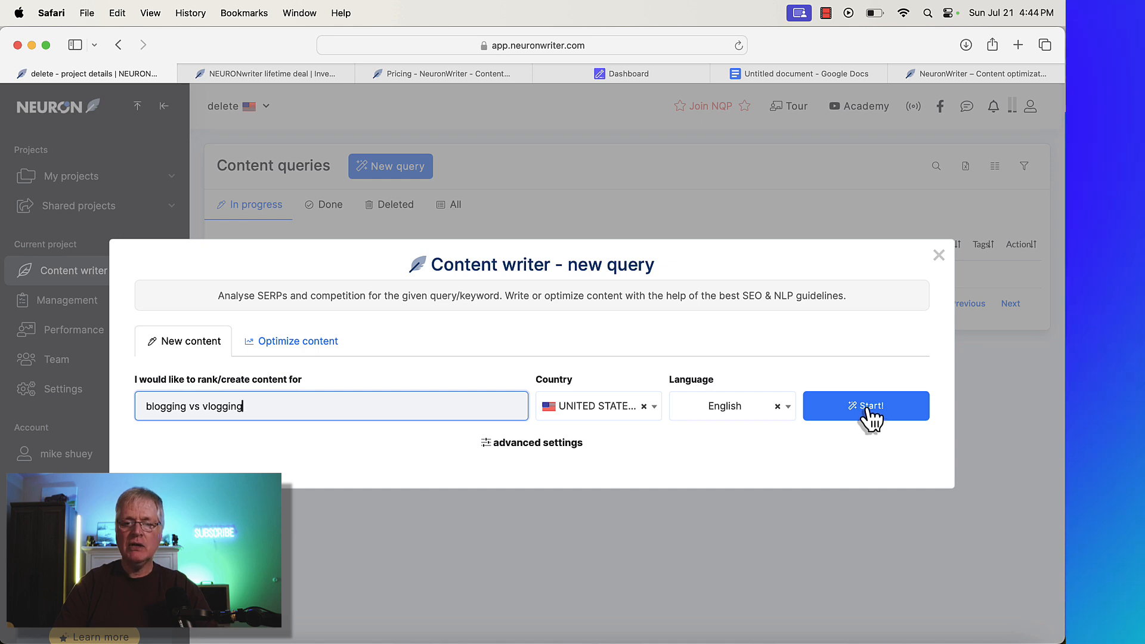
{"action": "left_click", "coordinate": [866, 405]}
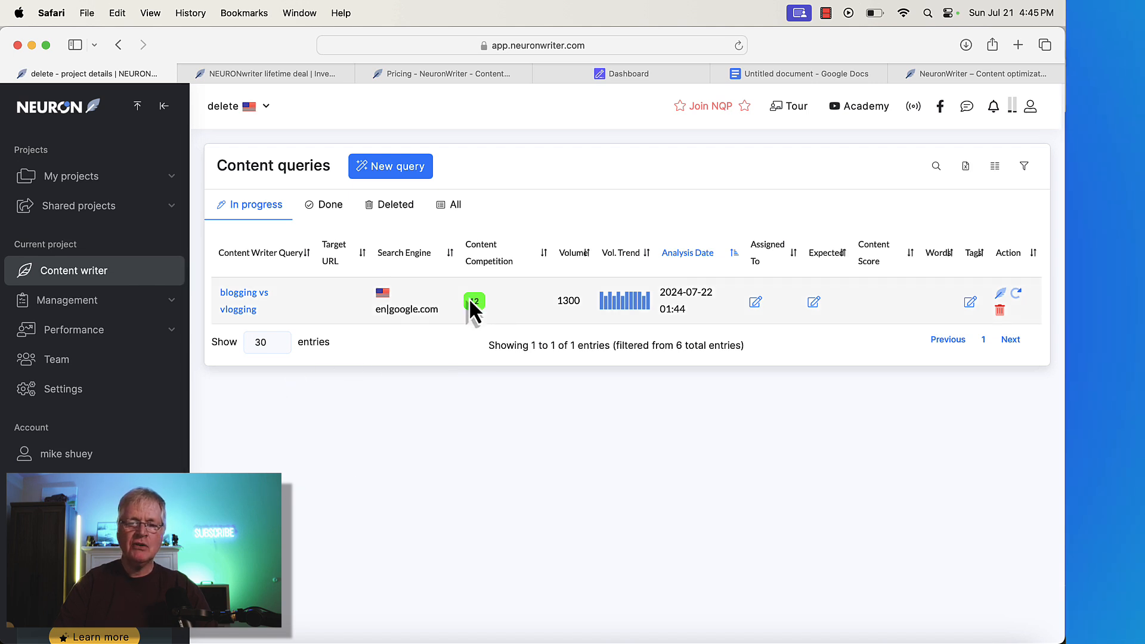
{"action": "mouse_move", "coordinate": [504, 305]}
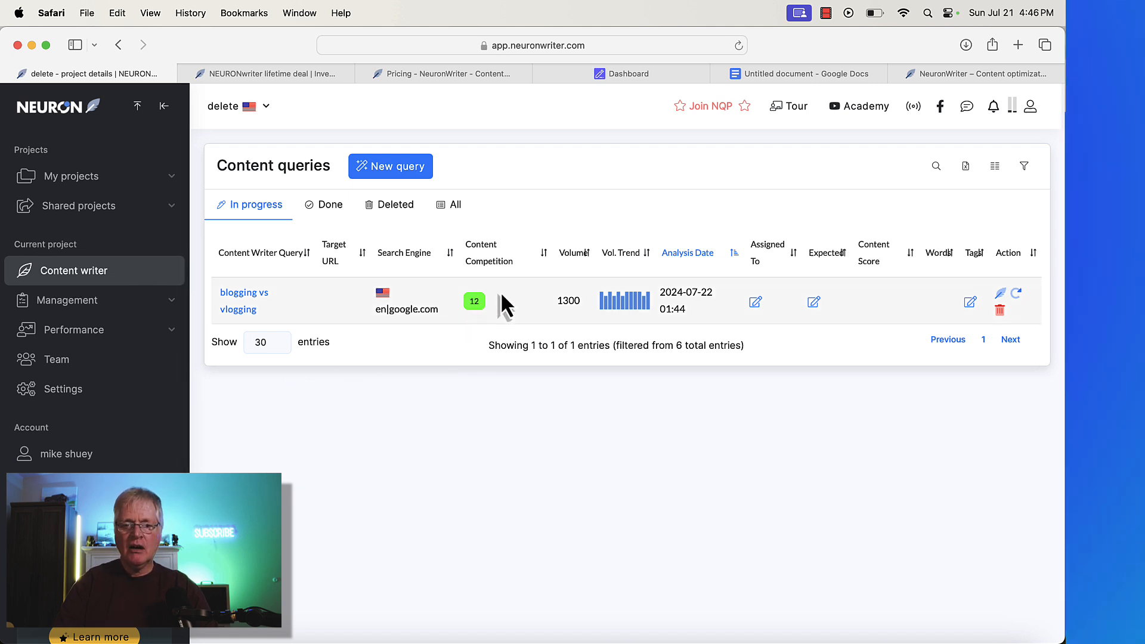
{"action": "mouse_move", "coordinate": [481, 331]}
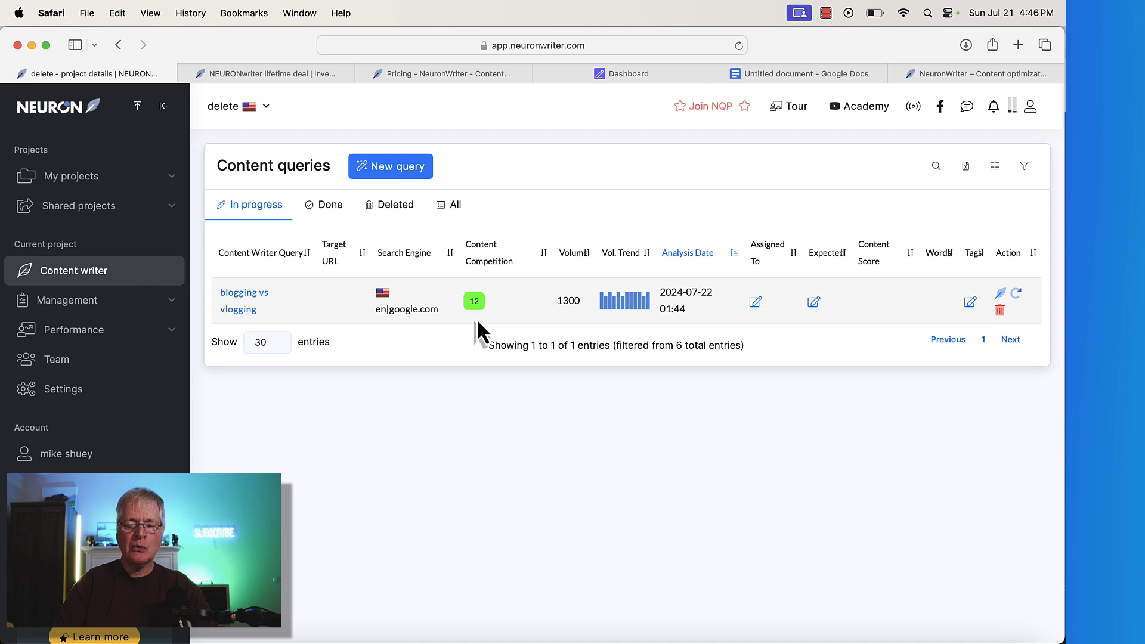
{"action": "mouse_move", "coordinate": [481, 325]}
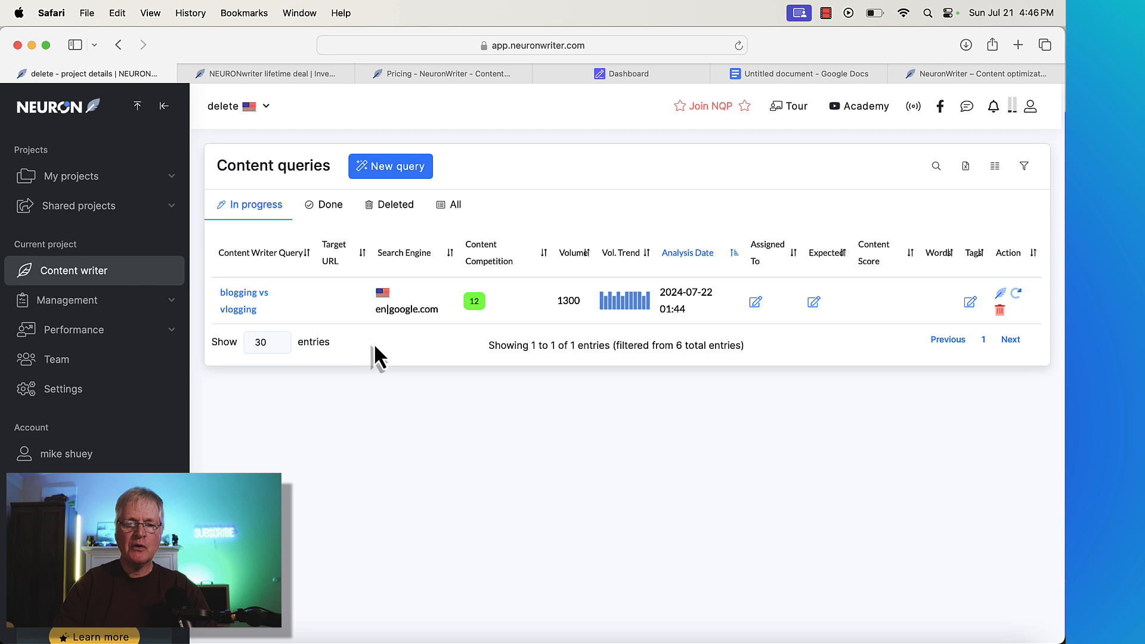
{"action": "mouse_move", "coordinate": [569, 325]}
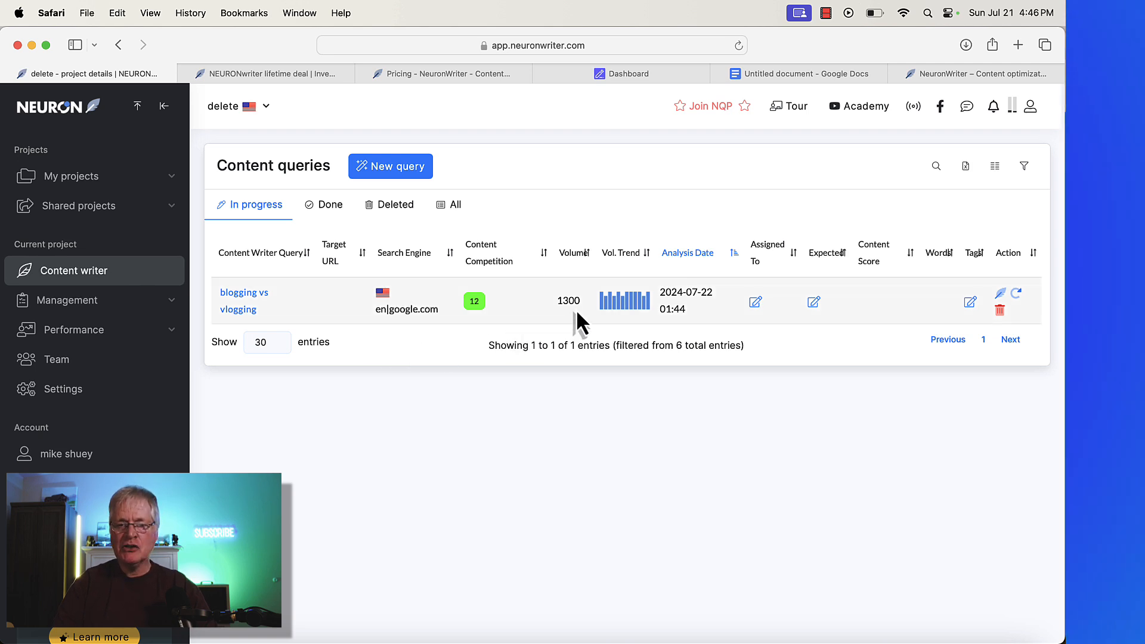
{"action": "mouse_move", "coordinate": [630, 315]}
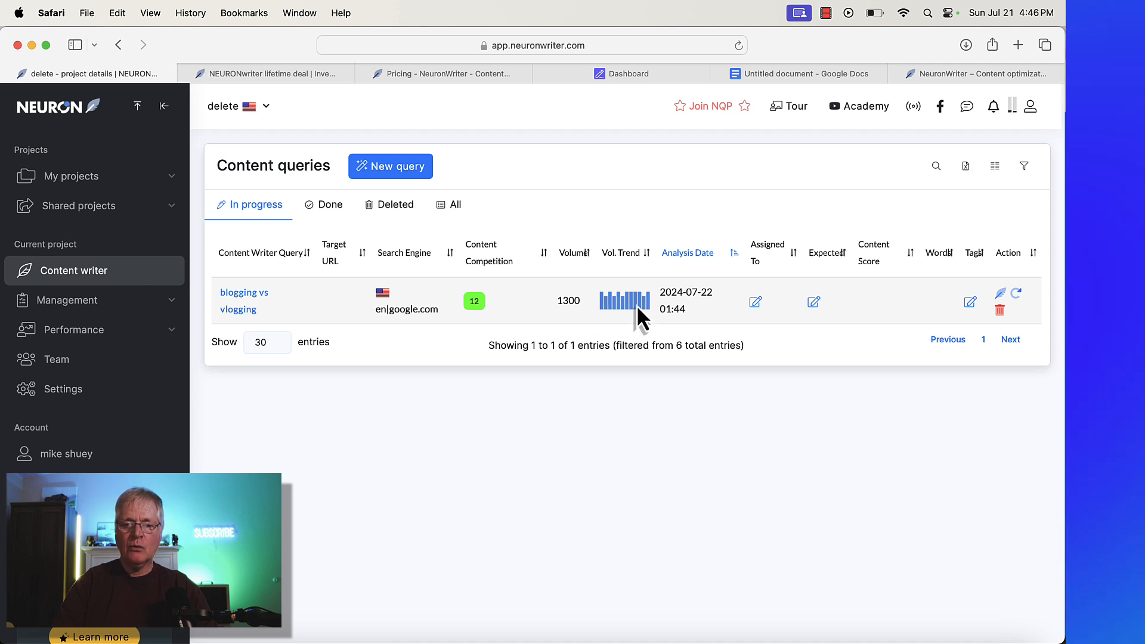
{"action": "mouse_move", "coordinate": [650, 416]}
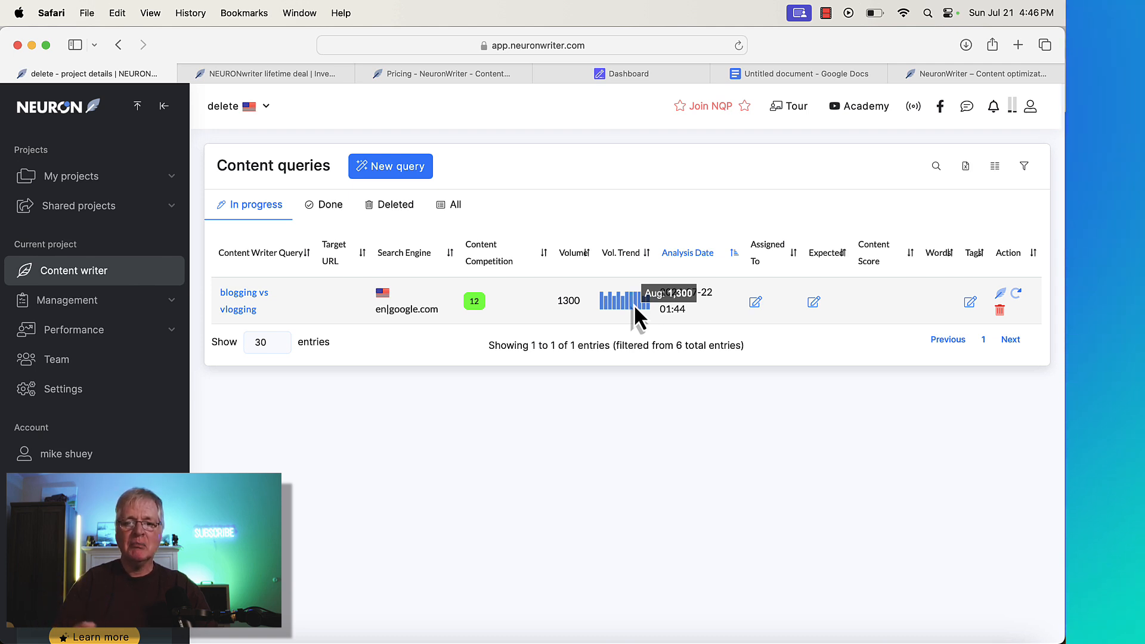
{"action": "mouse_move", "coordinate": [566, 390]}
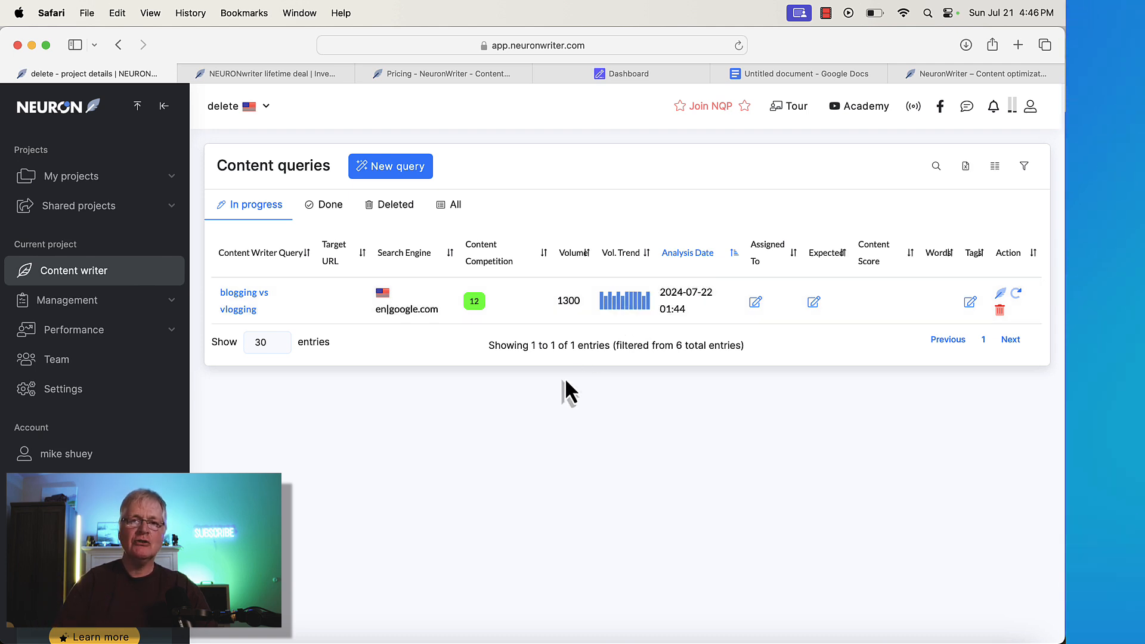
{"action": "mouse_move", "coordinate": [553, 420]}
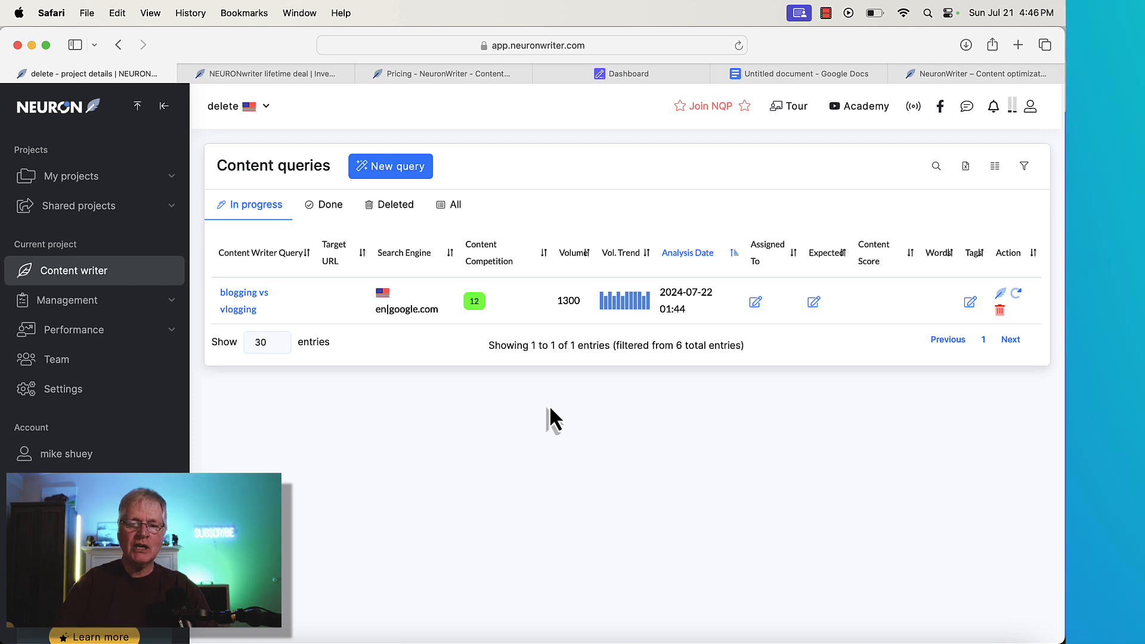
{"action": "mouse_move", "coordinate": [509, 400]}
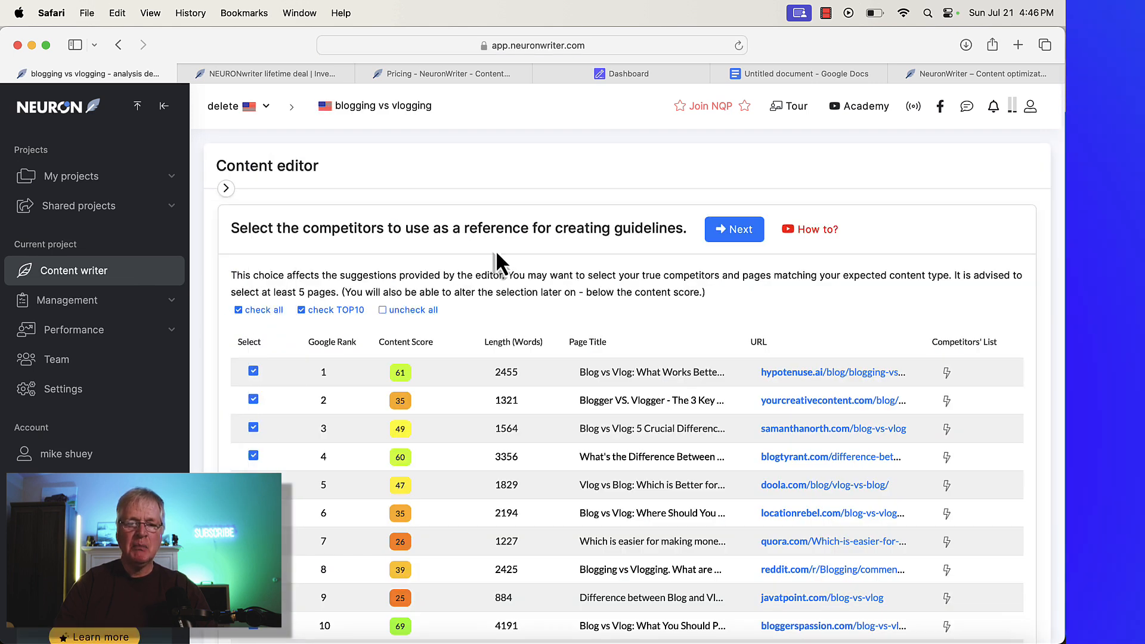
{"action": "mouse_move", "coordinate": [431, 262]}
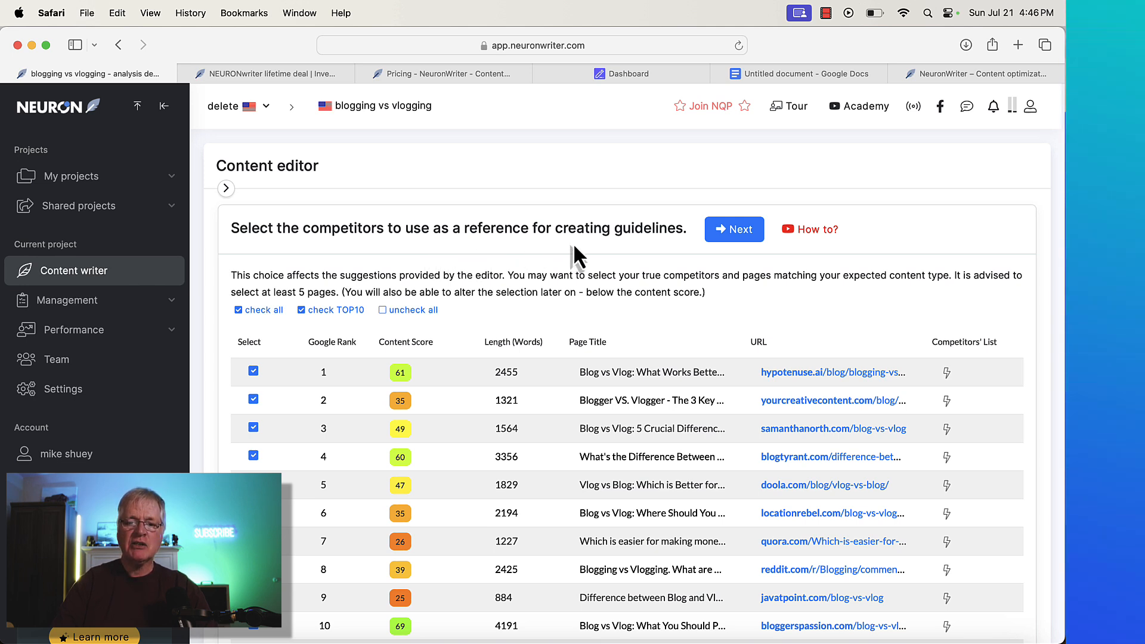
{"action": "mouse_move", "coordinate": [652, 258]}
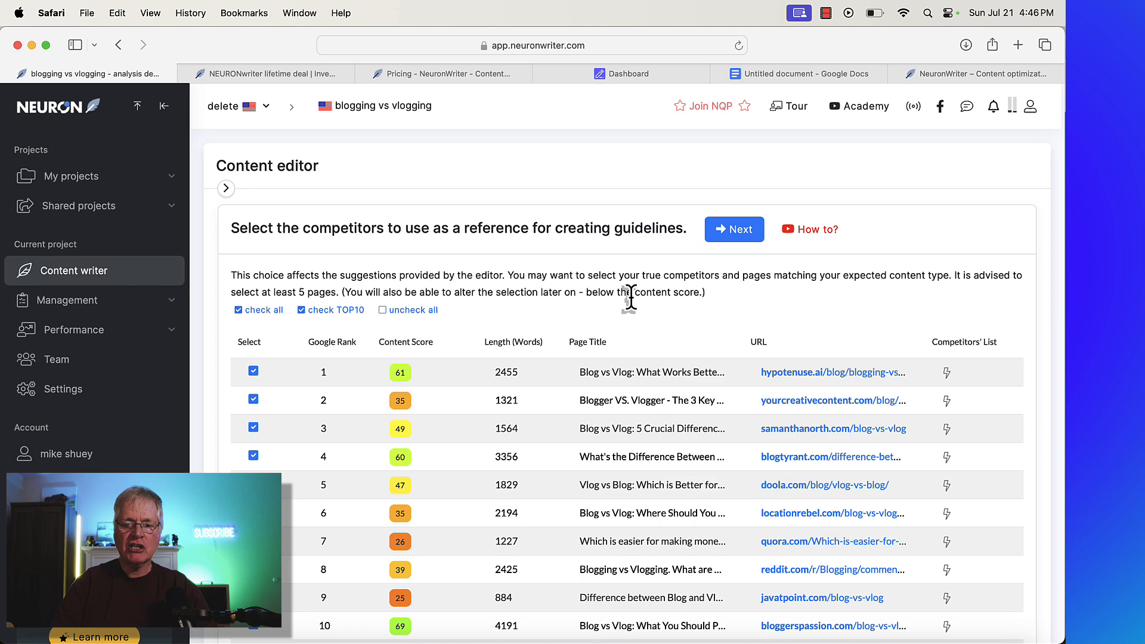
Scroll through the ranked Google results in the competitor selection
{"action": "scroll", "scroll_direction": "down", "scroll_amount": 3}
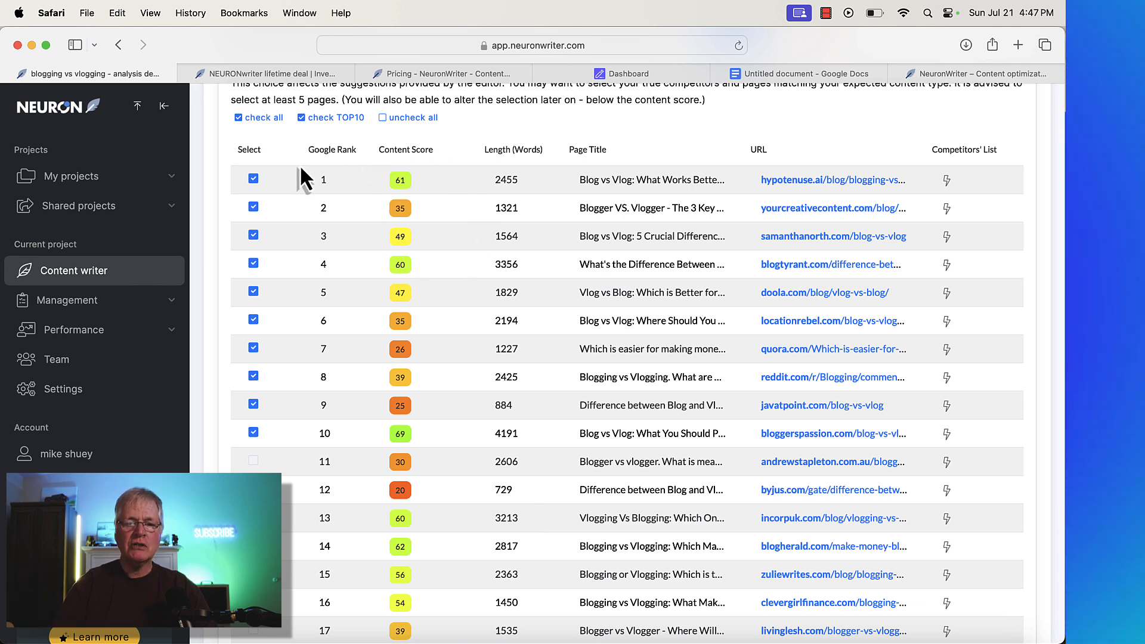
{"action": "mouse_move", "coordinate": [287, 438]}
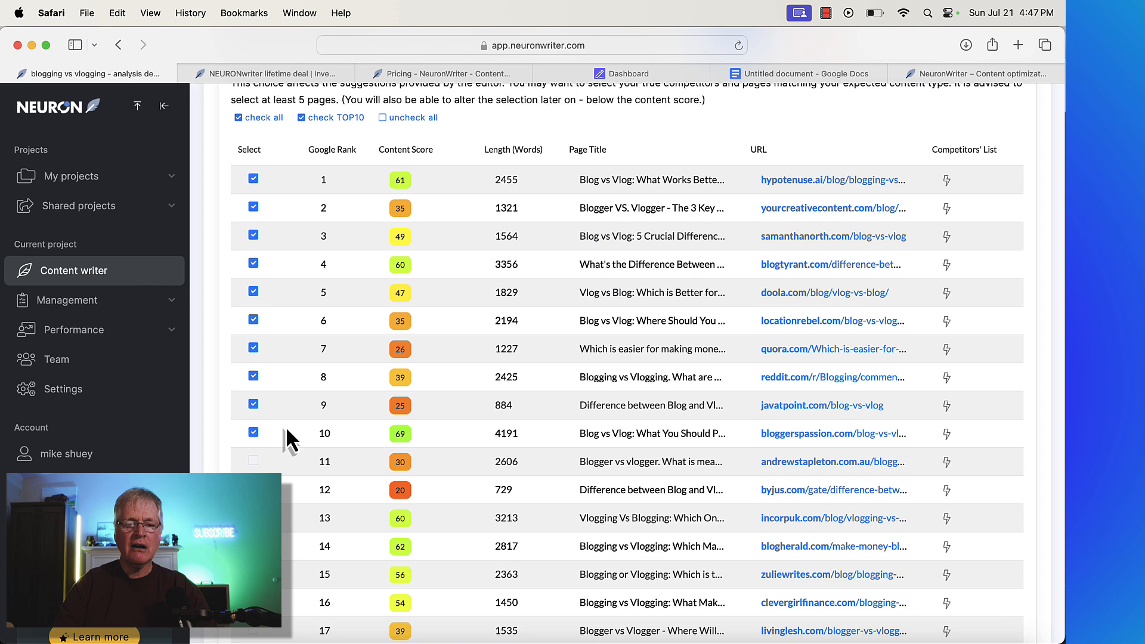
{"action": "mouse_move", "coordinate": [288, 446]}
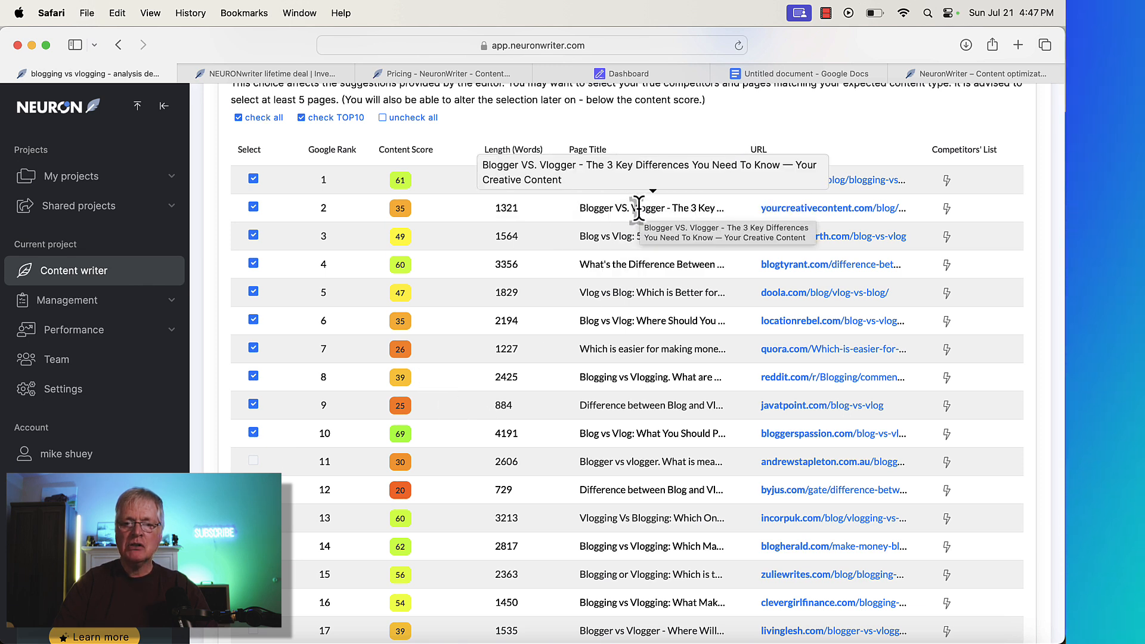
{"action": "mouse_move", "coordinate": [635, 235]}
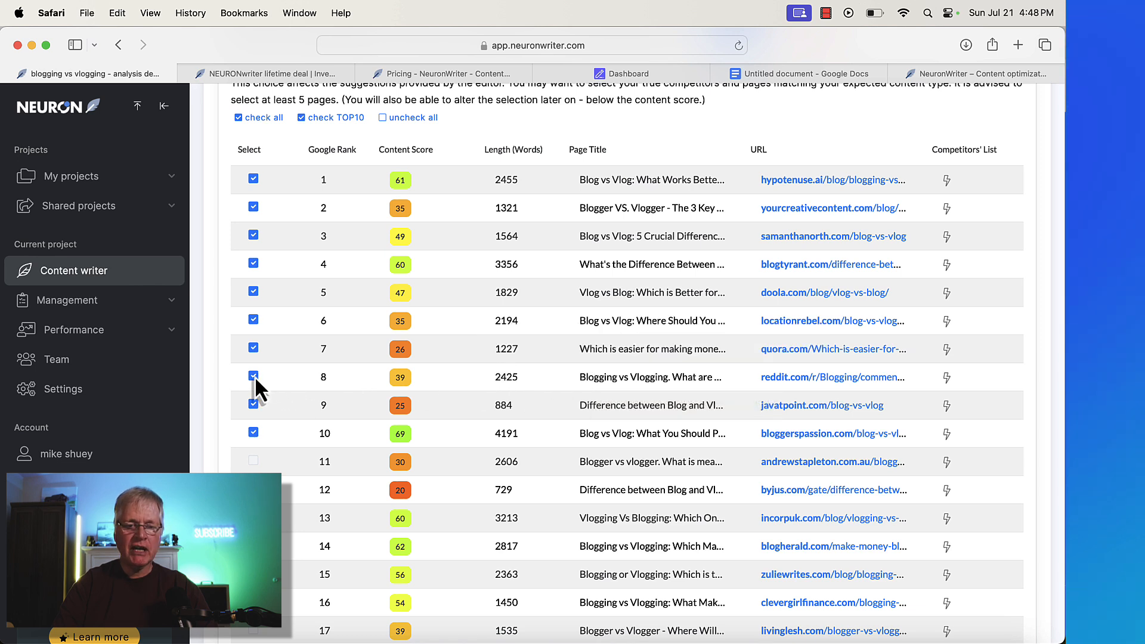
Exclude the reddit result from the competitors and submit the selection with Next
{"action": "left_click", "coordinate": [253, 376]}
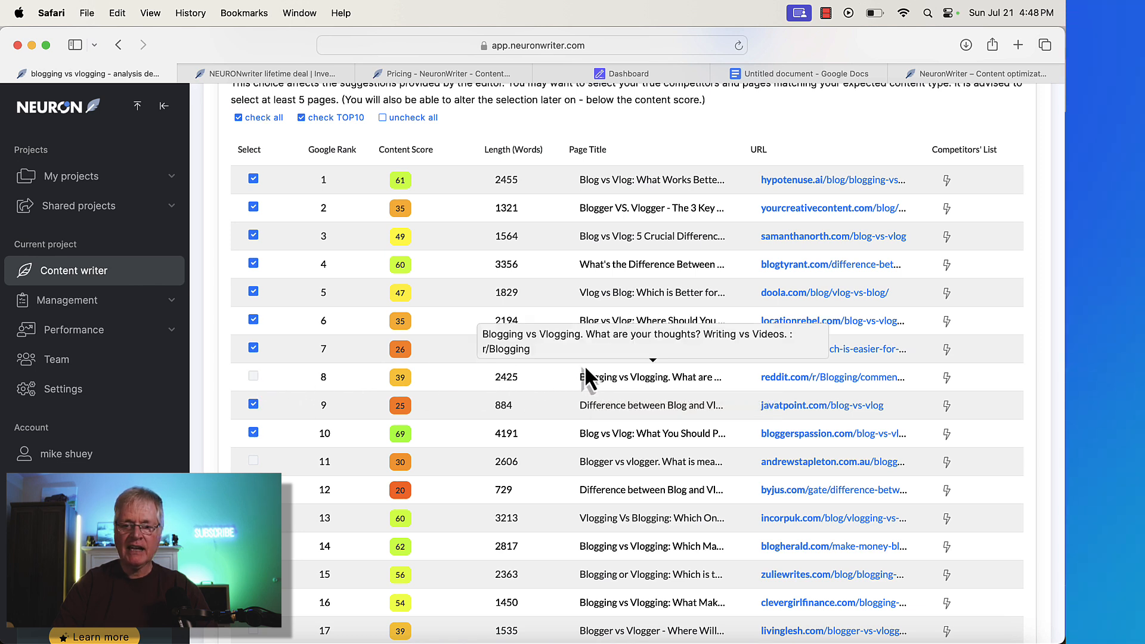
{"action": "mouse_move", "coordinate": [471, 369]}
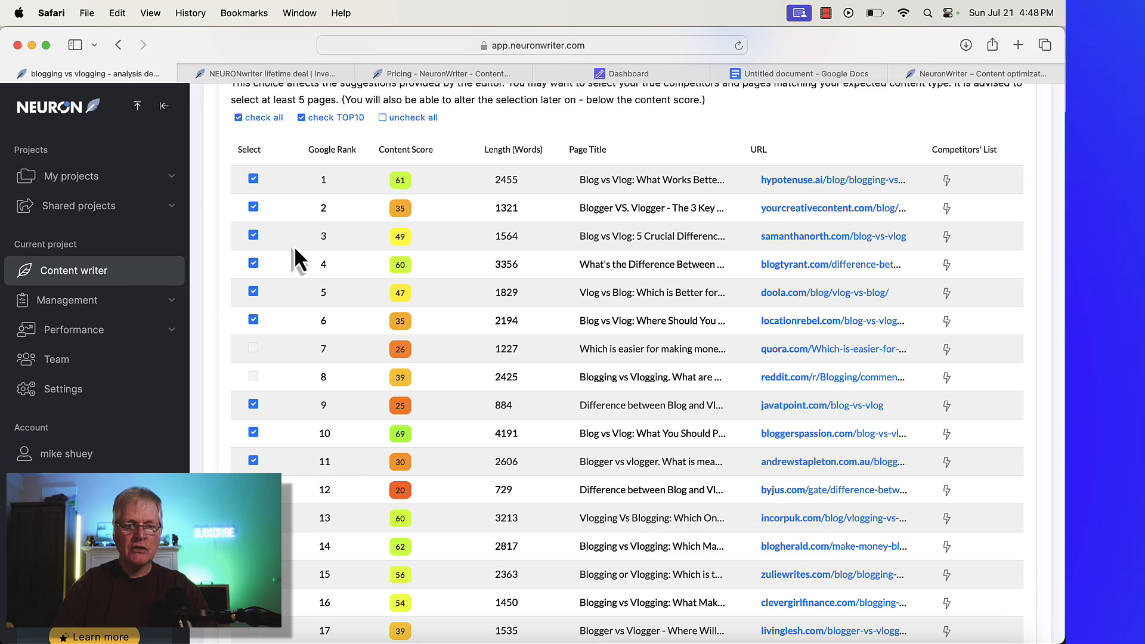
{"action": "mouse_move", "coordinate": [303, 468]}
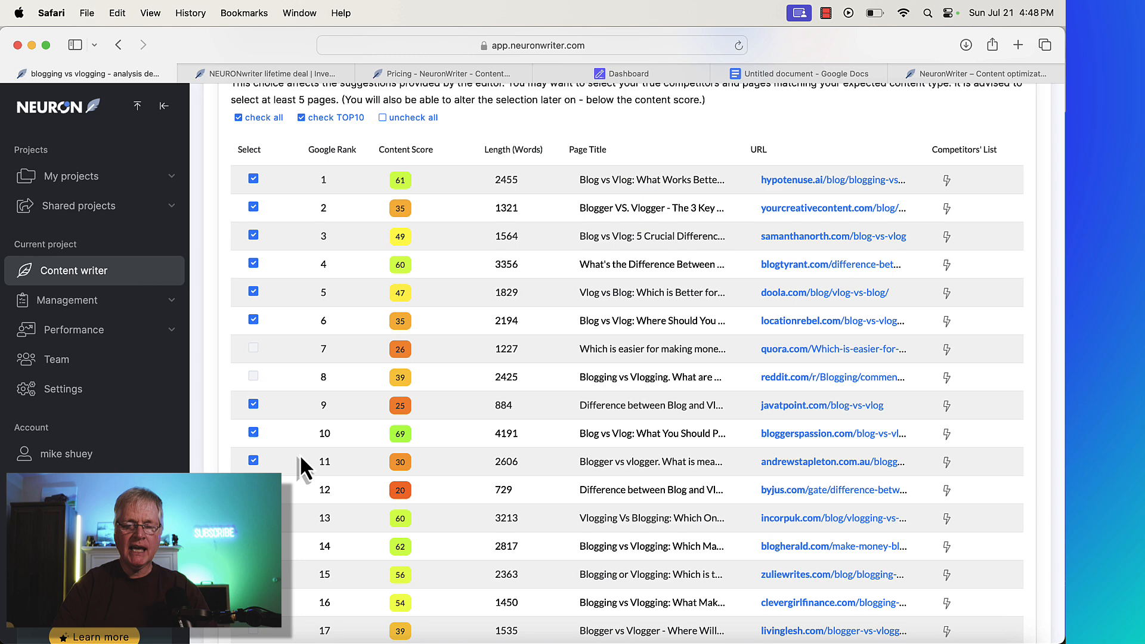
{"action": "scroll", "scroll_direction": "up", "scroll_amount": 3}
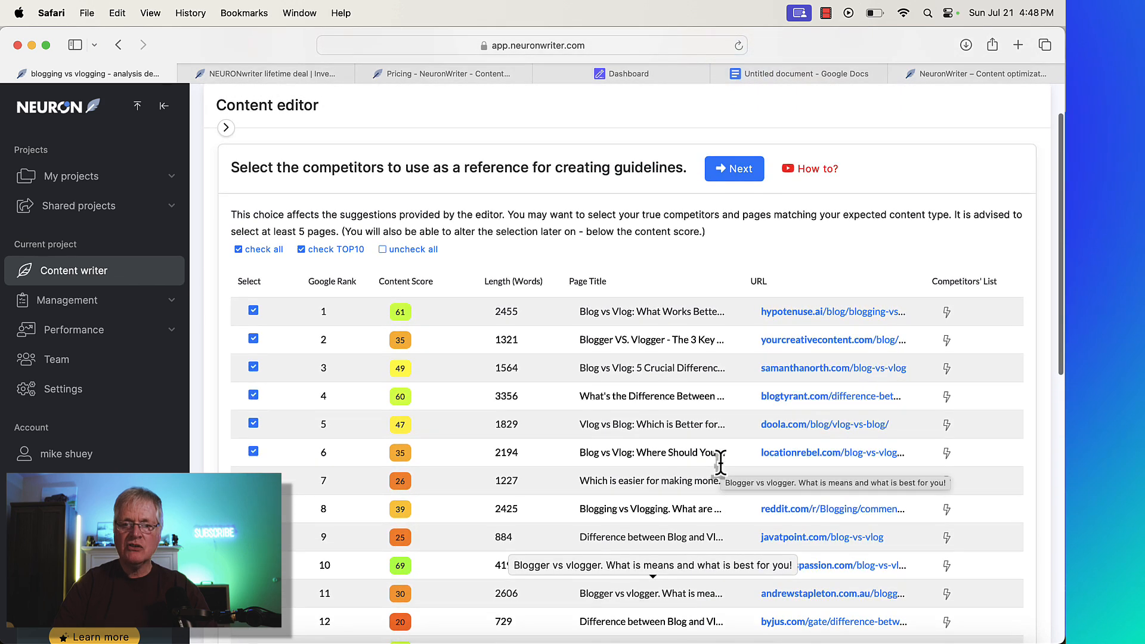
{"action": "left_click", "coordinate": [734, 169]}
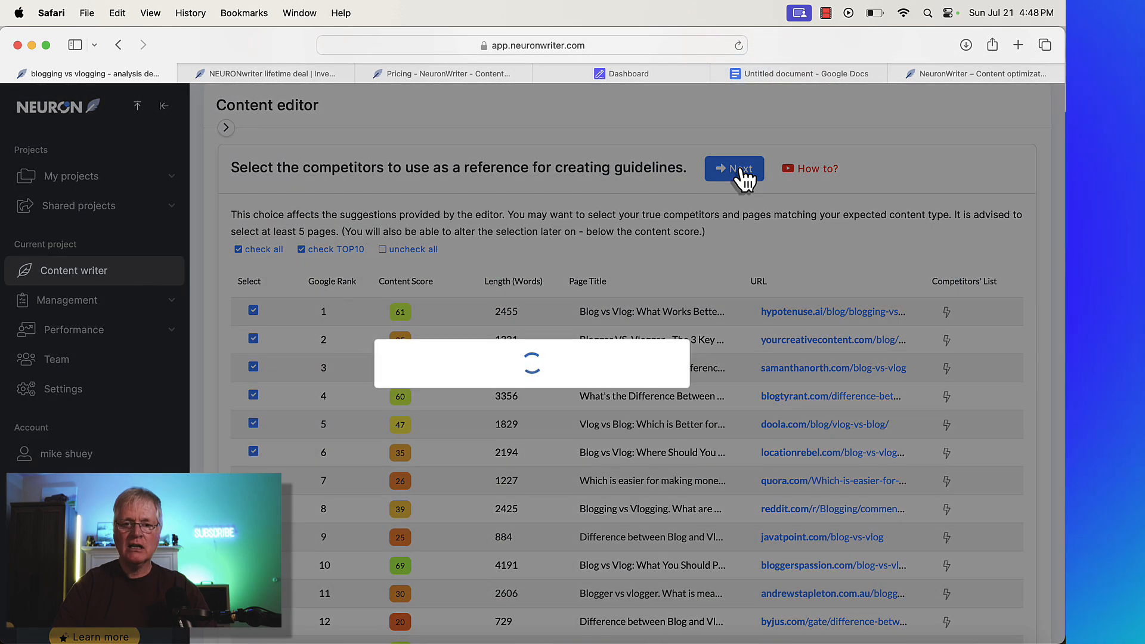
Let the content editor load, collapse the side menu and scroll the basic terms in the Terms panel
{"action": "left_click", "coordinate": [734, 169]}
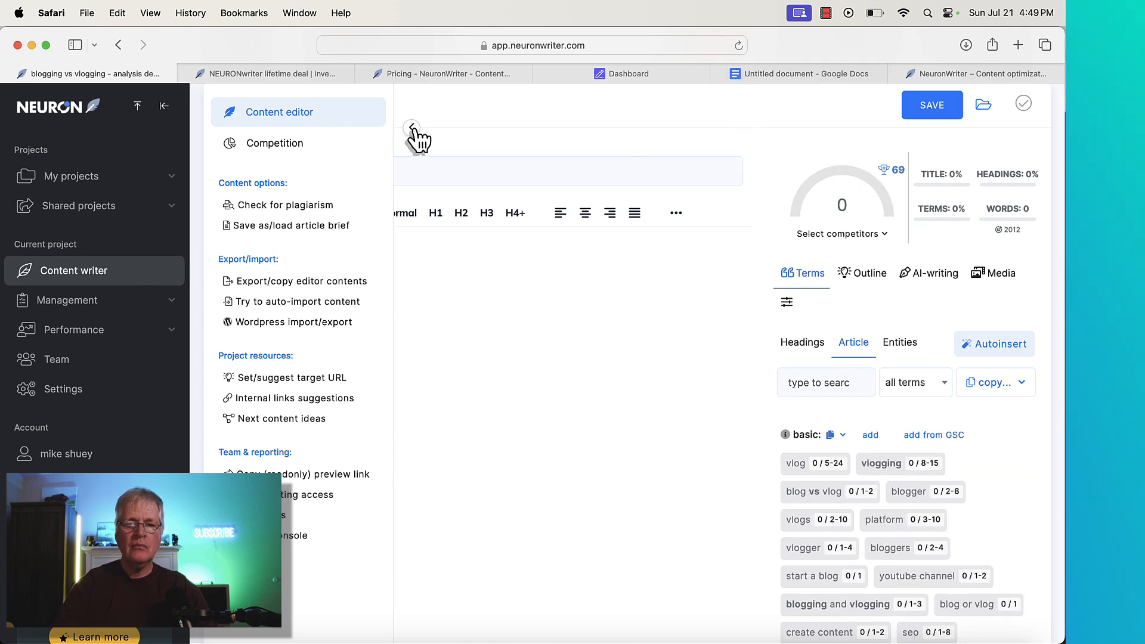
{"action": "left_click", "coordinate": [411, 128]}
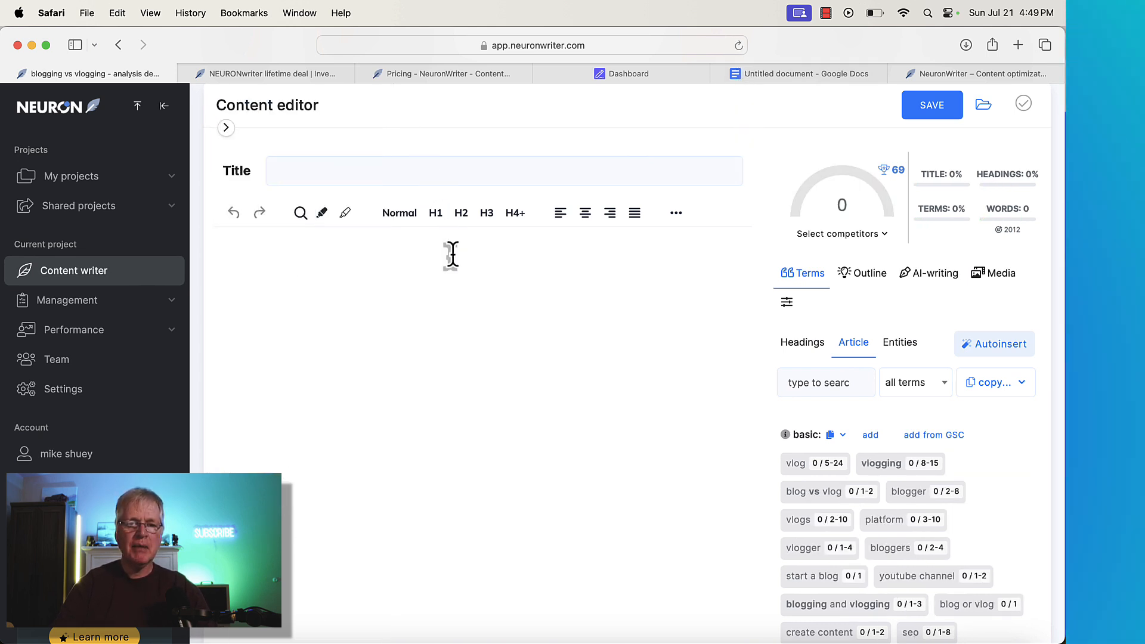
{"action": "mouse_move", "coordinate": [664, 348]}
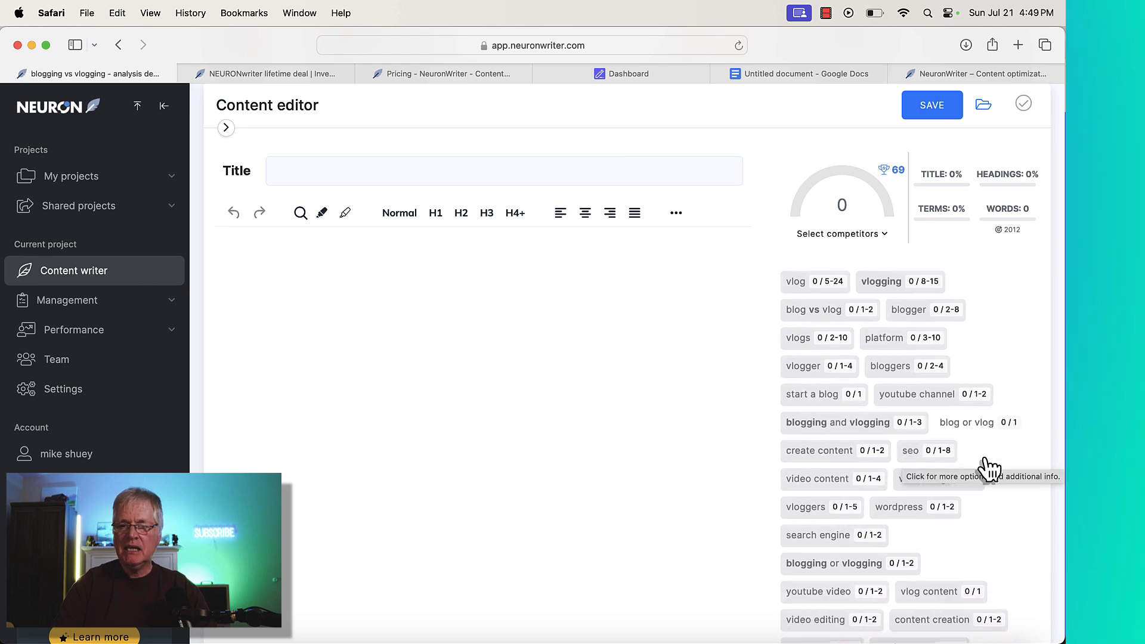
{"action": "scroll", "scroll_direction": "down", "scroll_amount": 3}
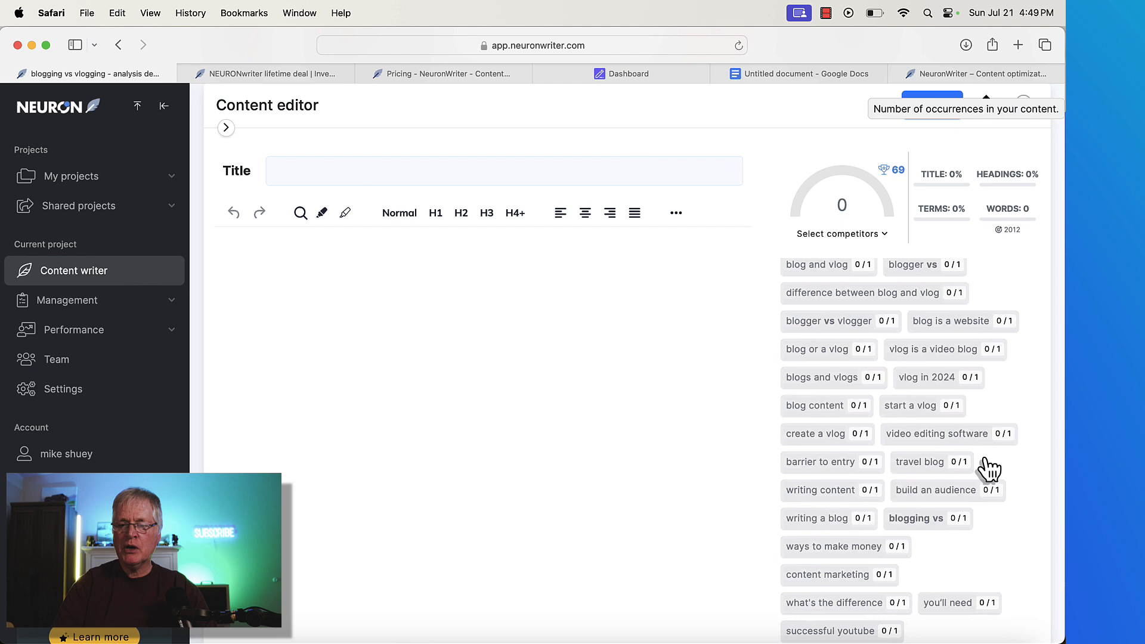
{"action": "scroll", "scroll_direction": "down", "scroll_amount": 3}
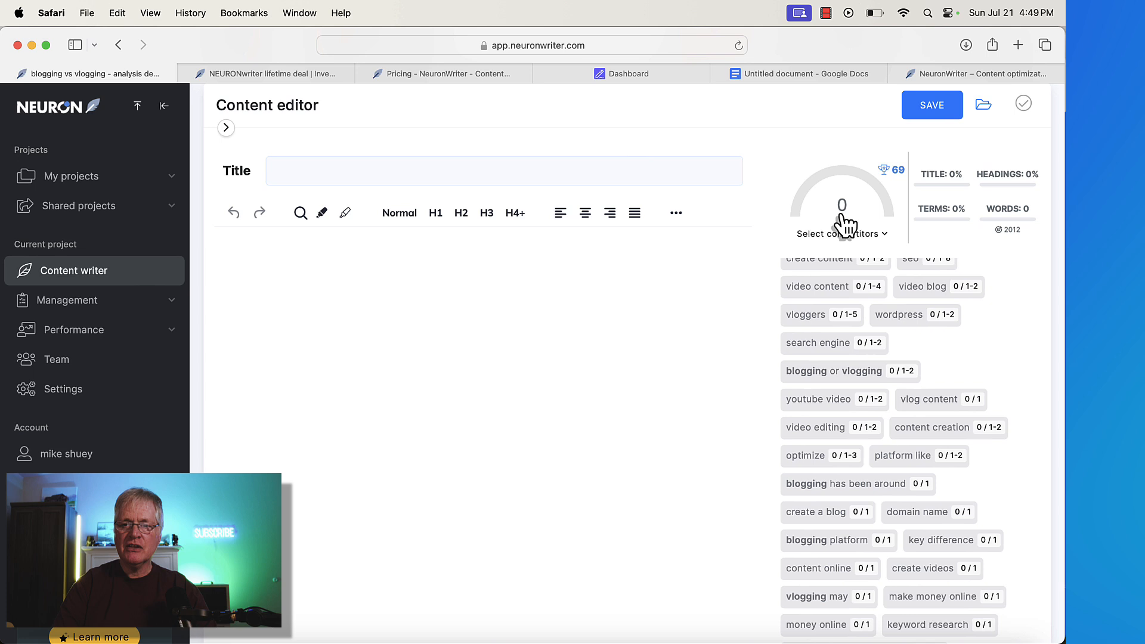
{"action": "mouse_move", "coordinate": [897, 170]}
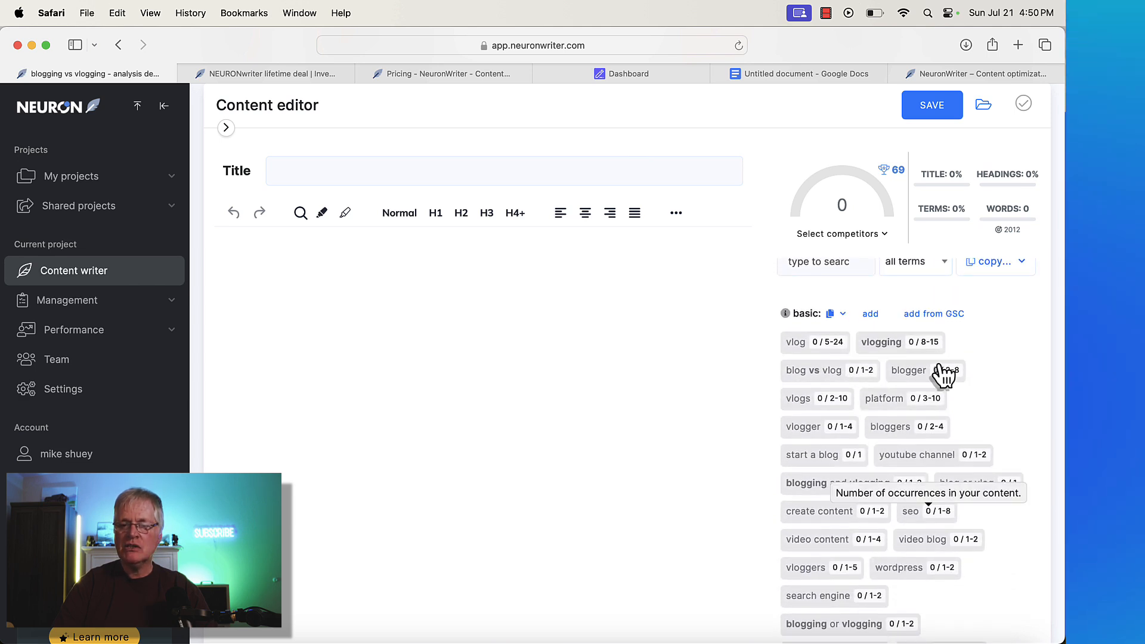
{"action": "scroll", "scroll_direction": "down", "scroll_amount": 3}
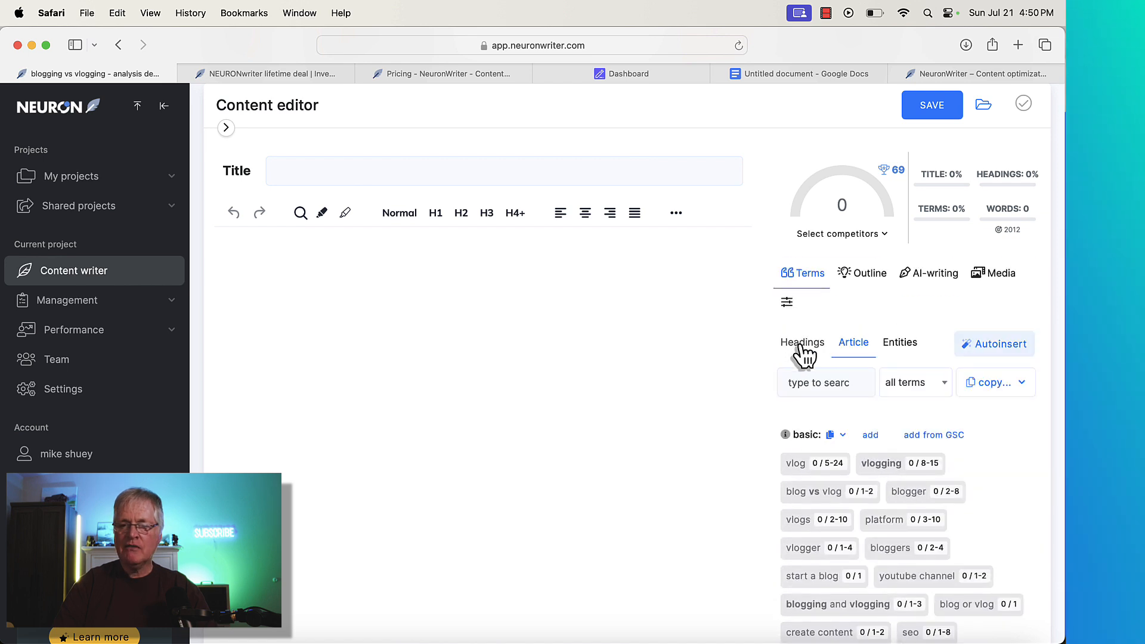
View the recommended Headings terms, then switch back to the Article body terms
{"action": "left_click", "coordinate": [801, 342]}
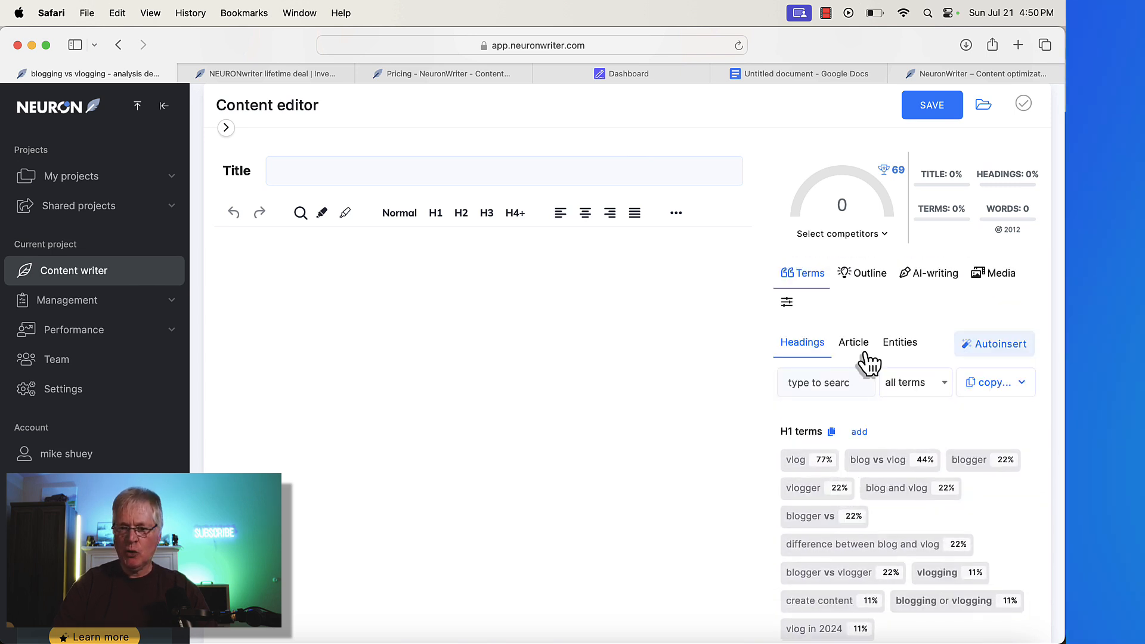
{"action": "left_click", "coordinate": [853, 342]}
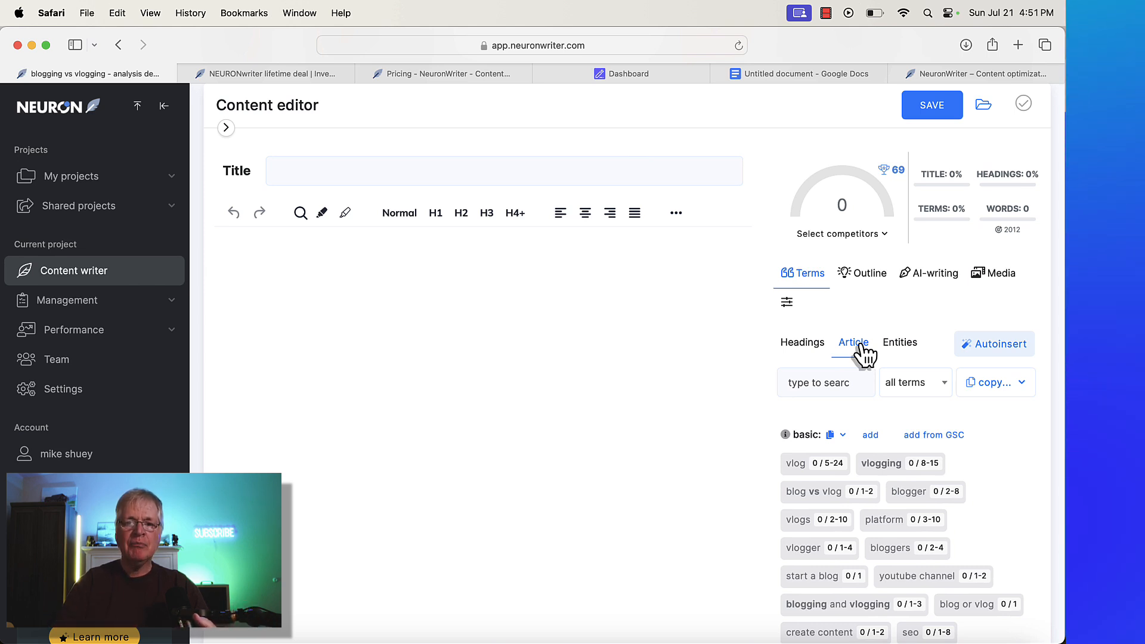
Copy all recommended article terms to the clipboard and switch to the Google Docs document
{"action": "left_click", "coordinate": [853, 342]}
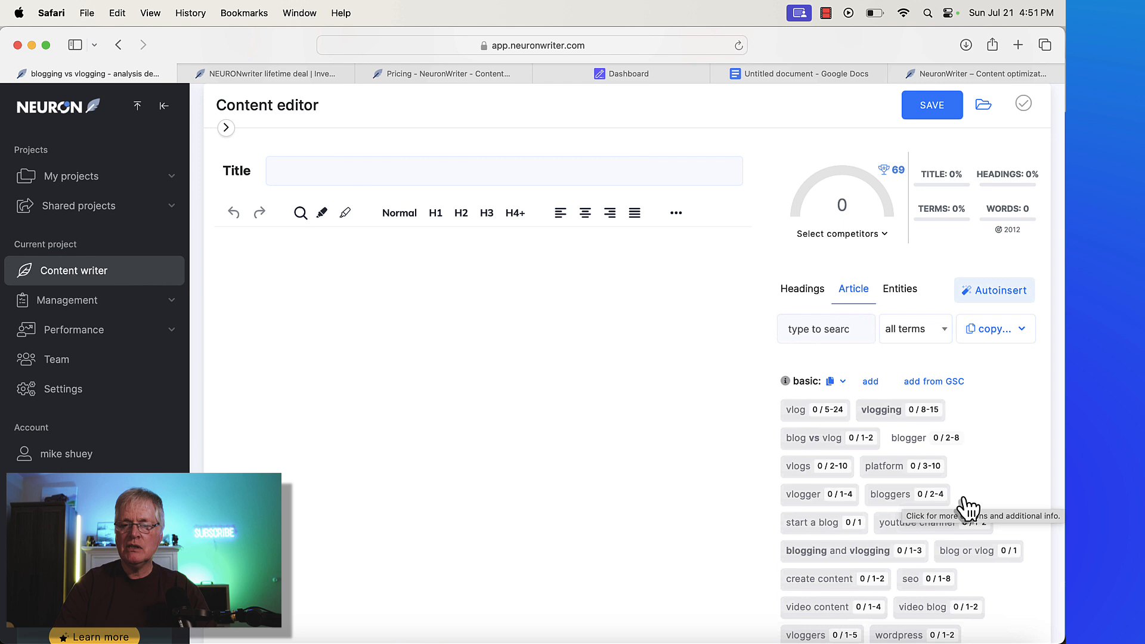
{"action": "scroll", "scroll_direction": "down", "scroll_amount": 3}
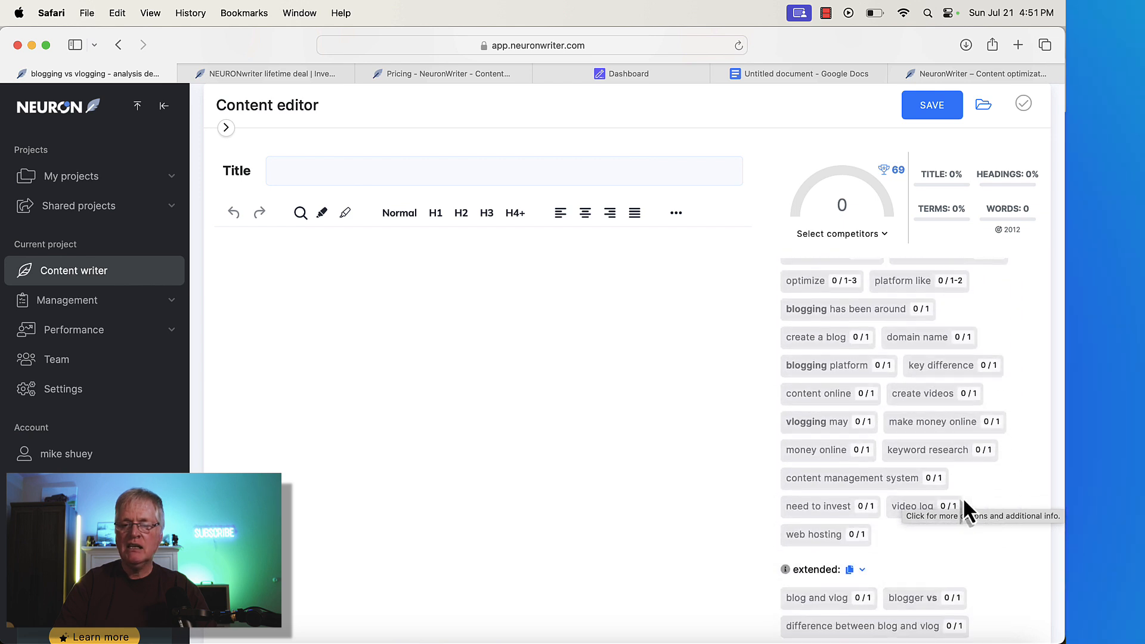
{"action": "scroll", "scroll_direction": "down", "scroll_amount": 3}
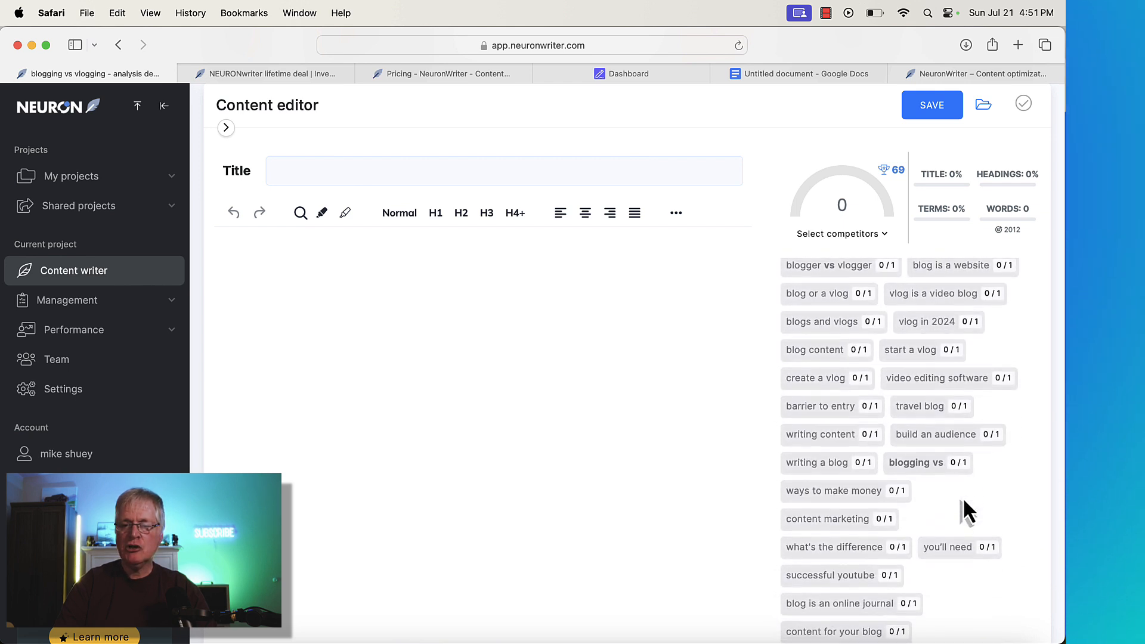
{"action": "scroll", "scroll_direction": "down", "scroll_amount": 3}
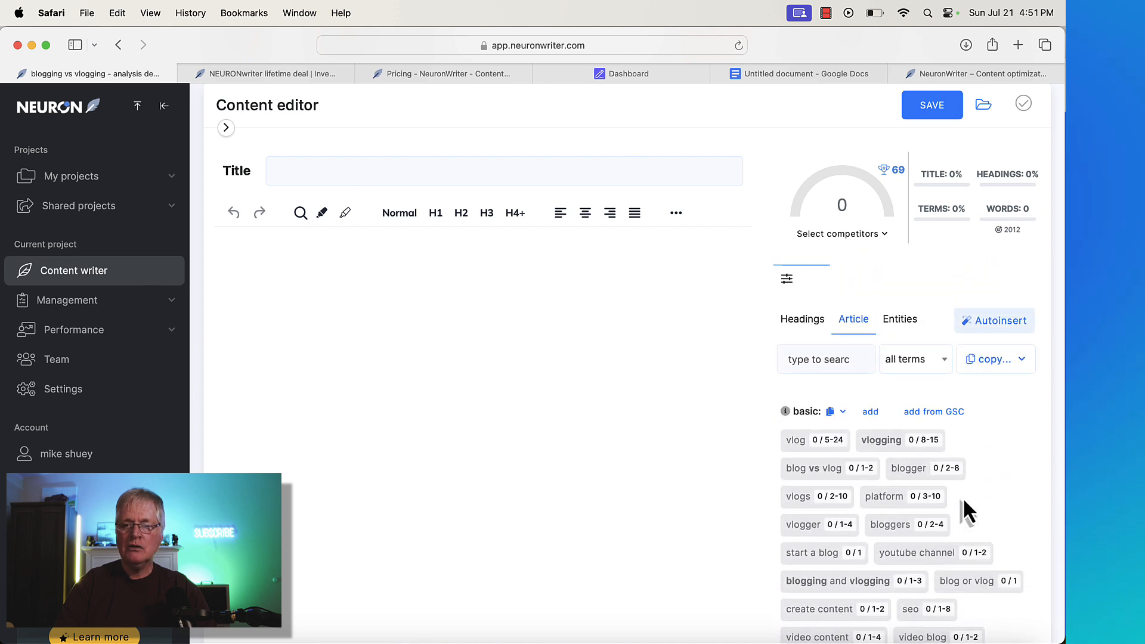
{"action": "left_click", "coordinate": [990, 358]}
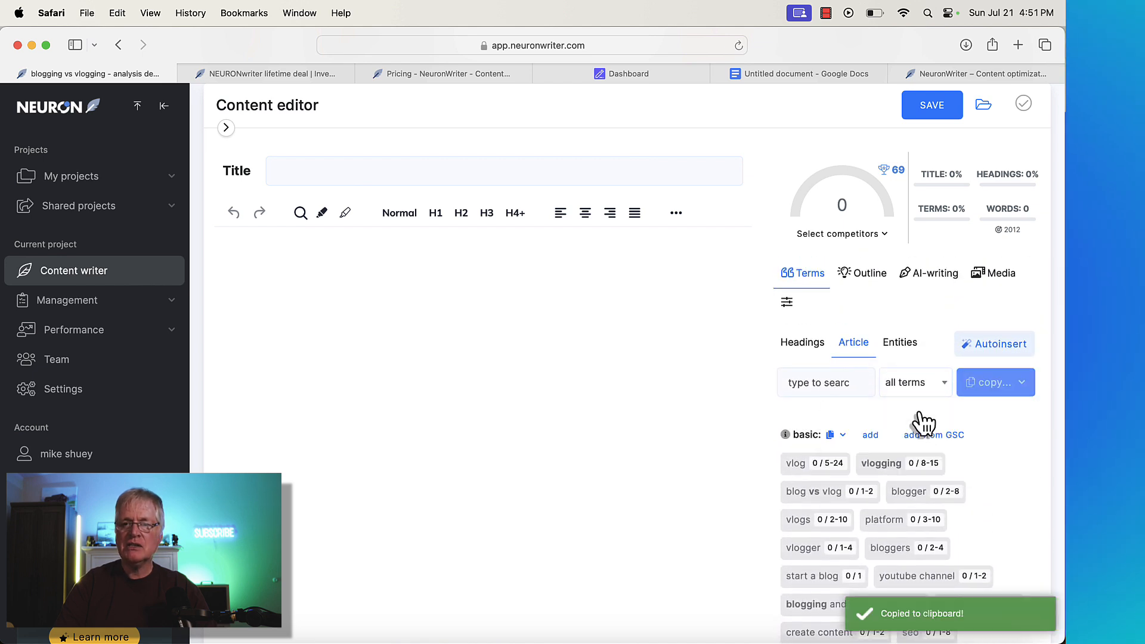
{"action": "left_click", "coordinate": [798, 73]}
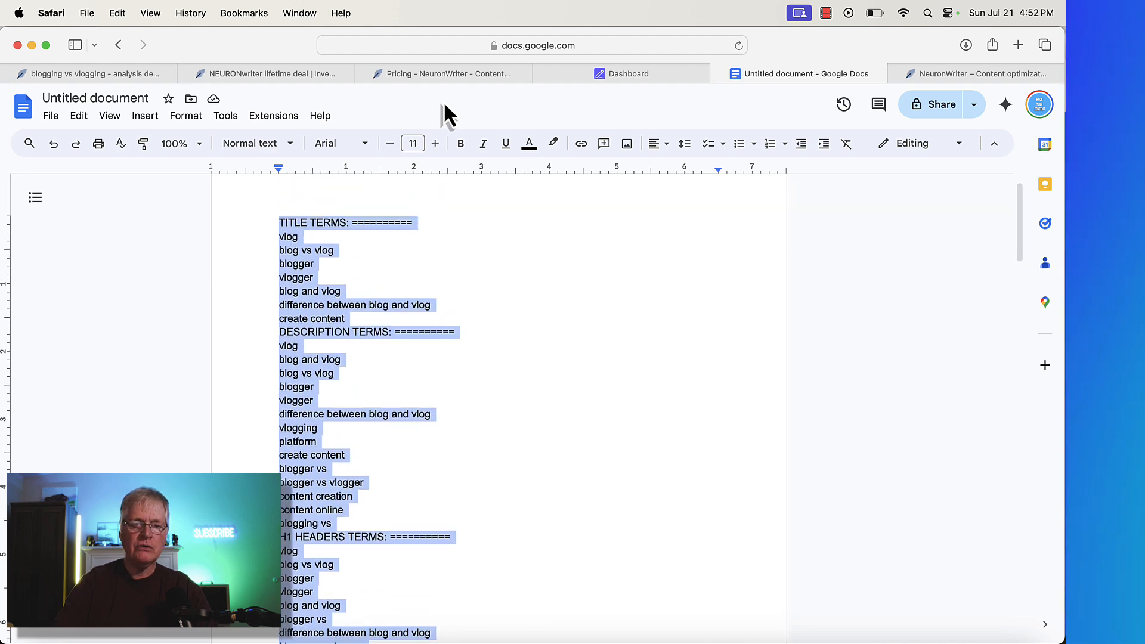
Scroll through the pasted term list in Google Docs, then switch to the 1-Click Blog Post page
{"action": "scroll", "scroll_direction": "down", "scroll_amount": 3}
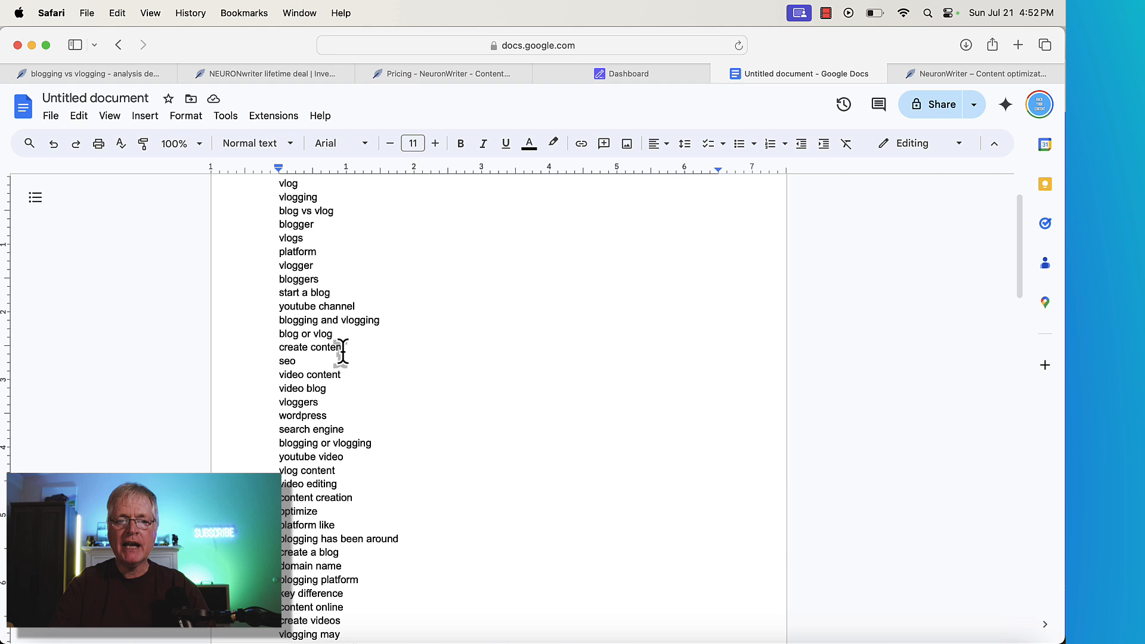
{"action": "scroll", "scroll_direction": "down", "scroll_amount": 3}
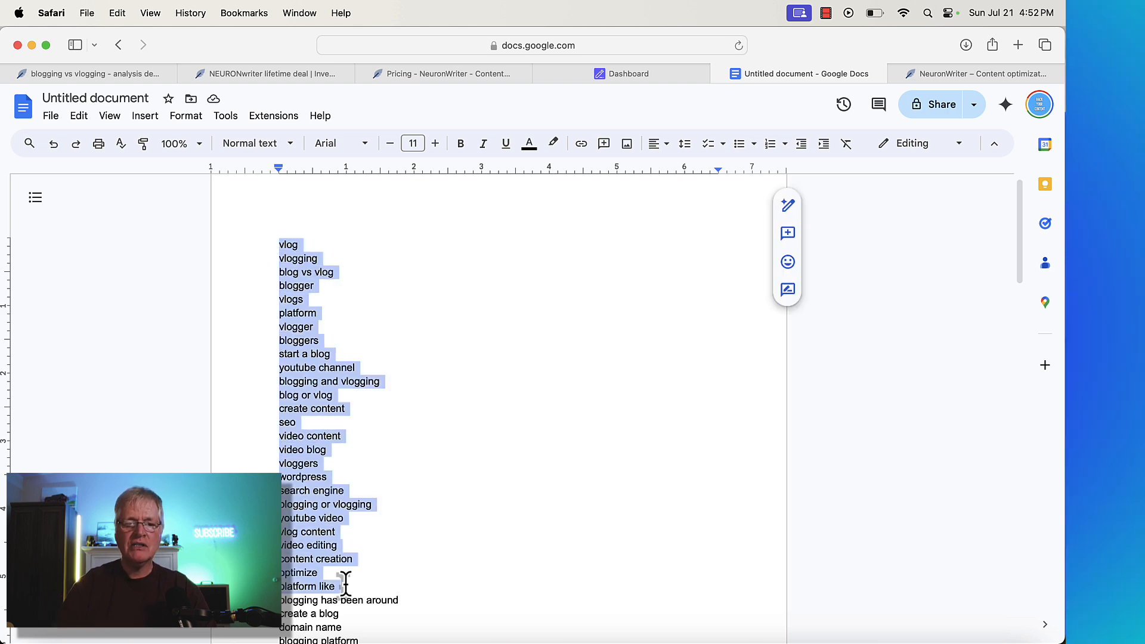
{"action": "scroll", "scroll_direction": "down", "scroll_amount": 3}
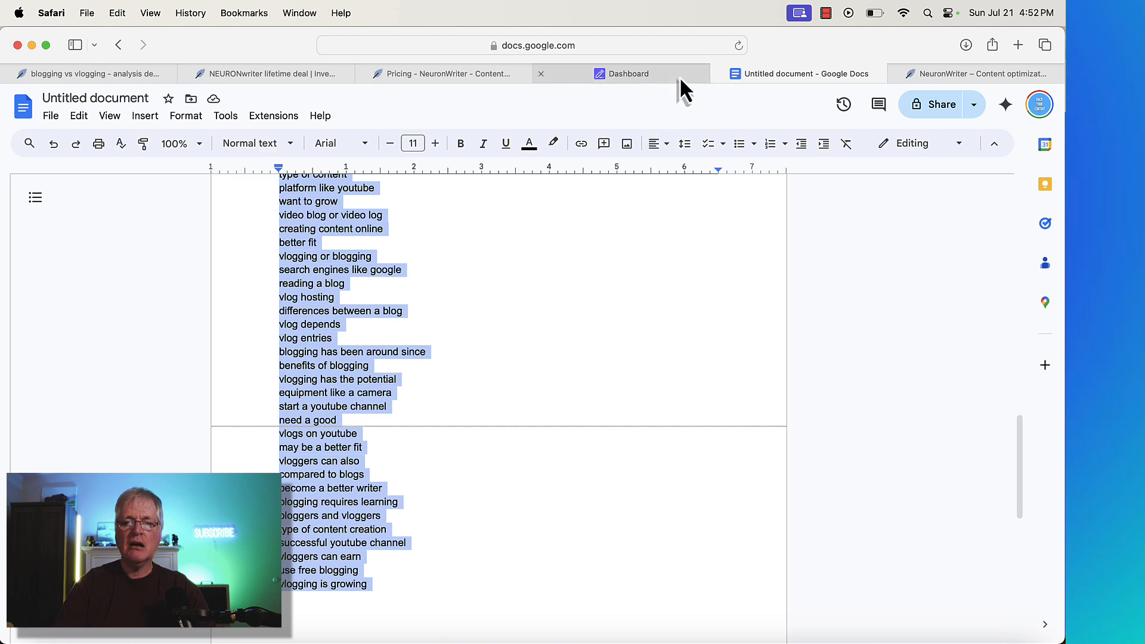
{"action": "left_click", "coordinate": [628, 73]}
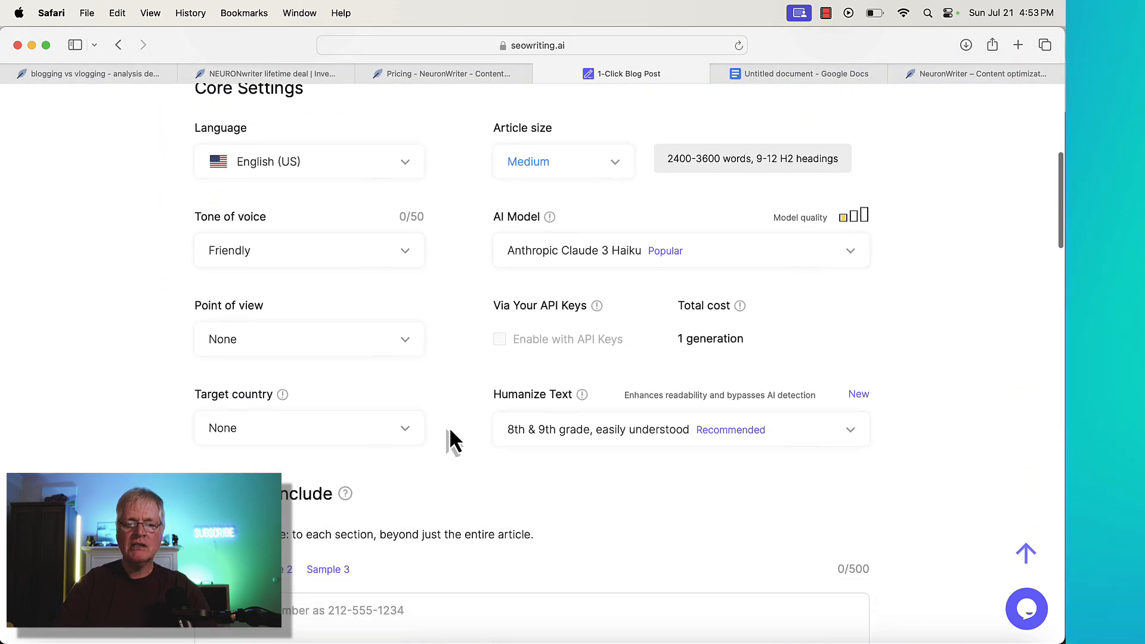
Scroll the 1-Click Blog Post form down to the SEO keywords box and focus it
{"action": "scroll", "scroll_direction": "down", "scroll_amount": 3}
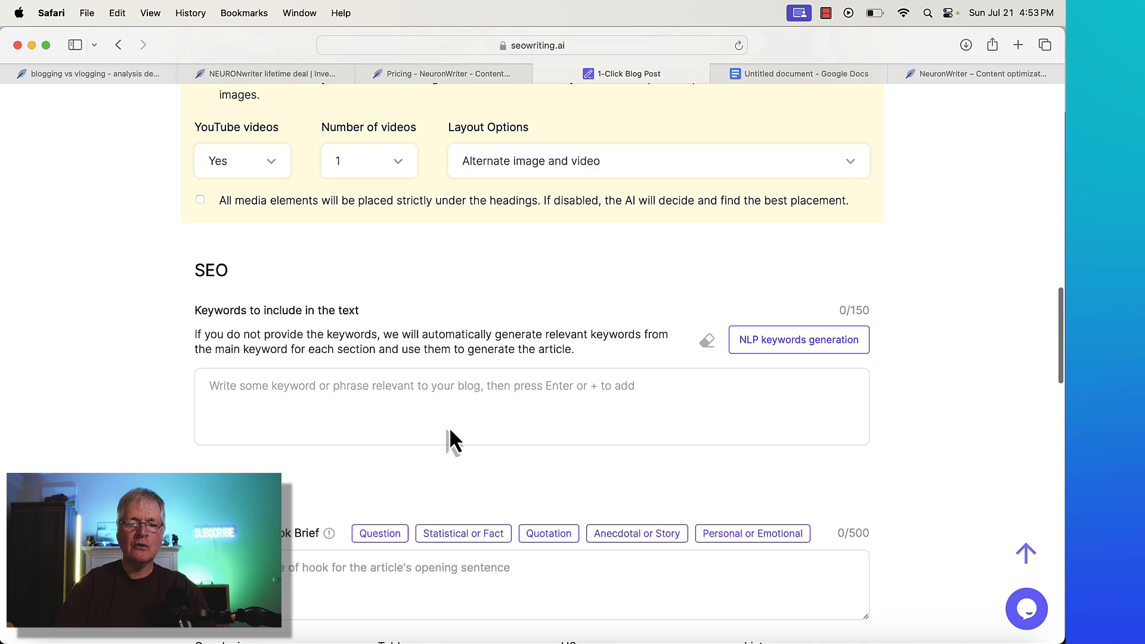
{"action": "mouse_move", "coordinate": [245, 339]}
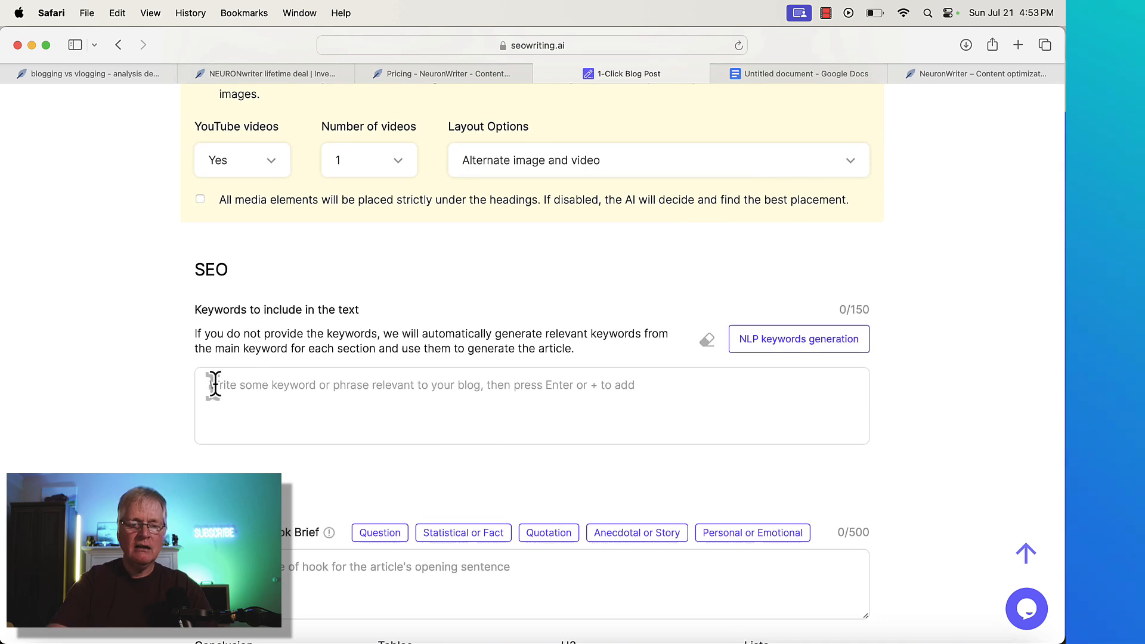
{"action": "left_click", "coordinate": [797, 339]}
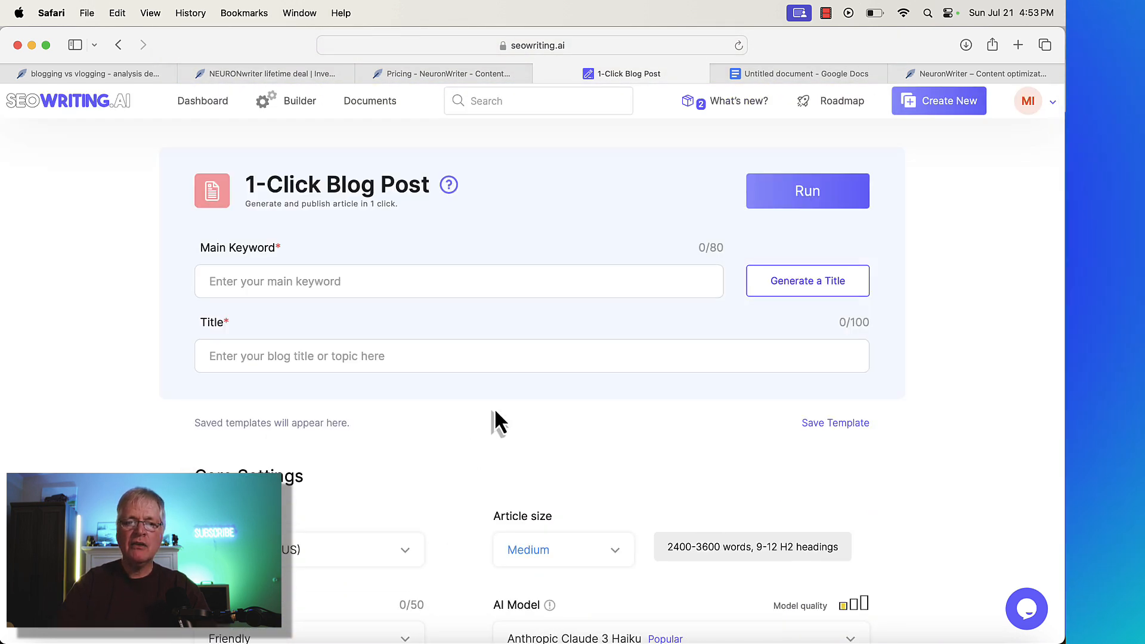
{"action": "mouse_move", "coordinate": [533, 153]}
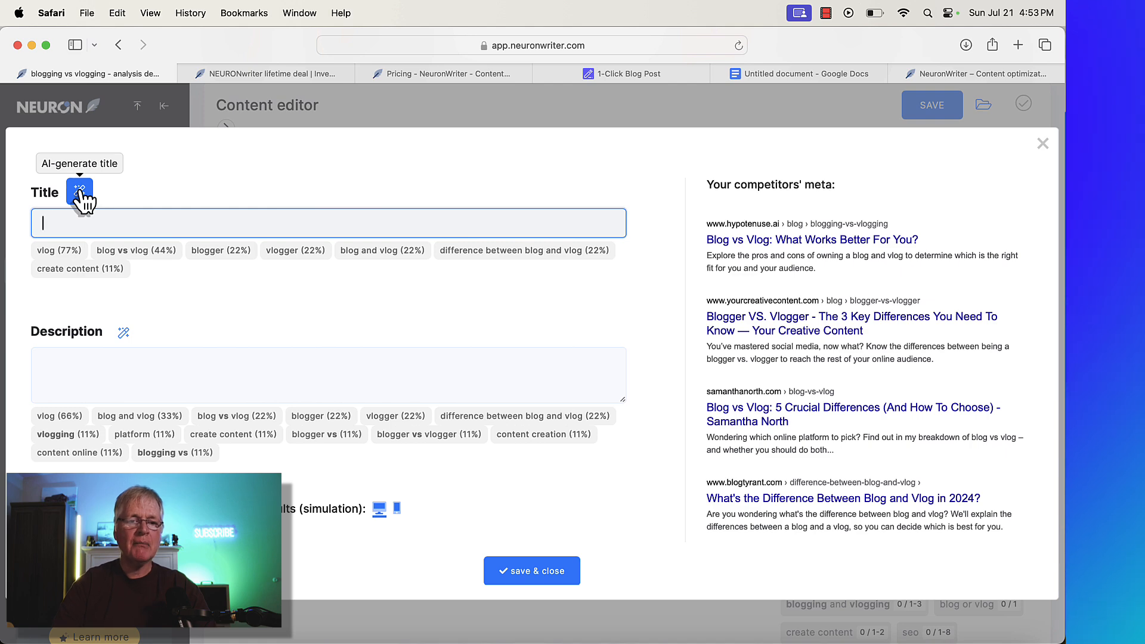
AI-generate the blogging-vs-vlogging 2024 title and meta description, then select the whole title to copy it
{"action": "left_click", "coordinate": [80, 191]}
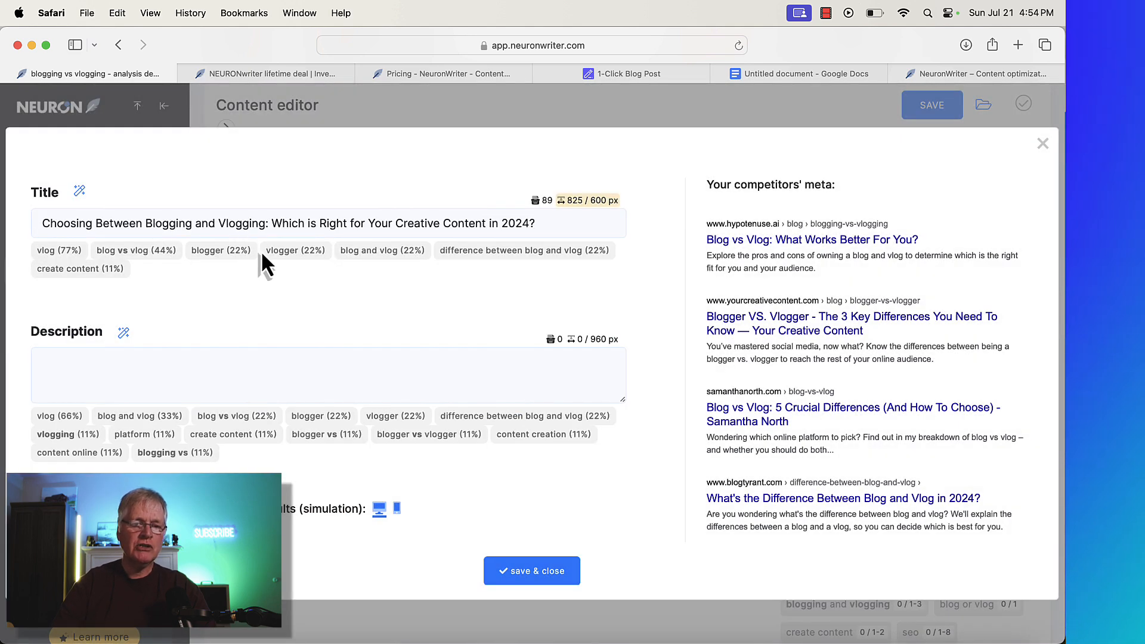
{"action": "mouse_move", "coordinate": [526, 263]}
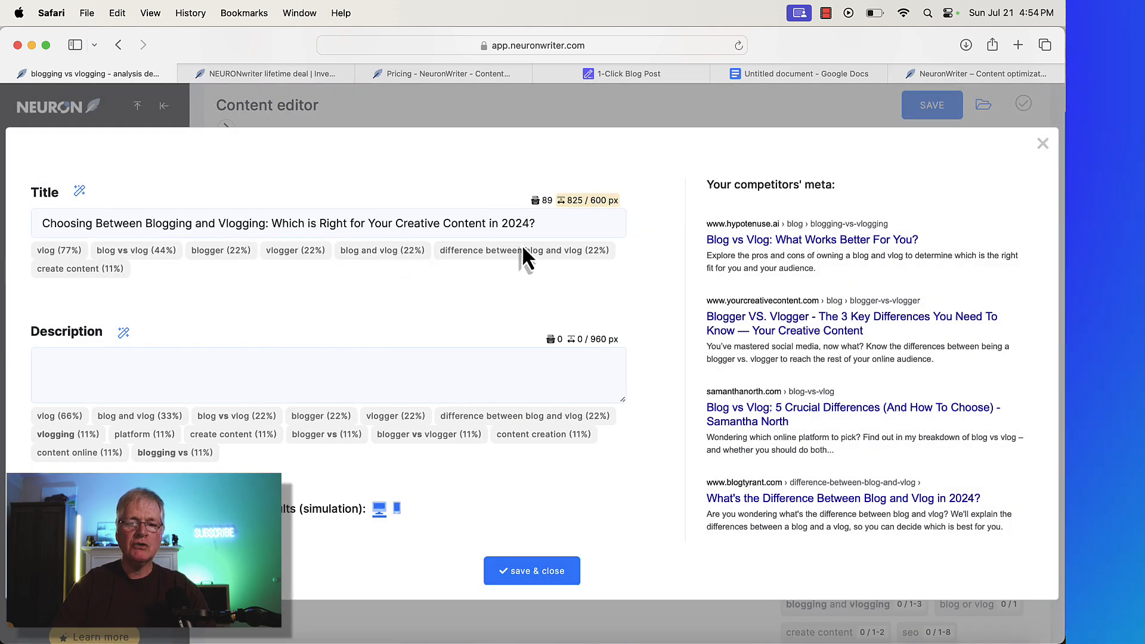
{"action": "left_click", "coordinate": [540, 224]}
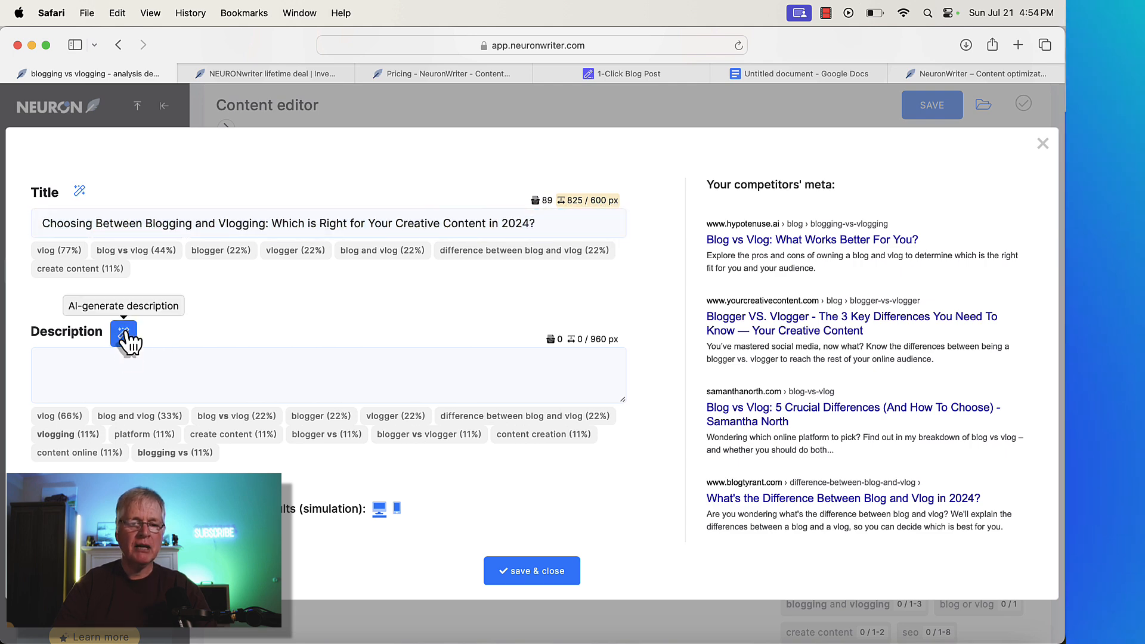
{"action": "left_click", "coordinate": [123, 335]}
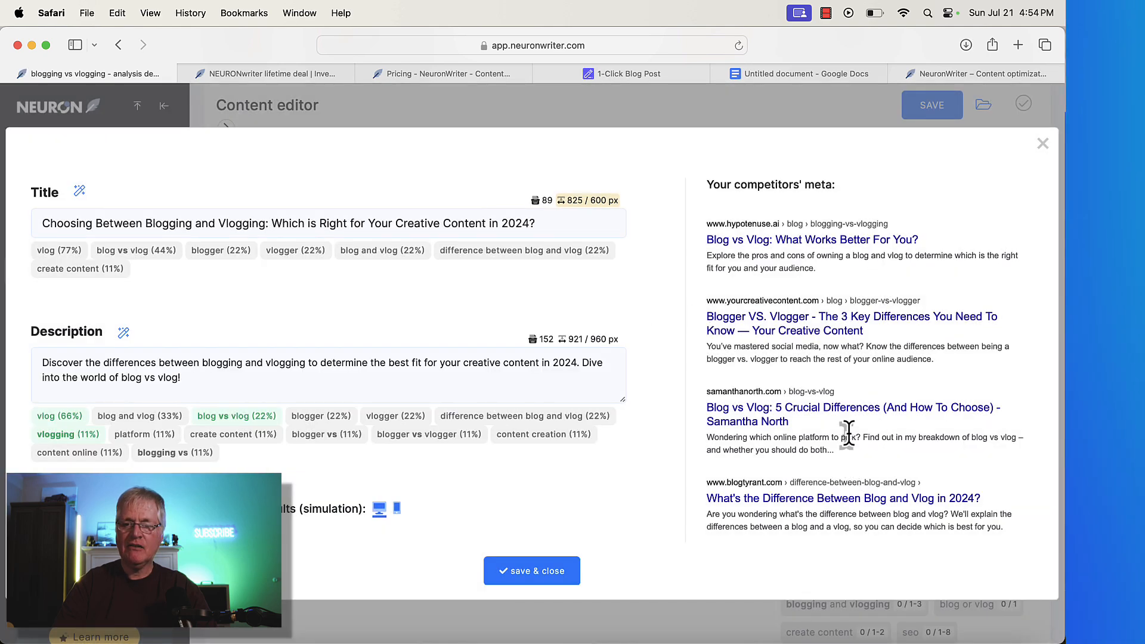
{"action": "mouse_move", "coordinate": [849, 260]}
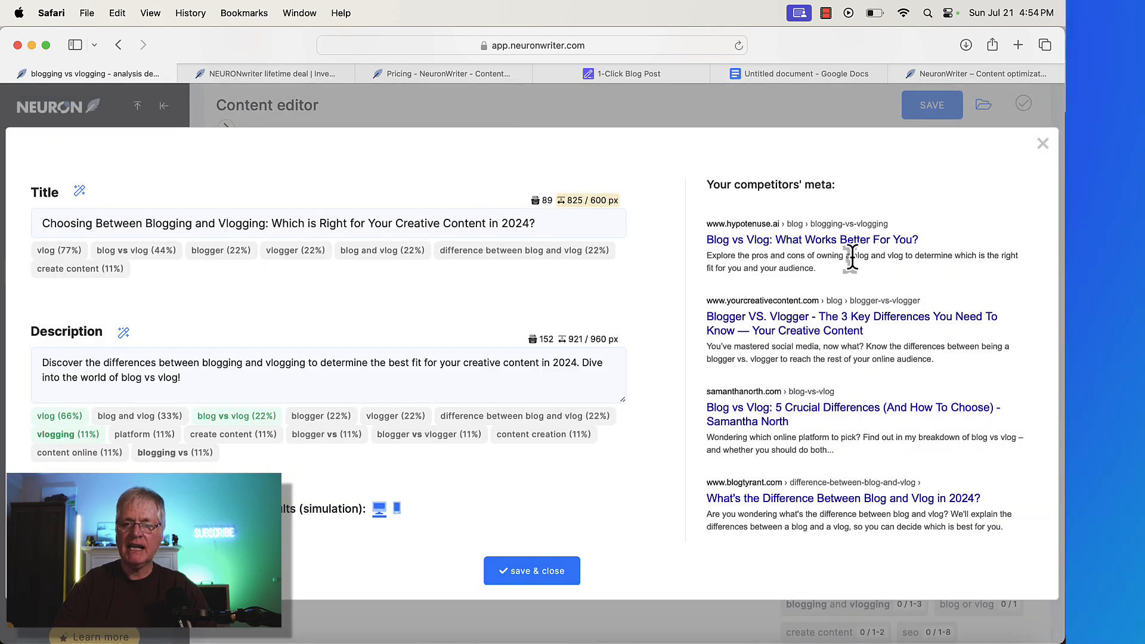
{"action": "mouse_move", "coordinate": [866, 298]}
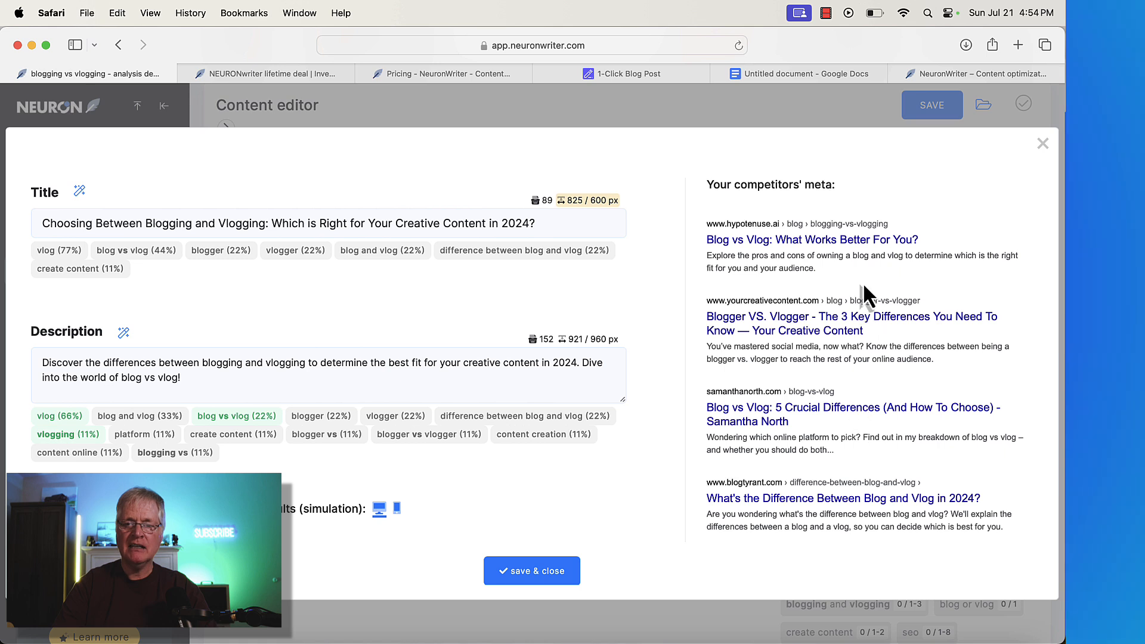
{"action": "left_click", "coordinate": [420, 223]}
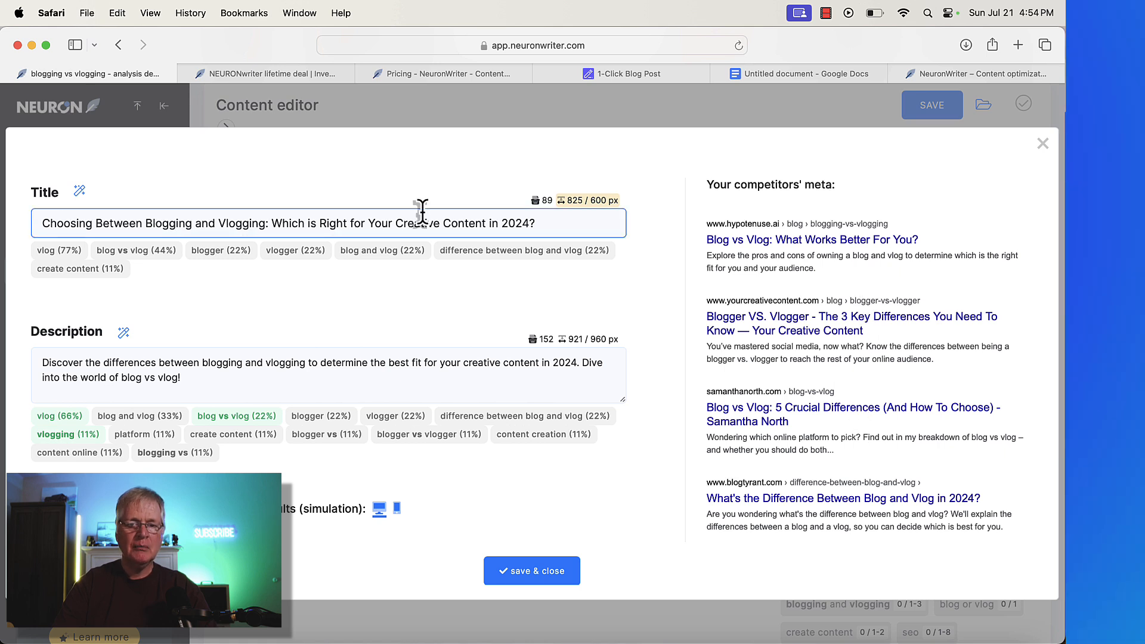
{"action": "triple_click", "coordinate": [289, 223]}
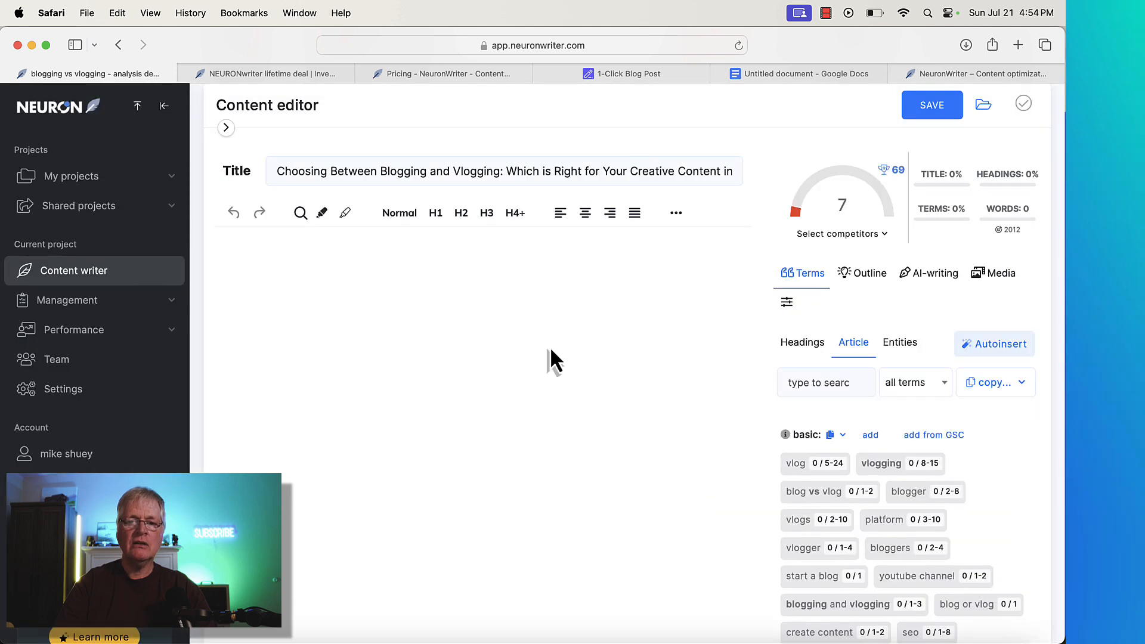
On the 1-Click Blog Post page, enter the main keyword 'blogging vs vlogging' and review the form
{"action": "left_click", "coordinate": [627, 73]}
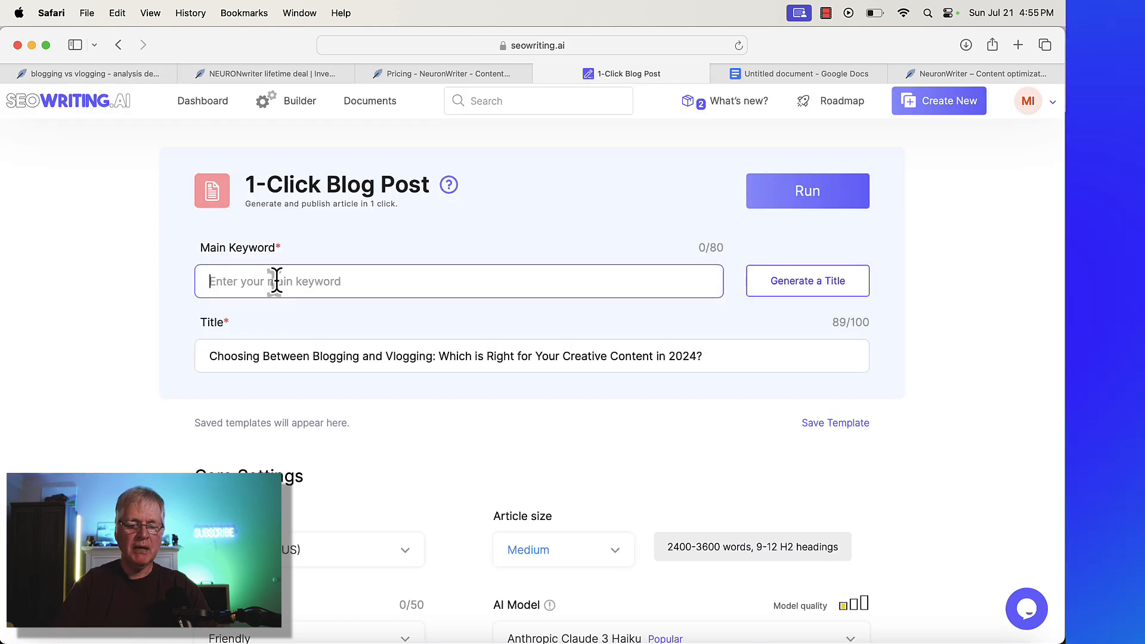
{"action": "type", "text": "blogging vs vlogging"}
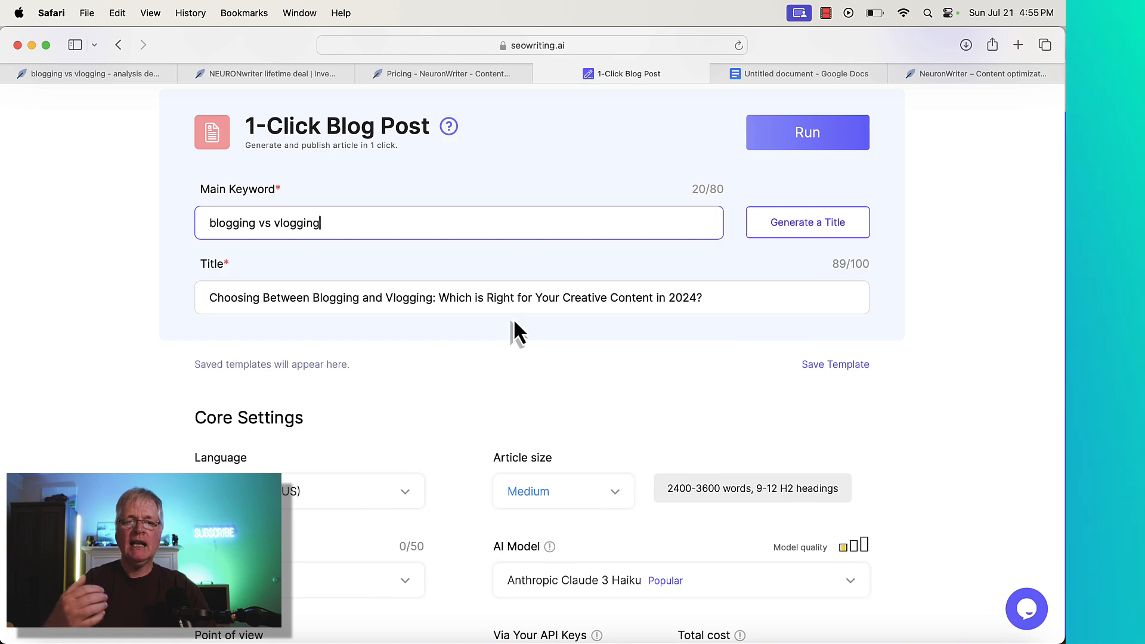
{"action": "scroll", "scroll_direction": "down", "scroll_amount": 3}
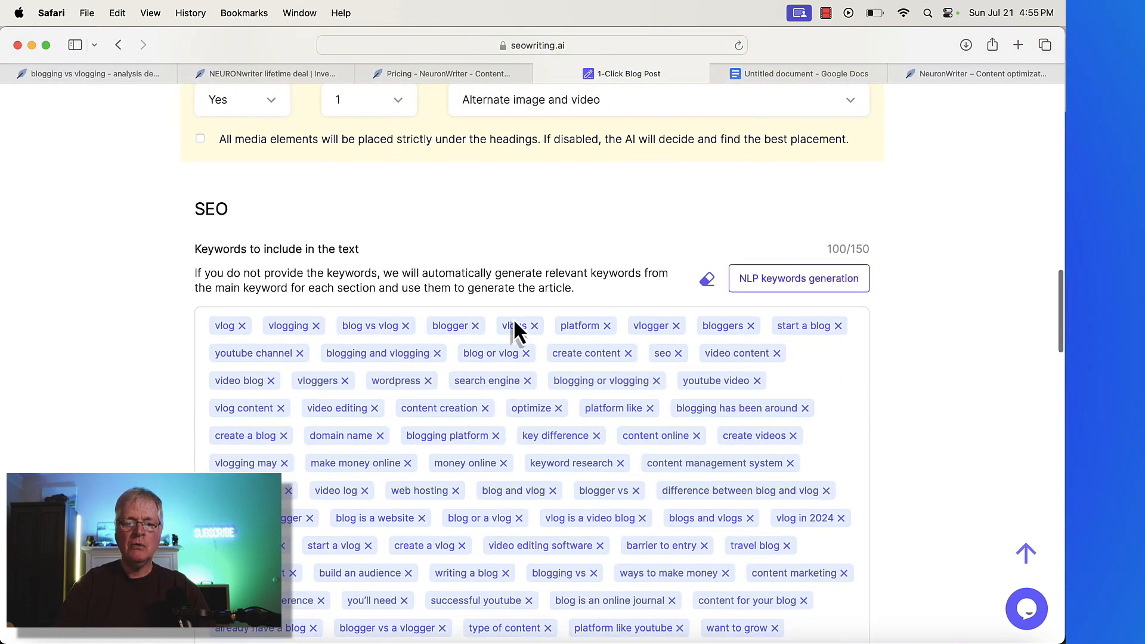
{"action": "scroll", "scroll_direction": "up", "scroll_amount": 3}
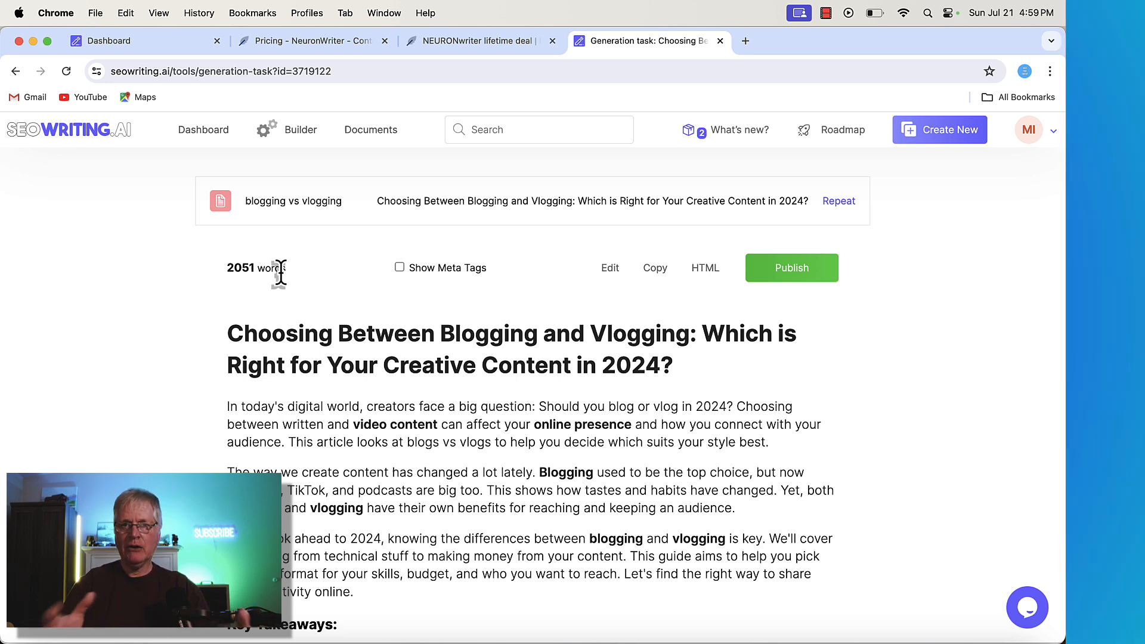
Open the completed generation task to view the 2051-word blogging-vs-vlogging article
{"action": "left_click", "coordinate": [653, 268]}
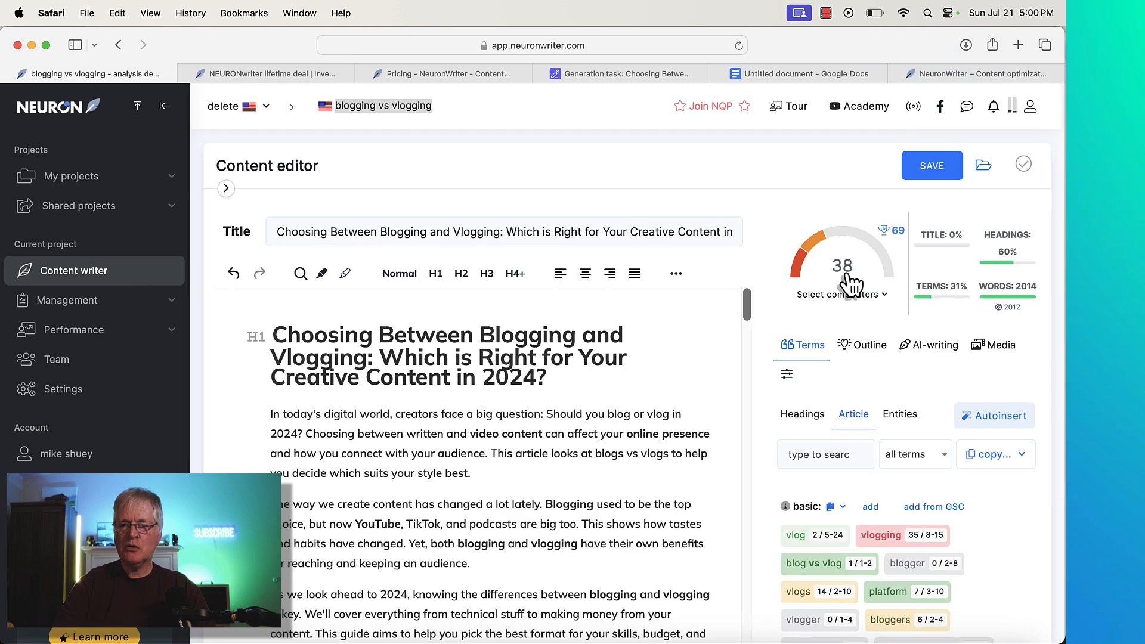
{"action": "mouse_move", "coordinate": [909, 248]}
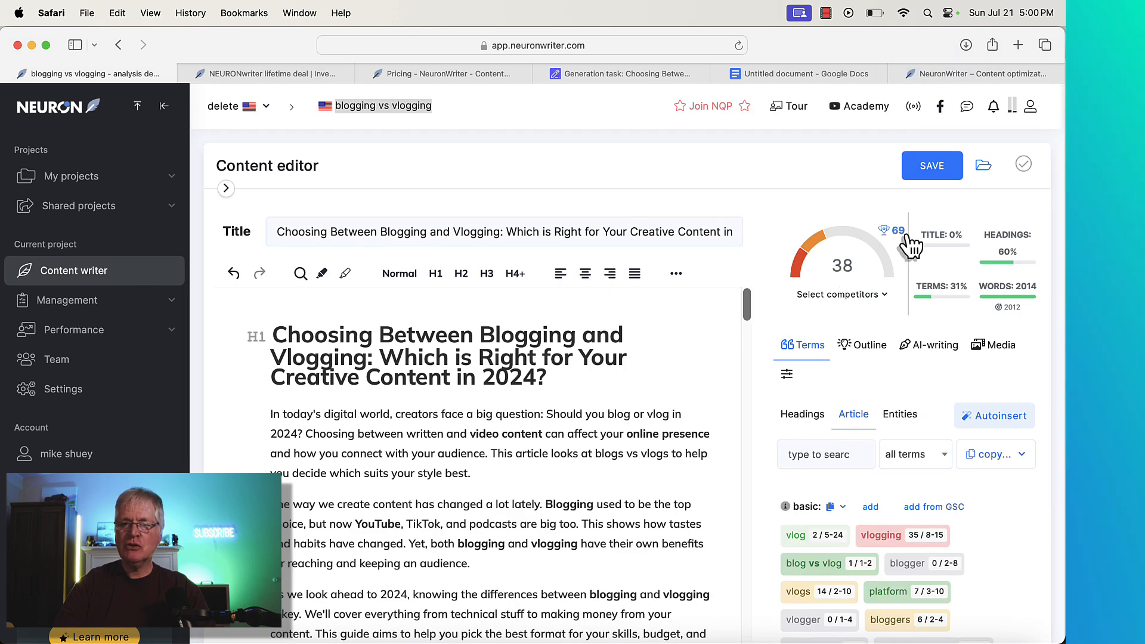
{"action": "mouse_move", "coordinate": [904, 231]}
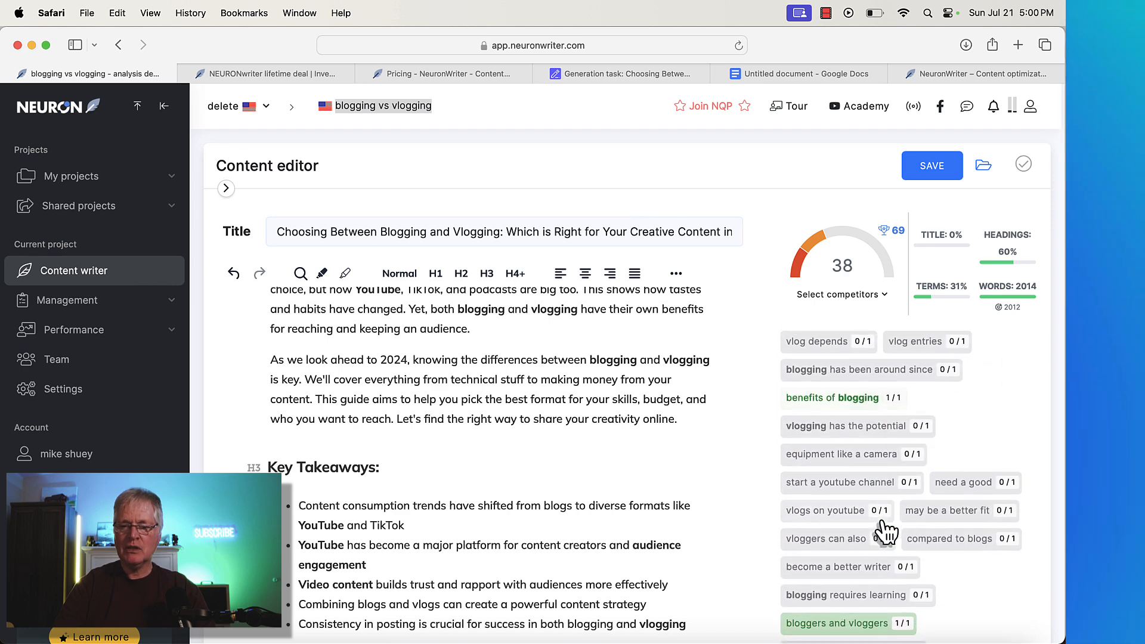
{"action": "scroll", "scroll_direction": "down", "scroll_amount": 3}
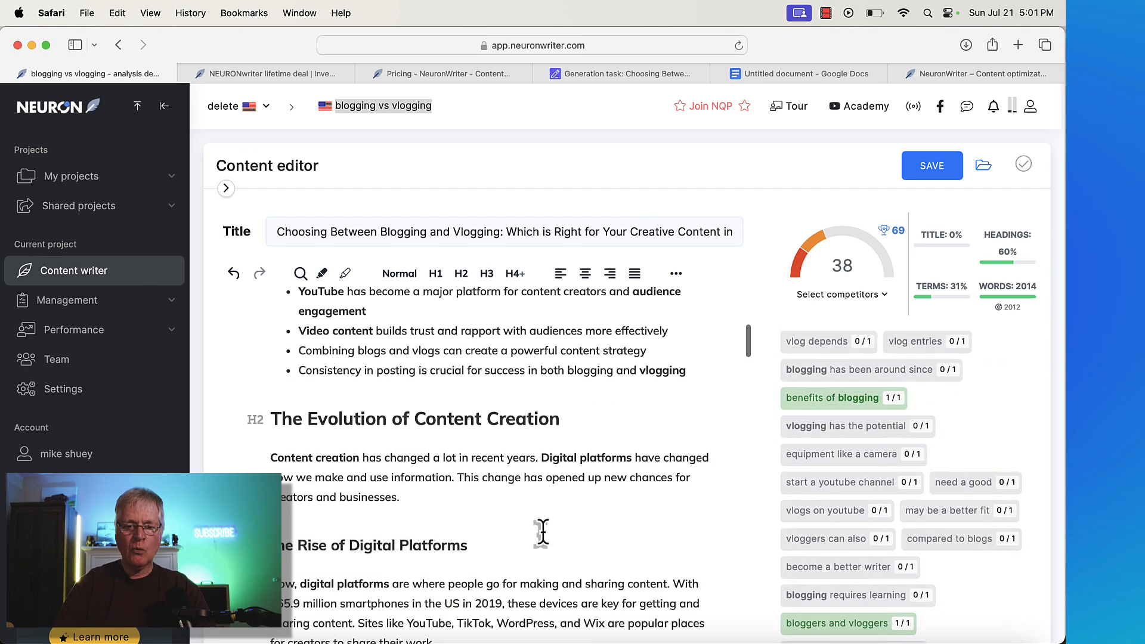
{"action": "scroll", "scroll_direction": "down", "scroll_amount": 3}
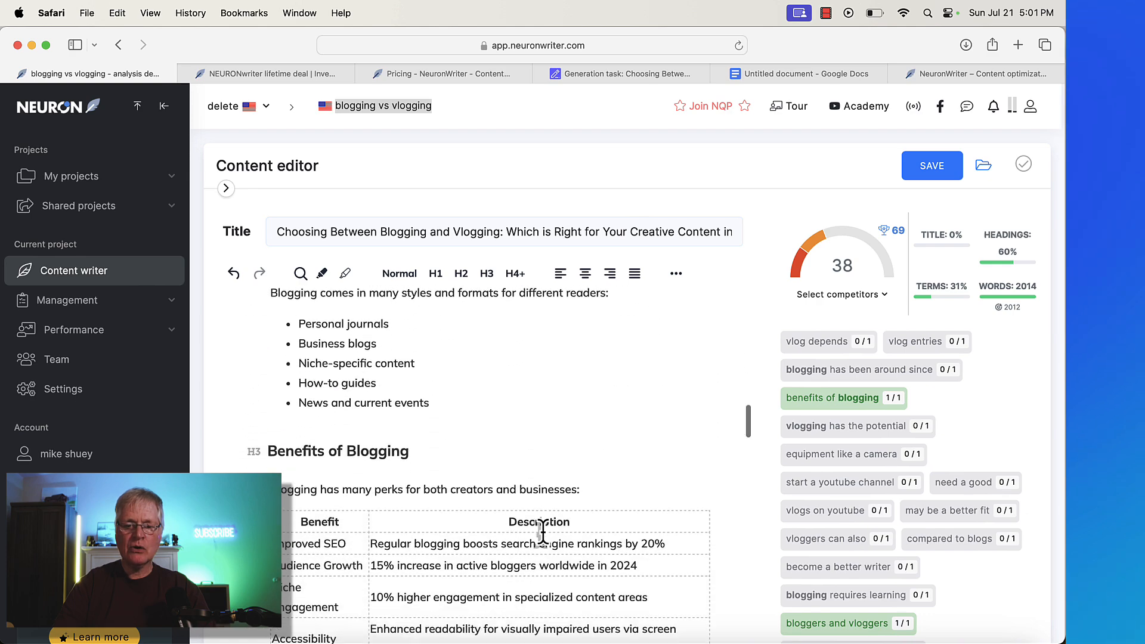
{"action": "scroll", "scroll_direction": "down", "scroll_amount": 3}
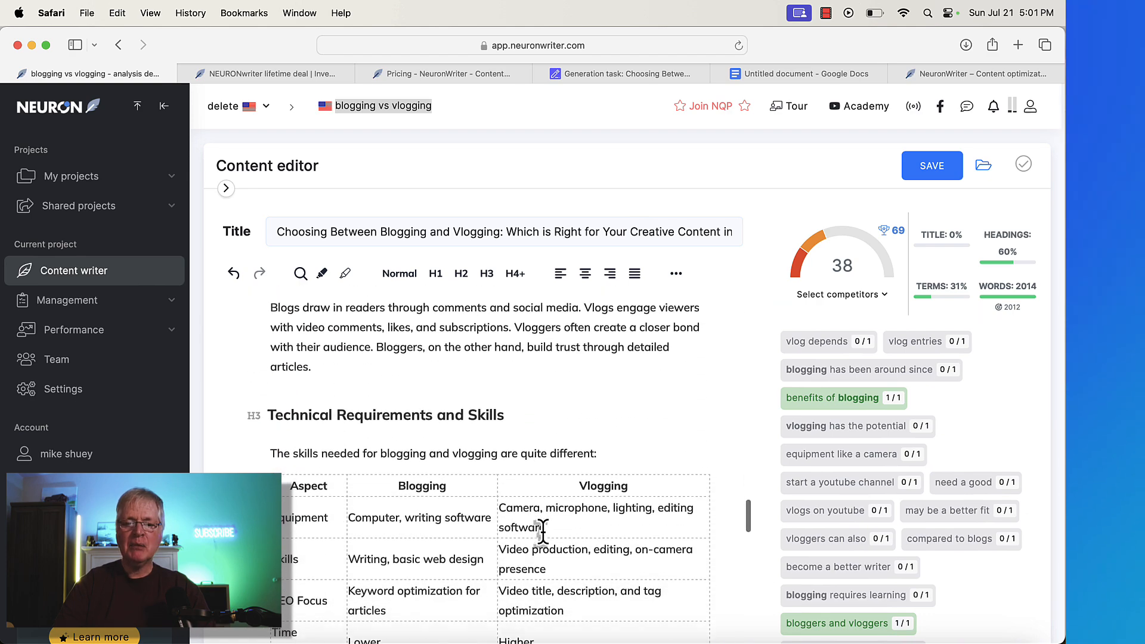
{"action": "scroll", "scroll_direction": "down", "scroll_amount": 3}
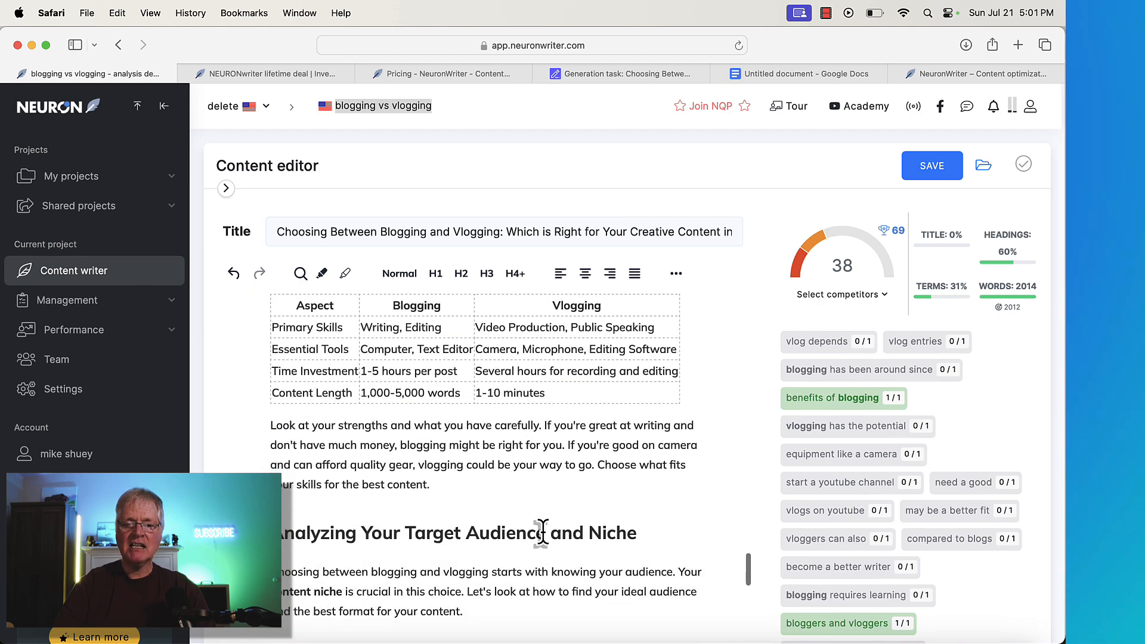
{"action": "scroll", "scroll_direction": "down", "scroll_amount": 3}
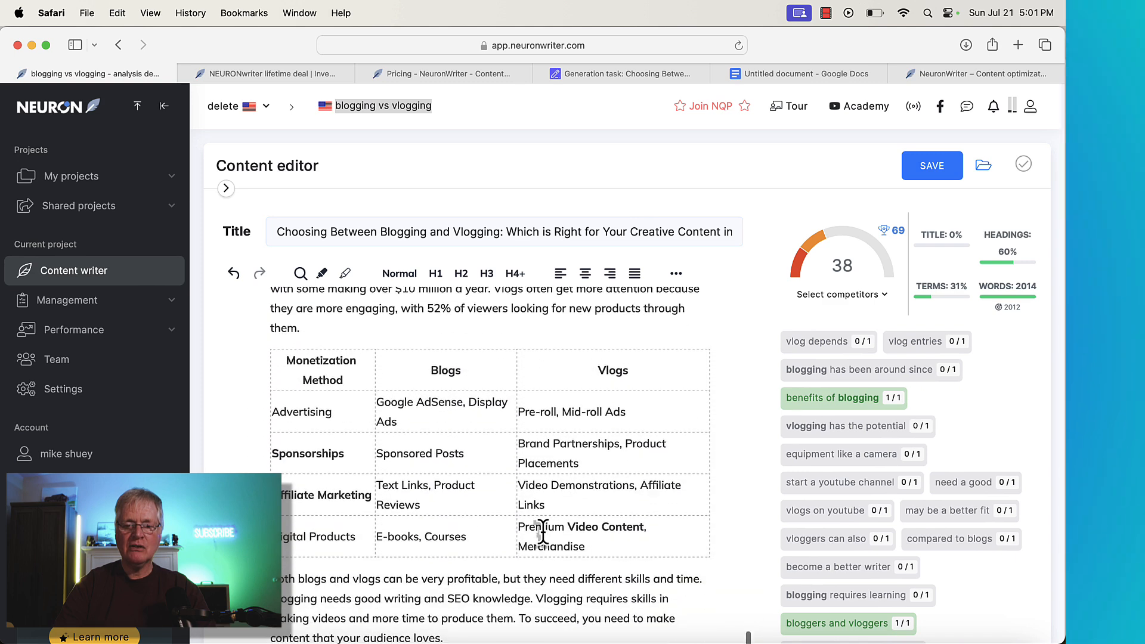
{"action": "scroll", "scroll_direction": "down", "scroll_amount": 3}
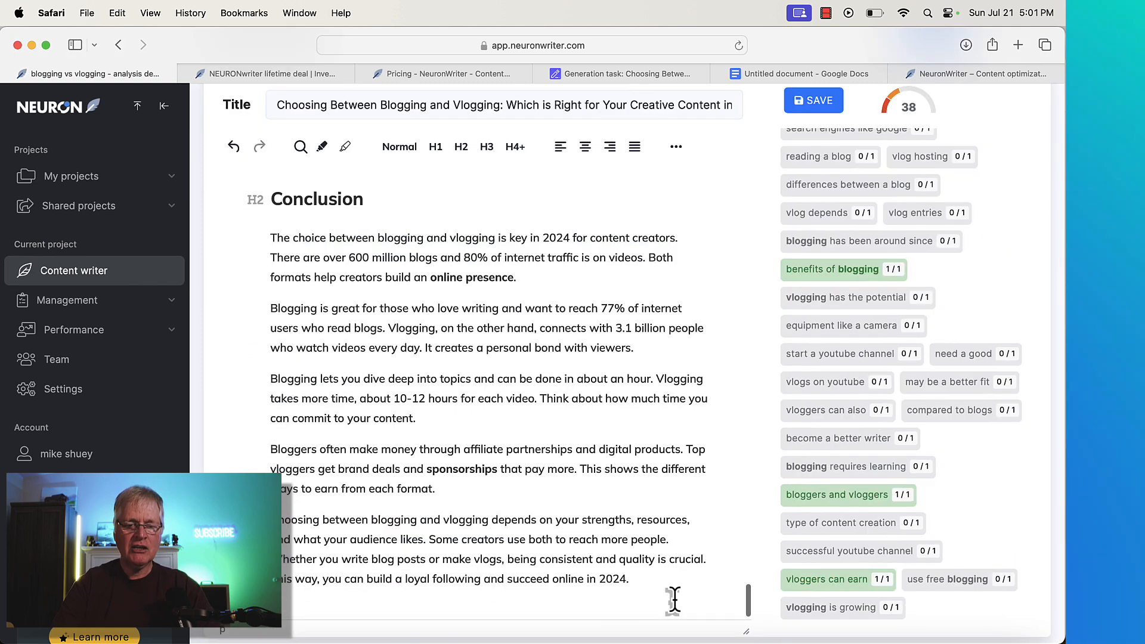
Bring up the AI-writing panel with its Standard, Advanced and Custom options
{"action": "left_click", "coordinate": [462, 147]}
{"action": "type", "text": "Frequently Asked Questions"}
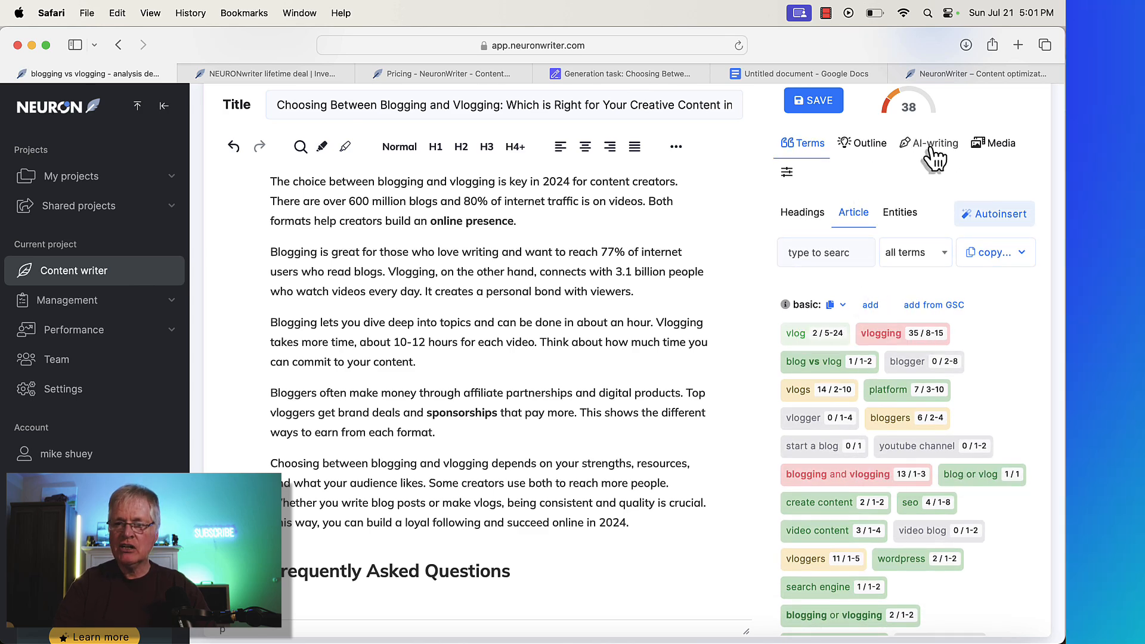
{"action": "left_click", "coordinate": [935, 142]}
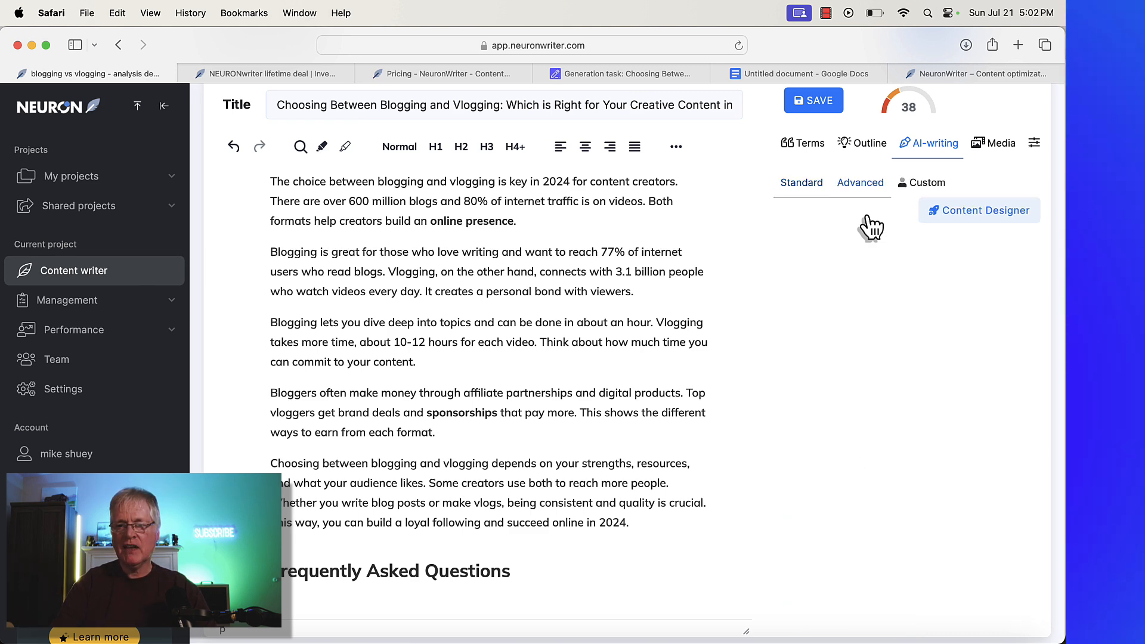
Generate an FAQ section from unused terms using GPT-4o at high creativity
{"action": "left_click", "coordinate": [860, 182]}
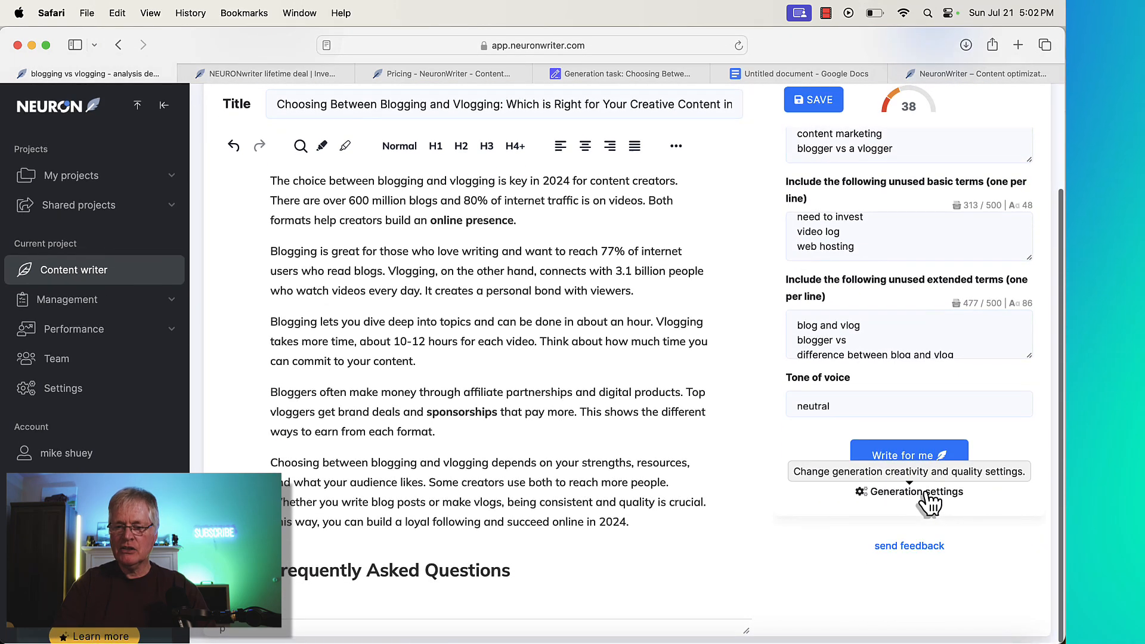
{"action": "left_click", "coordinate": [909, 491]}
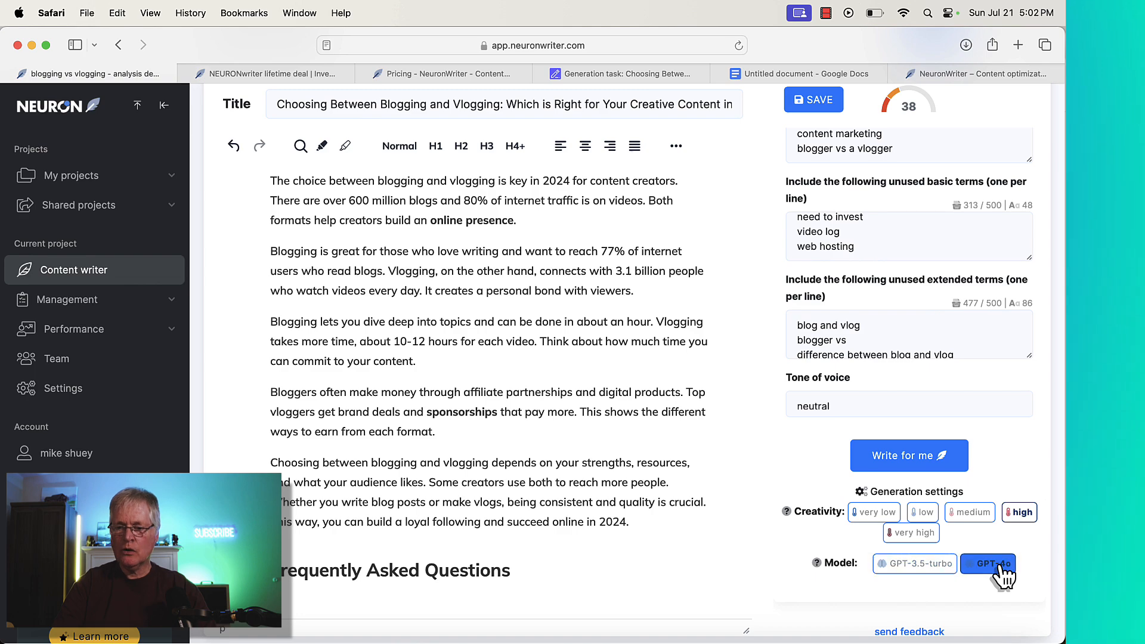
{"action": "mouse_move", "coordinate": [909, 455]}
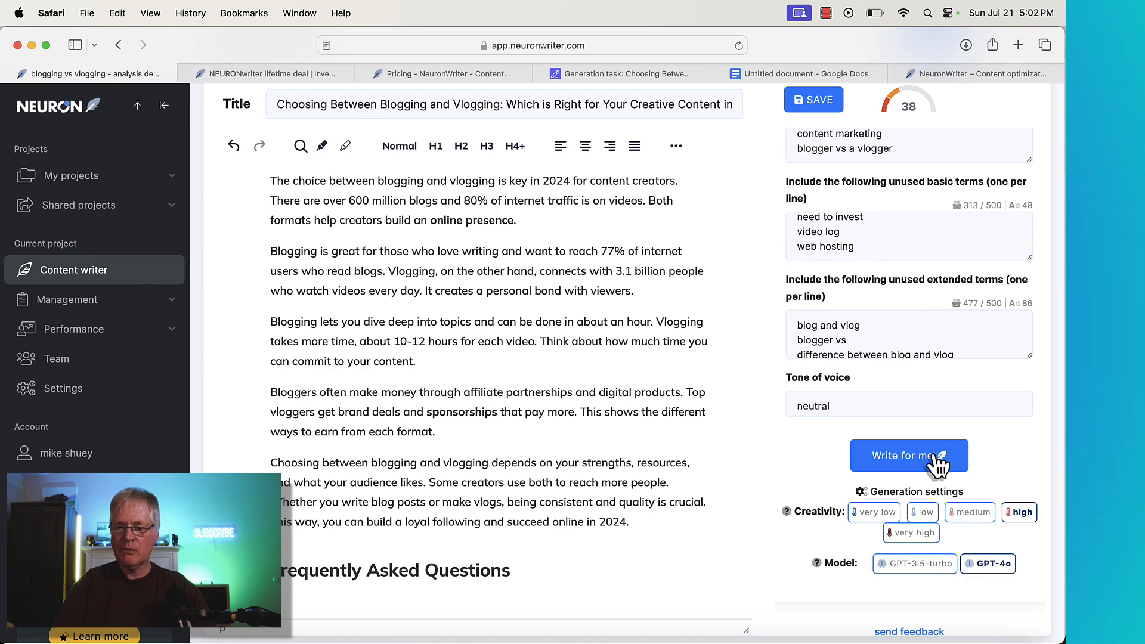
{"action": "left_click", "coordinate": [909, 456]}
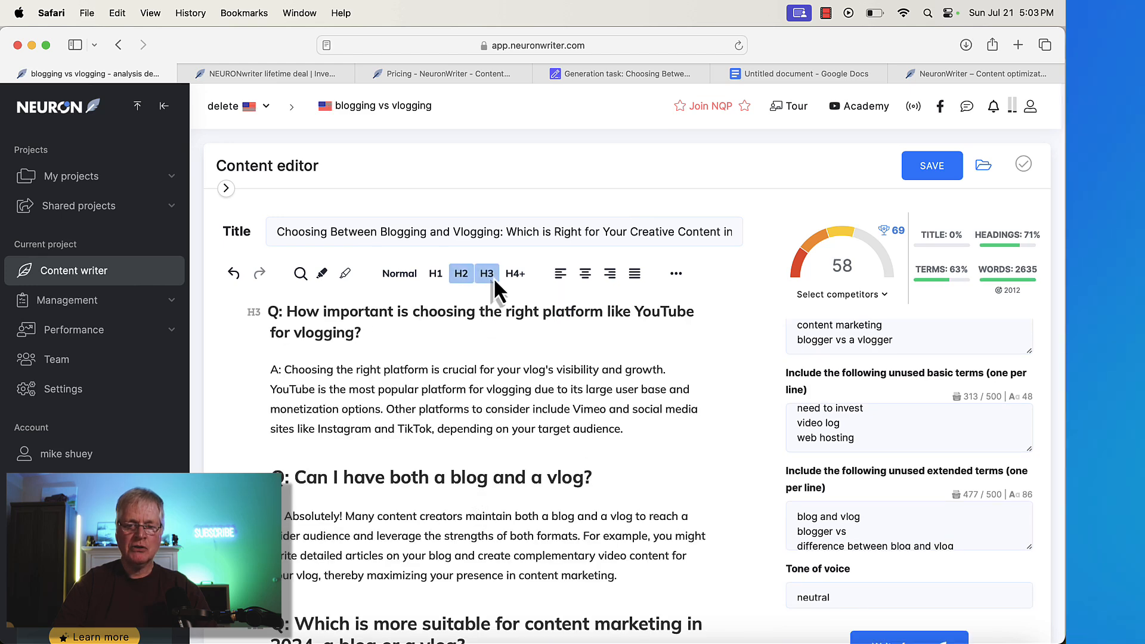
Restyle the FAQ question headings as H3, then return to the content terms list
{"action": "scroll", "scroll_direction": "down", "scroll_amount": 3}
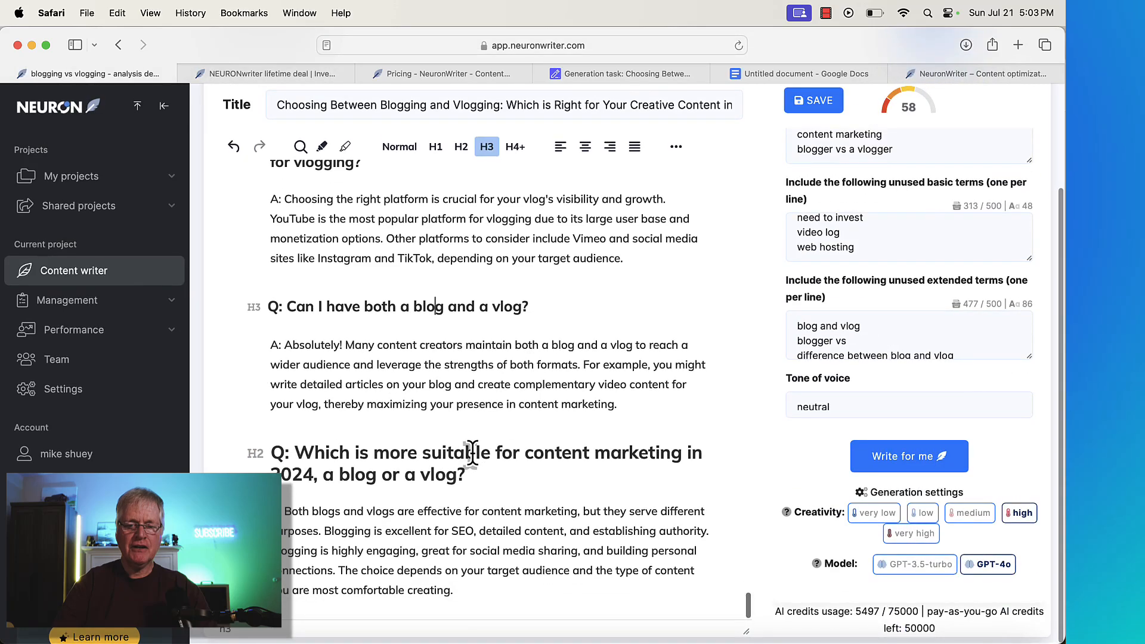
{"action": "left_click", "coordinate": [461, 146]}
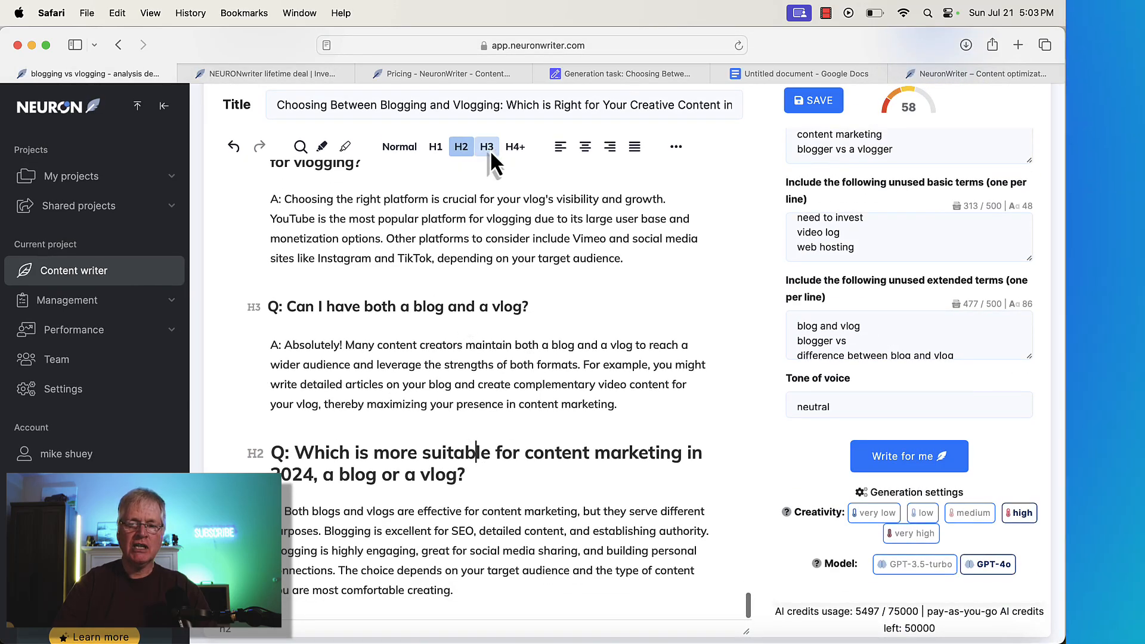
{"action": "scroll", "scroll_direction": "down", "scroll_amount": 3}
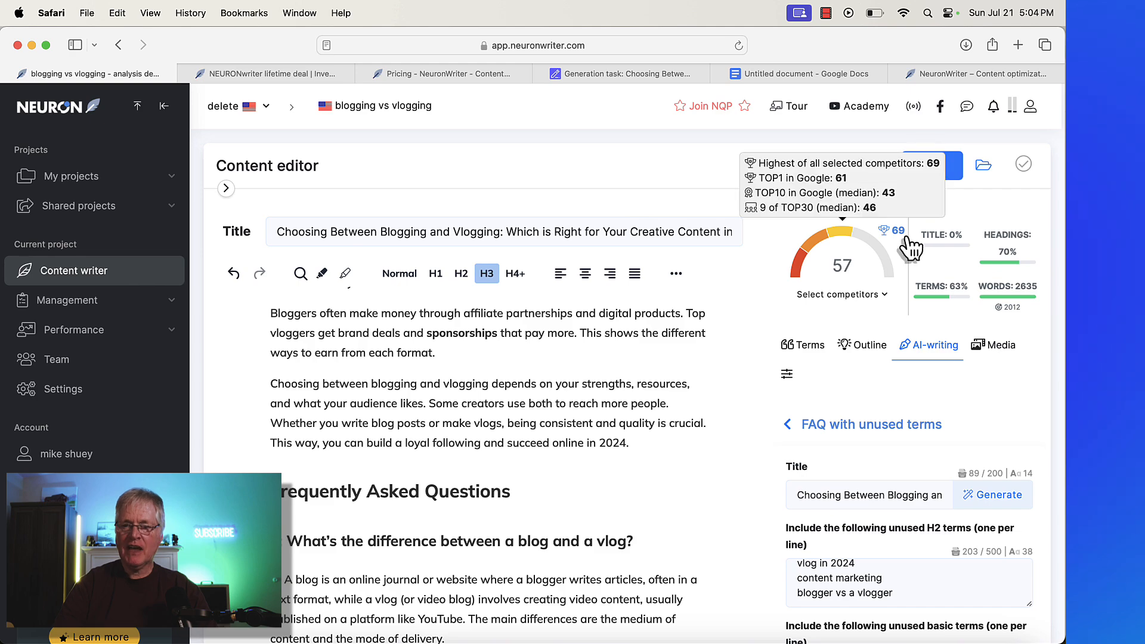
{"action": "scroll", "scroll_direction": "down", "scroll_amount": 3}
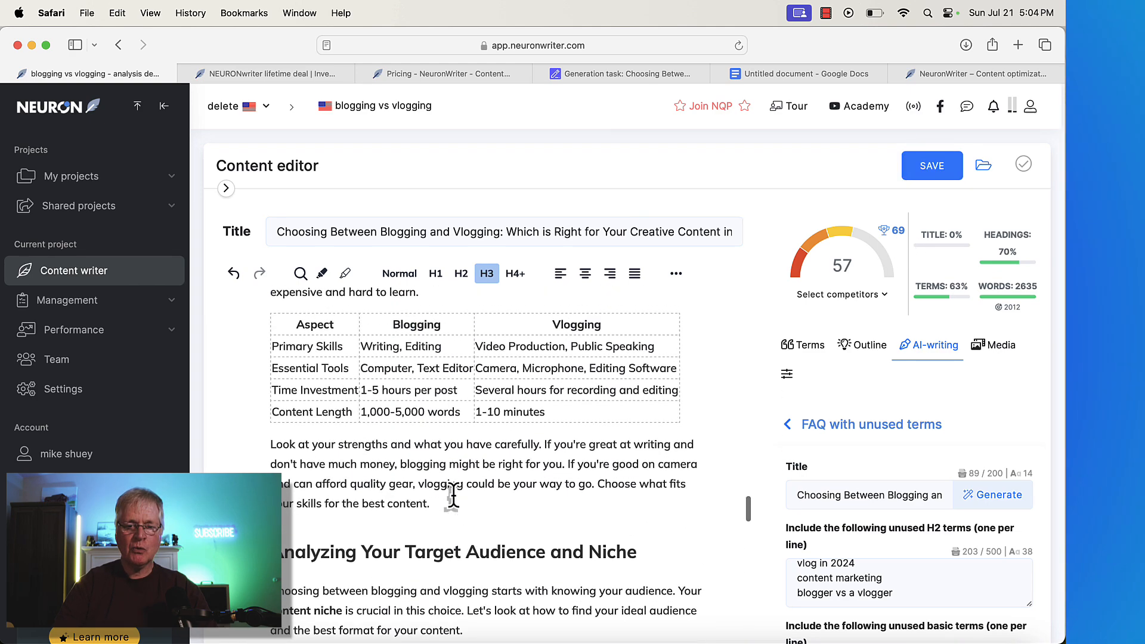
{"action": "scroll", "scroll_direction": "down", "scroll_amount": 3}
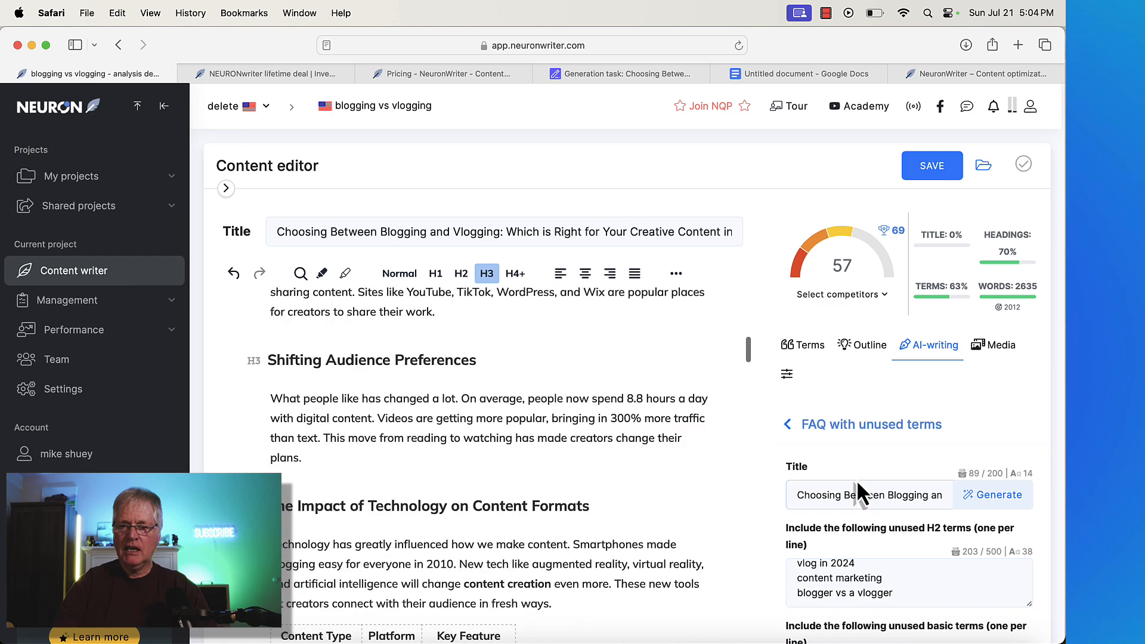
{"action": "left_click", "coordinate": [804, 345]}
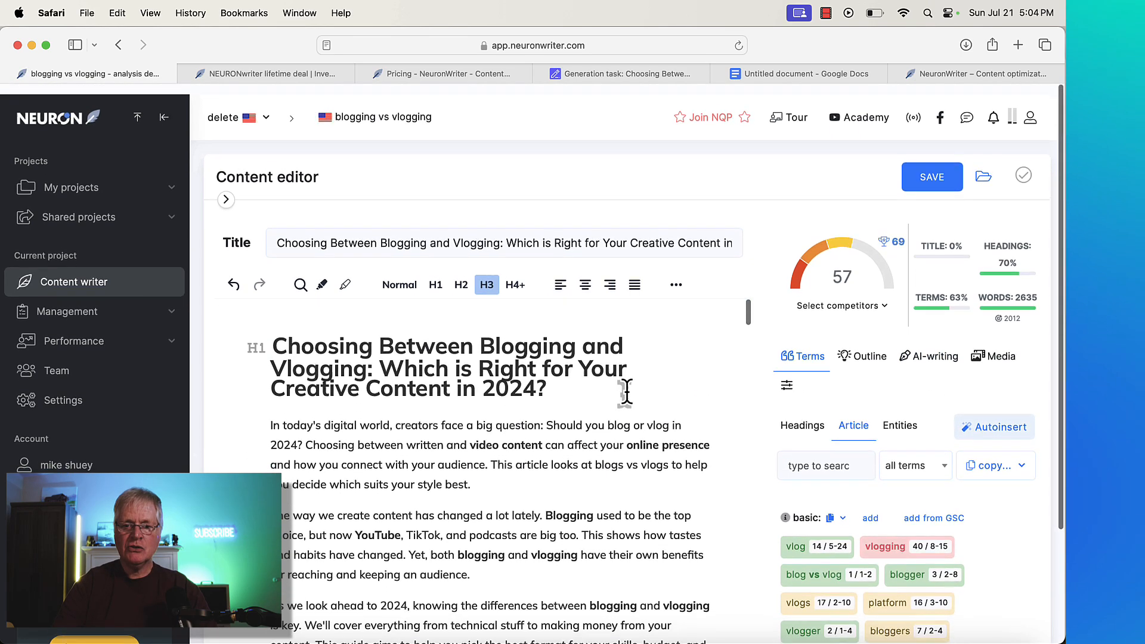
{"action": "mouse_move", "coordinate": [995, 416]}
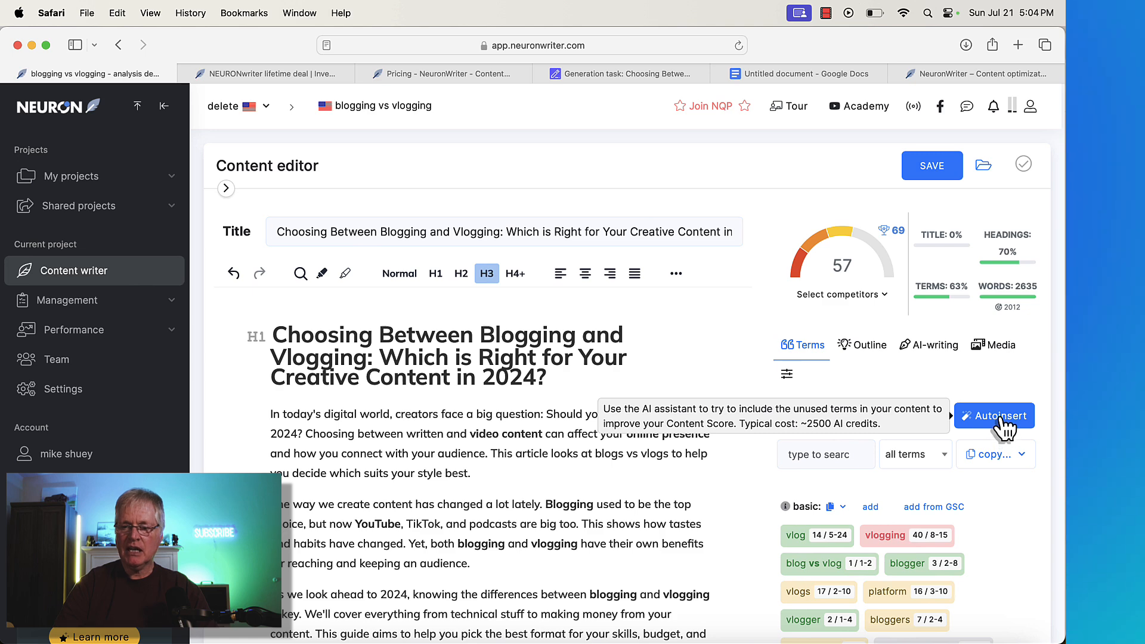
Run Autoinsert and accept the rewrites mentioning video log, difference between blog and vlog, and YouTube channel
{"action": "left_click", "coordinate": [994, 416]}
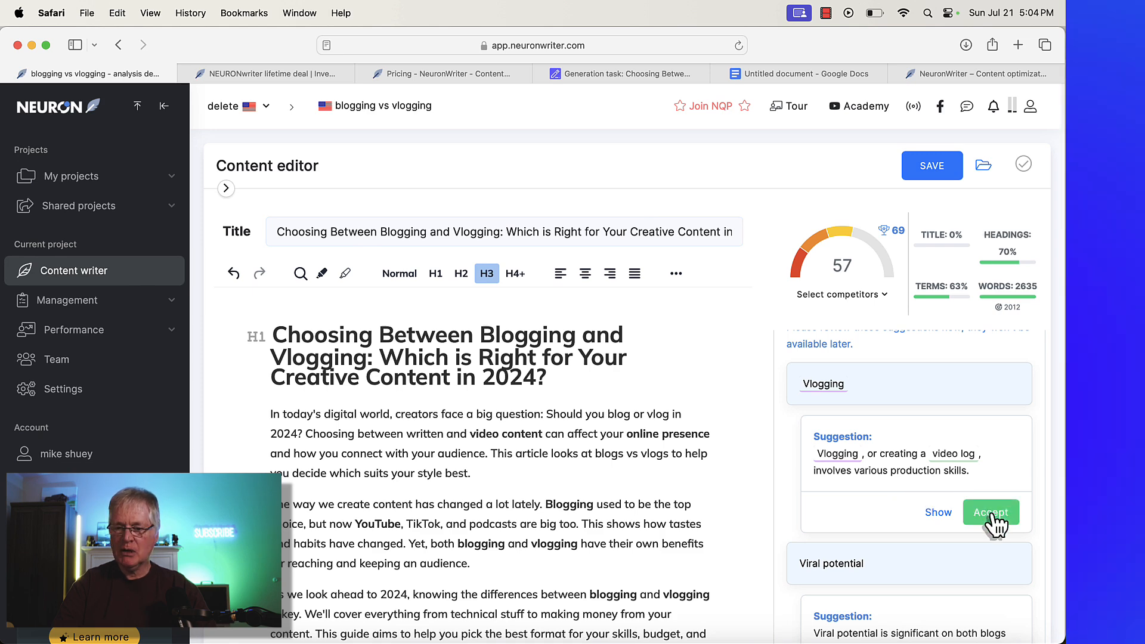
{"action": "left_click", "coordinate": [990, 512]}
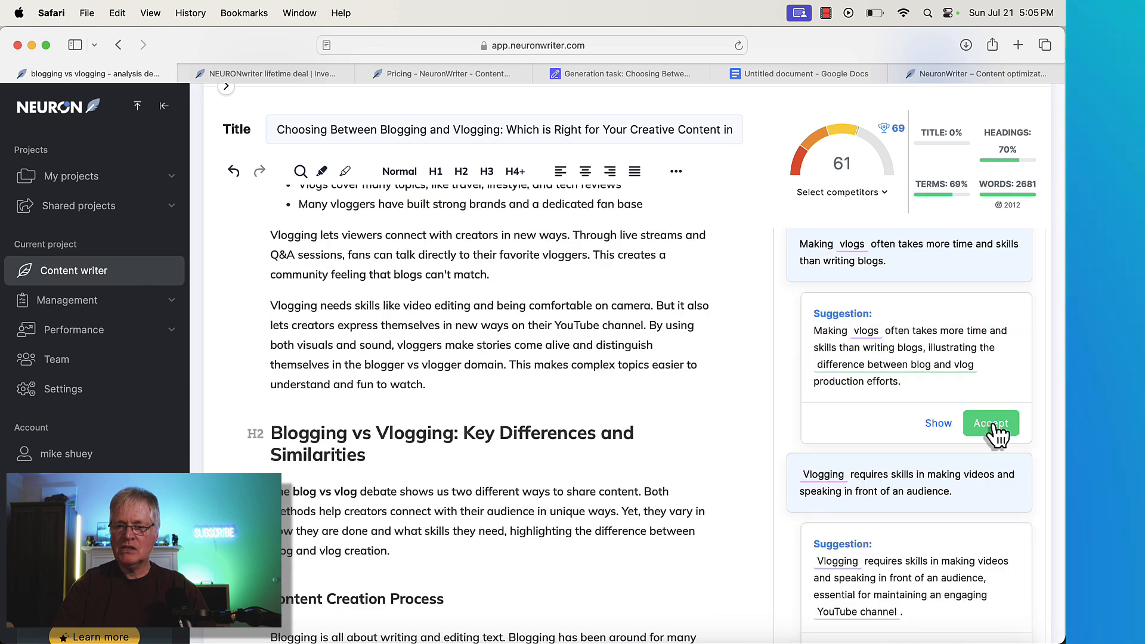
{"action": "left_click", "coordinate": [990, 424]}
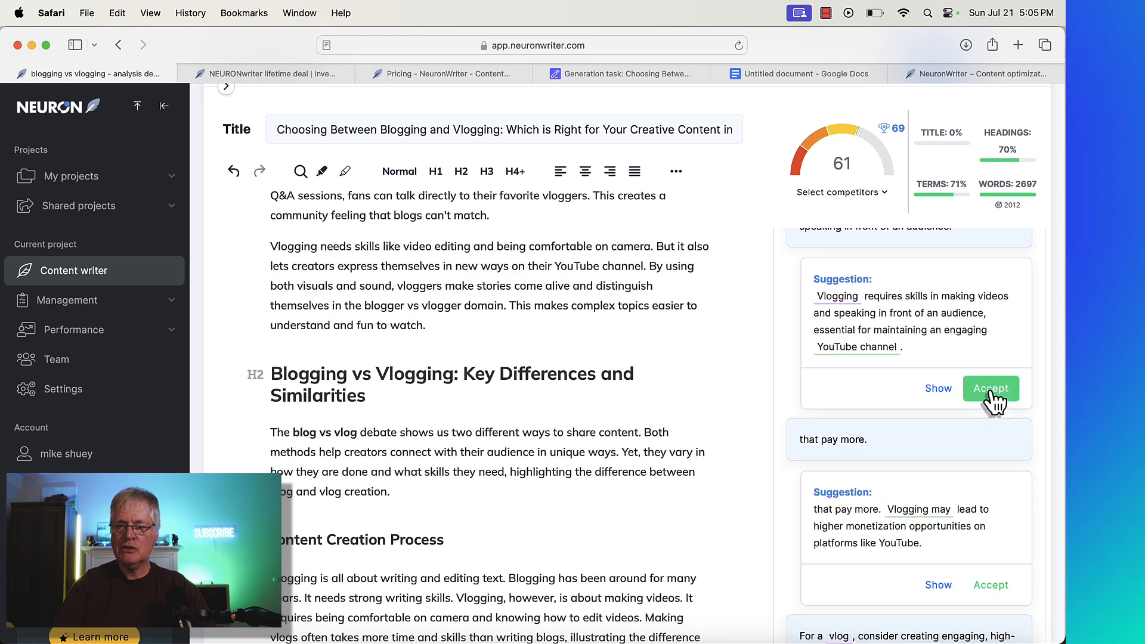
{"action": "left_click", "coordinate": [991, 388]}
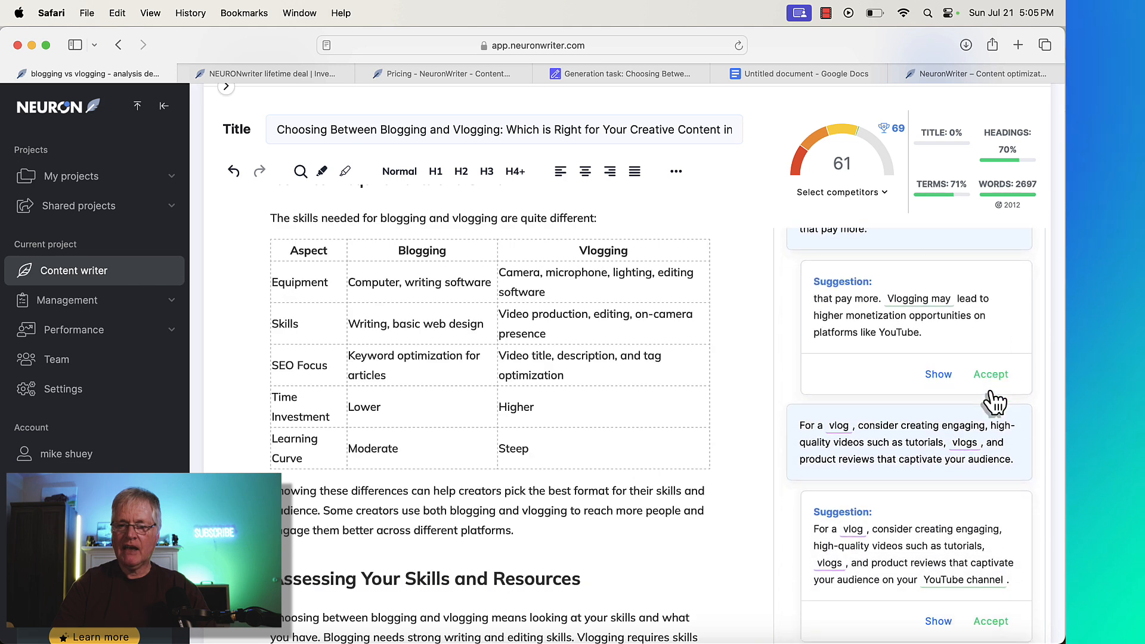
Accept the remaining suggestions about vlogs, other platforms and Vlogging engagement, lifting the score to 62
{"action": "left_click", "coordinate": [990, 374]}
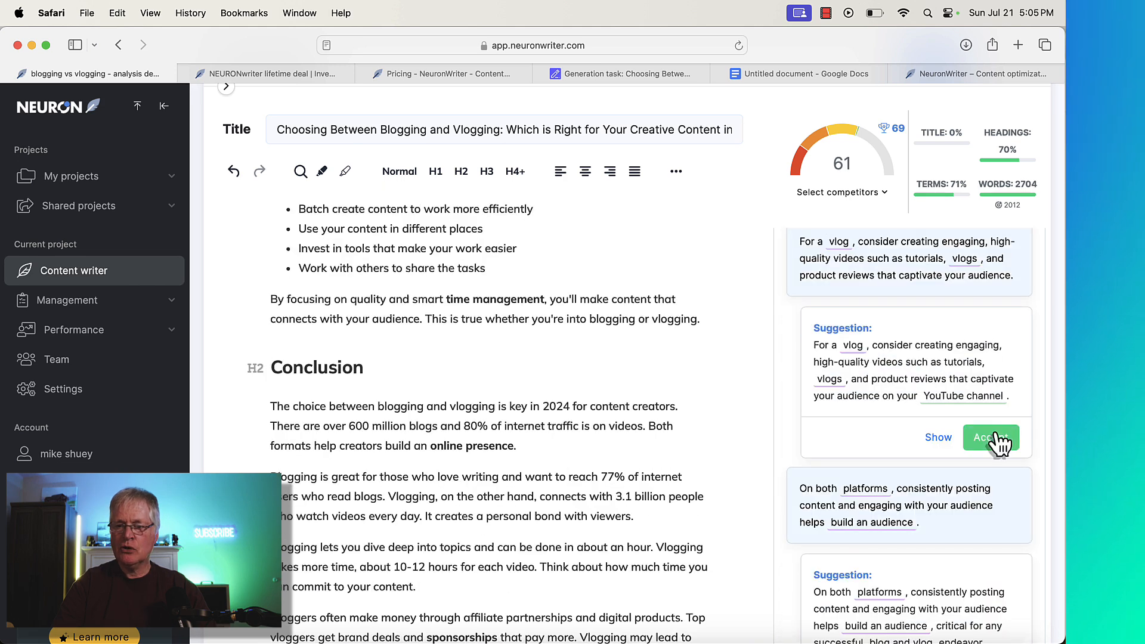
{"action": "left_click", "coordinate": [992, 437]}
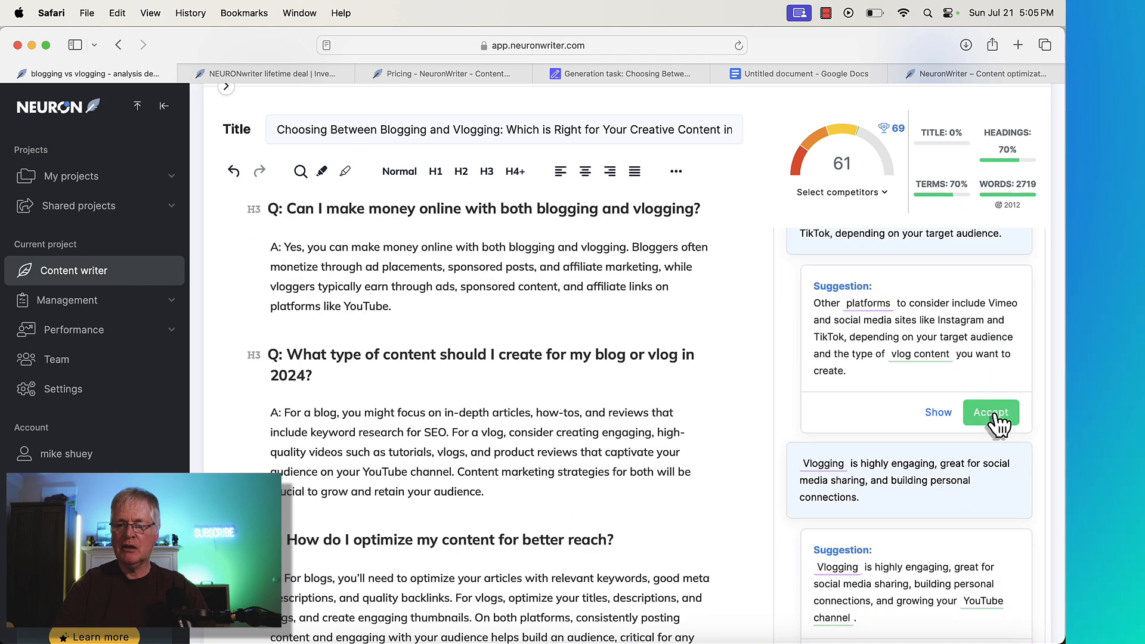
{"action": "left_click", "coordinate": [990, 412]}
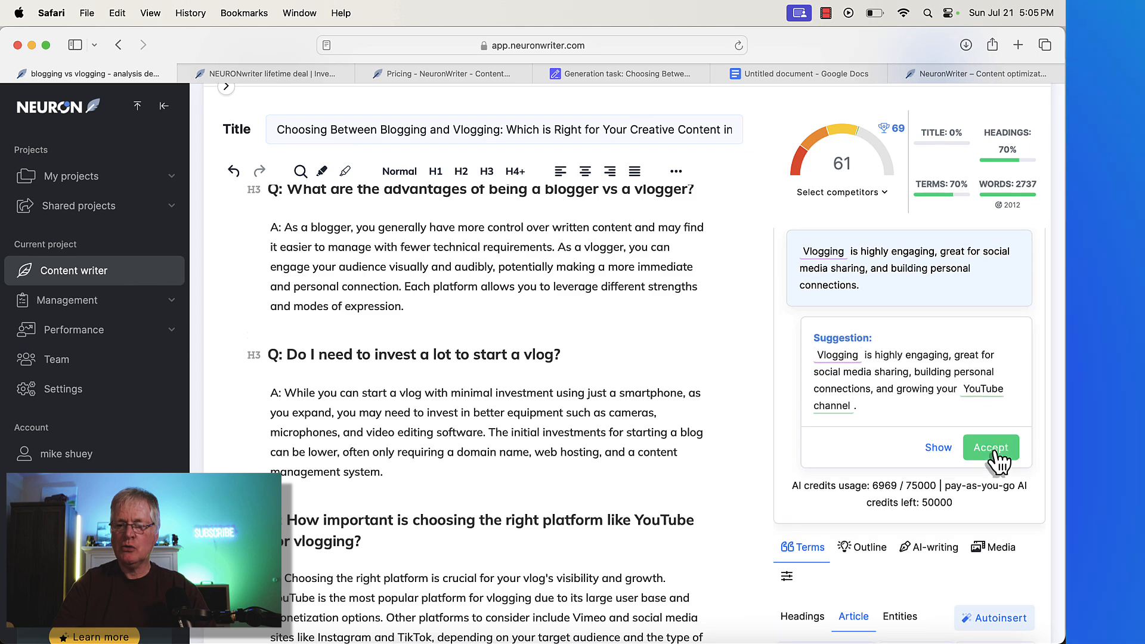
{"action": "left_click", "coordinate": [991, 447]}
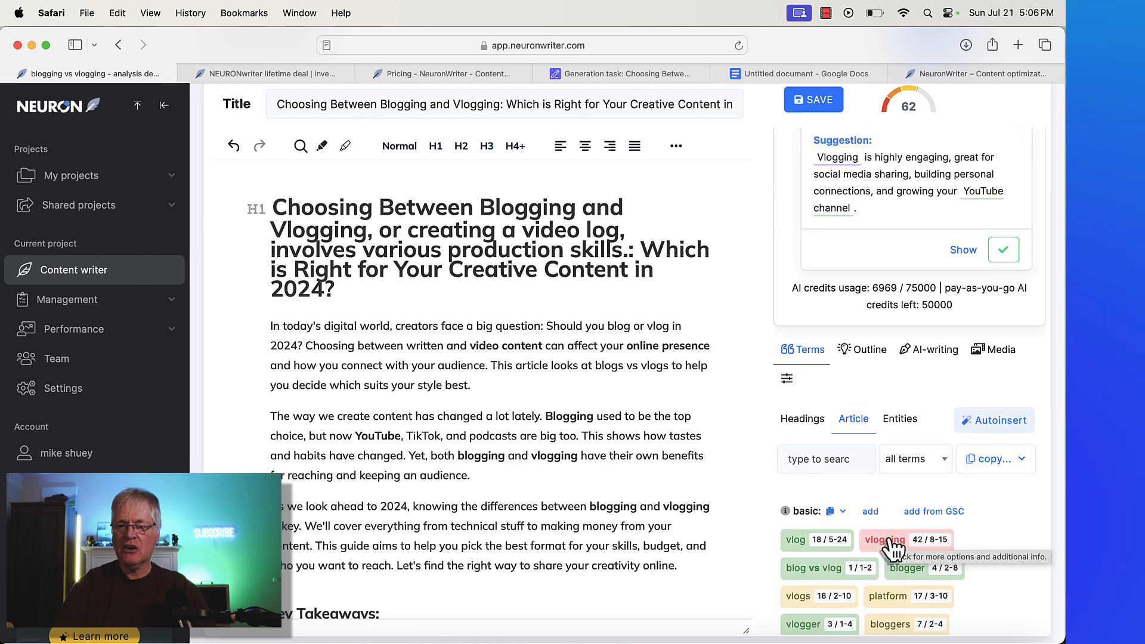
Close the content-boost suggestions panel and show the recommended terms for headings
{"action": "scroll", "scroll_direction": "down", "scroll_amount": 3}
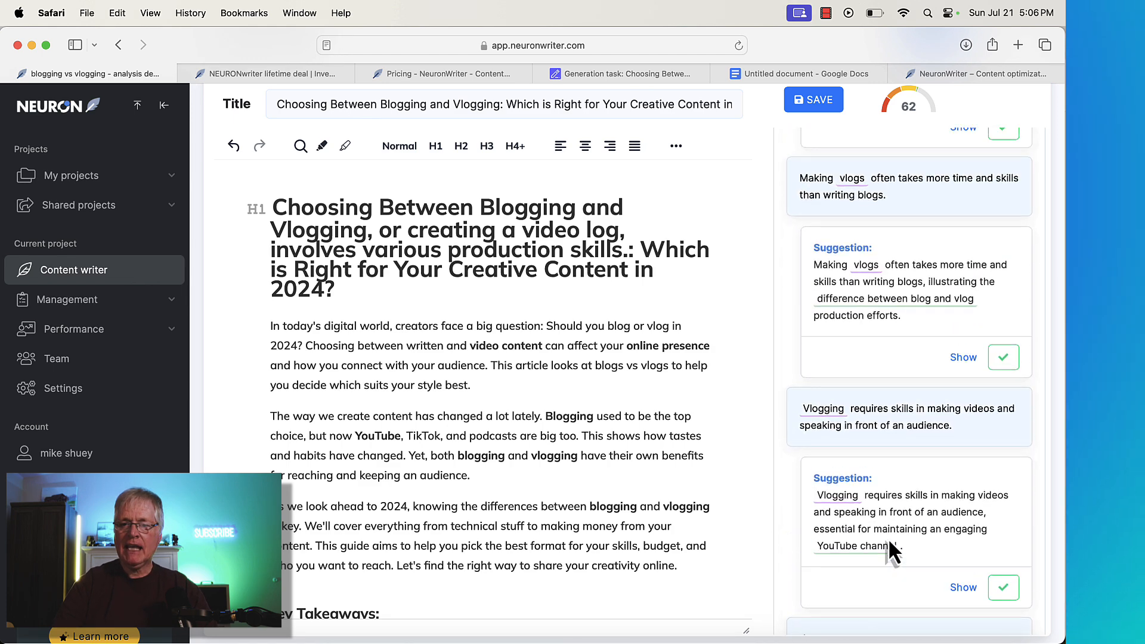
{"action": "scroll", "scroll_direction": "down", "scroll_amount": 3}
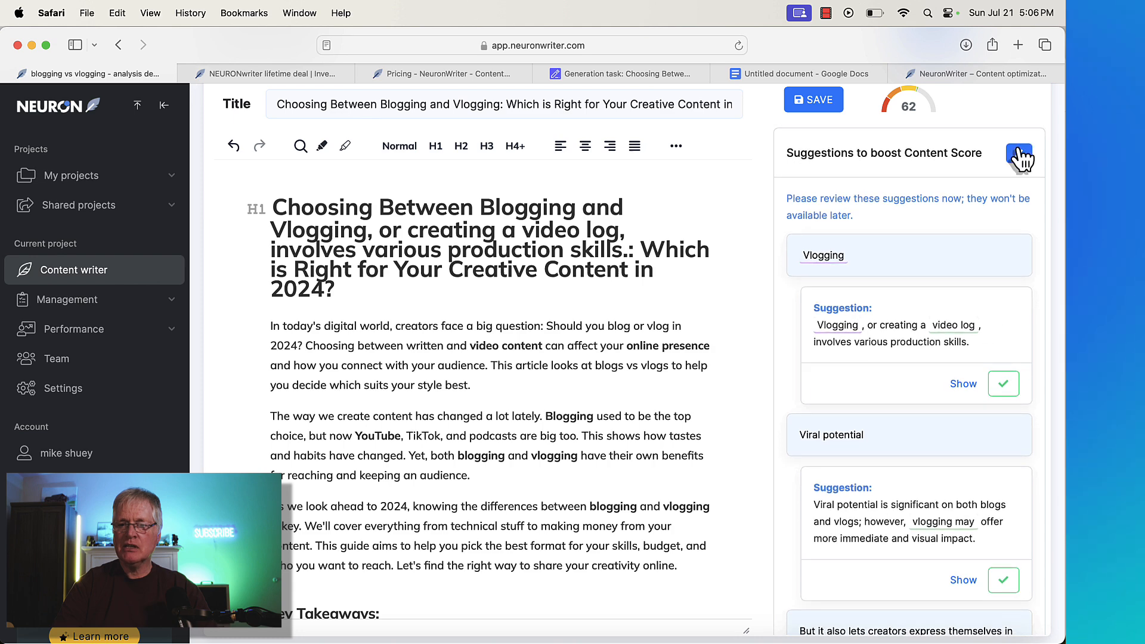
{"action": "left_click", "coordinate": [1018, 156]}
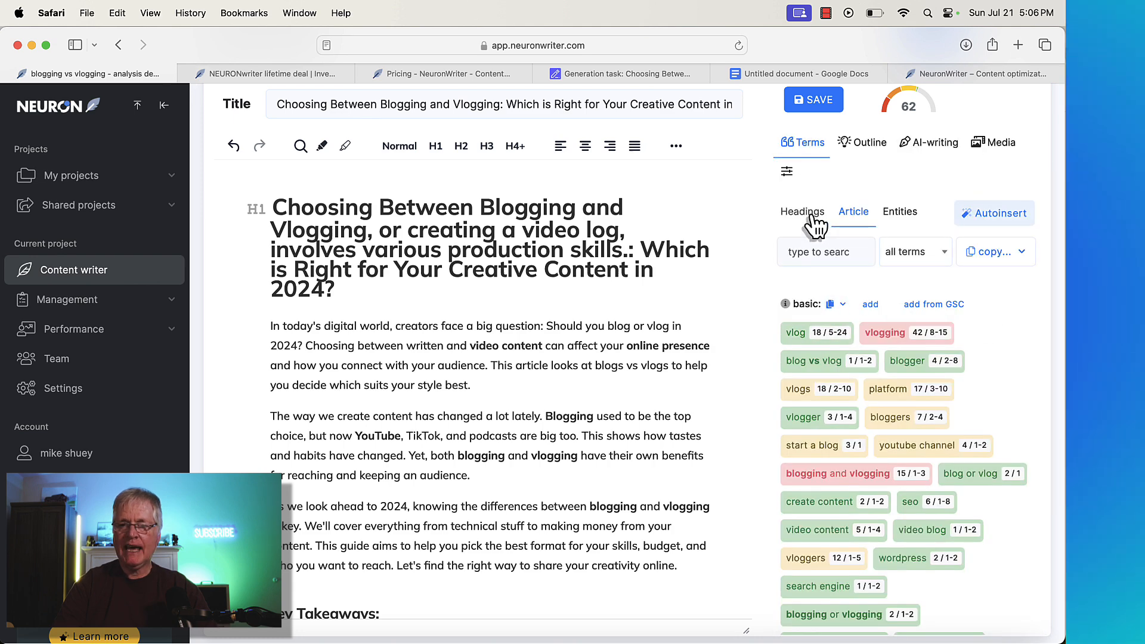
{"action": "left_click", "coordinate": [802, 212]}
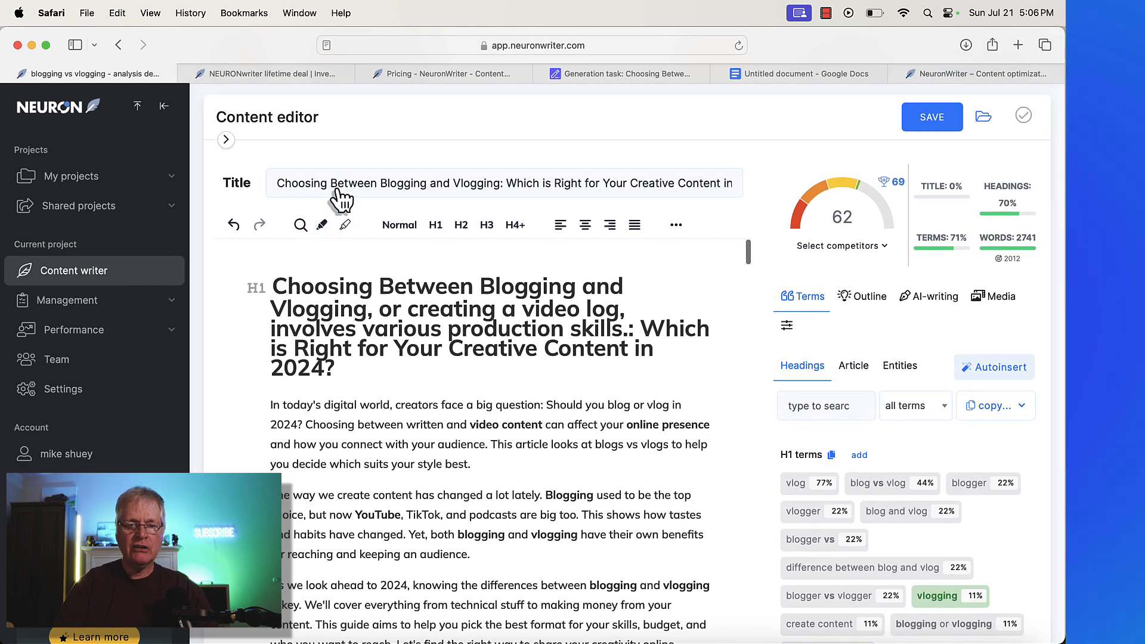
{"action": "mouse_move", "coordinate": [280, 292]}
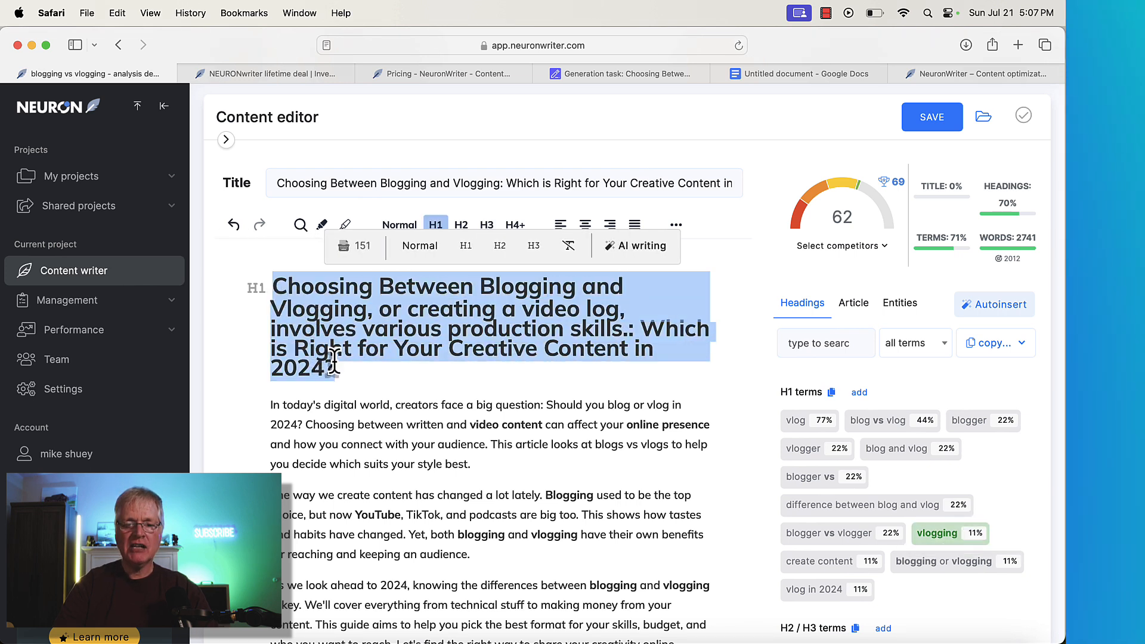
{"action": "mouse_move", "coordinate": [619, 424]}
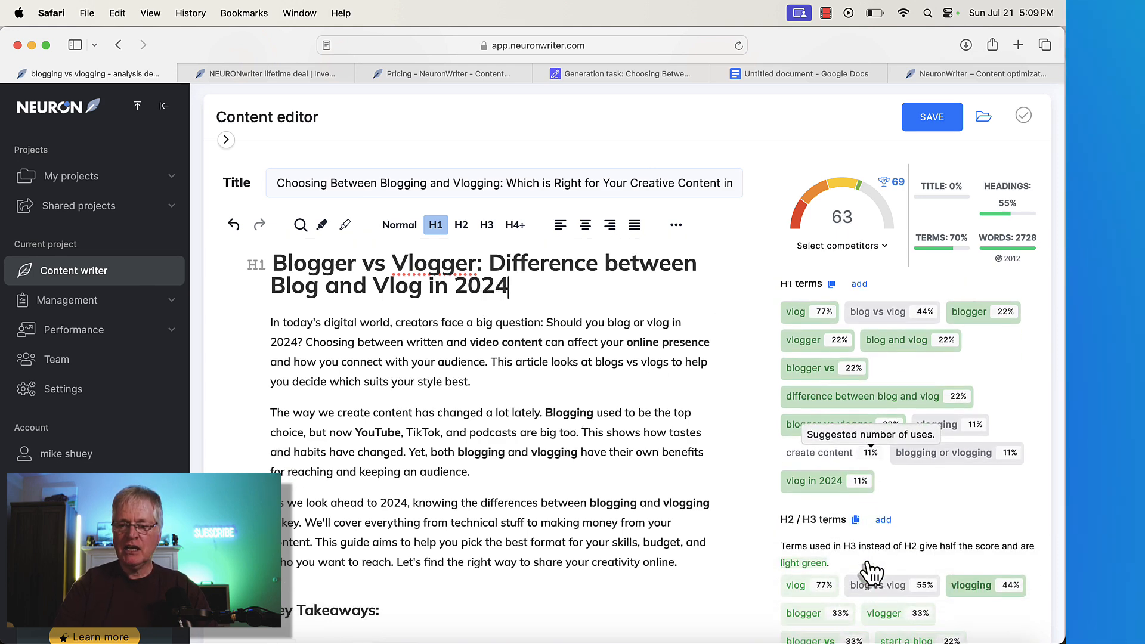
Scroll through the article after retitling the H1 'Blogger vs Vlogger: Difference between Blog and Vlog in 2024'
{"action": "scroll", "scroll_direction": "down", "scroll_amount": 3}
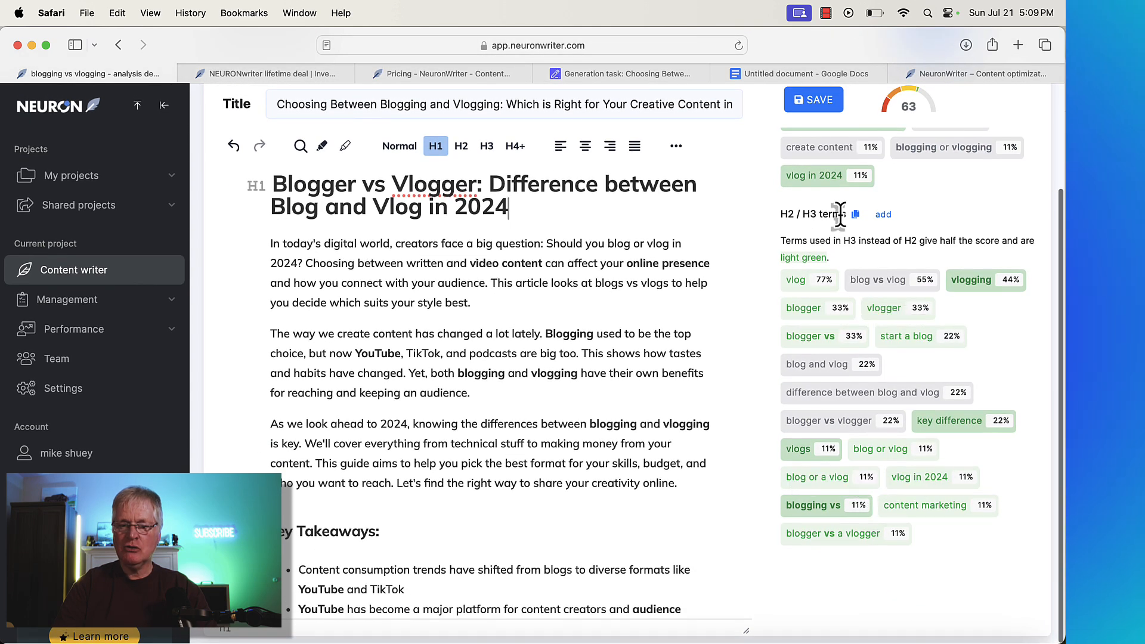
Append 'Blog vs Vlog' to the evolution H2 and 'Blogger vs Vlogger' to Conclusion, reaching a score of 65
{"action": "scroll", "scroll_direction": "down", "scroll_amount": 3}
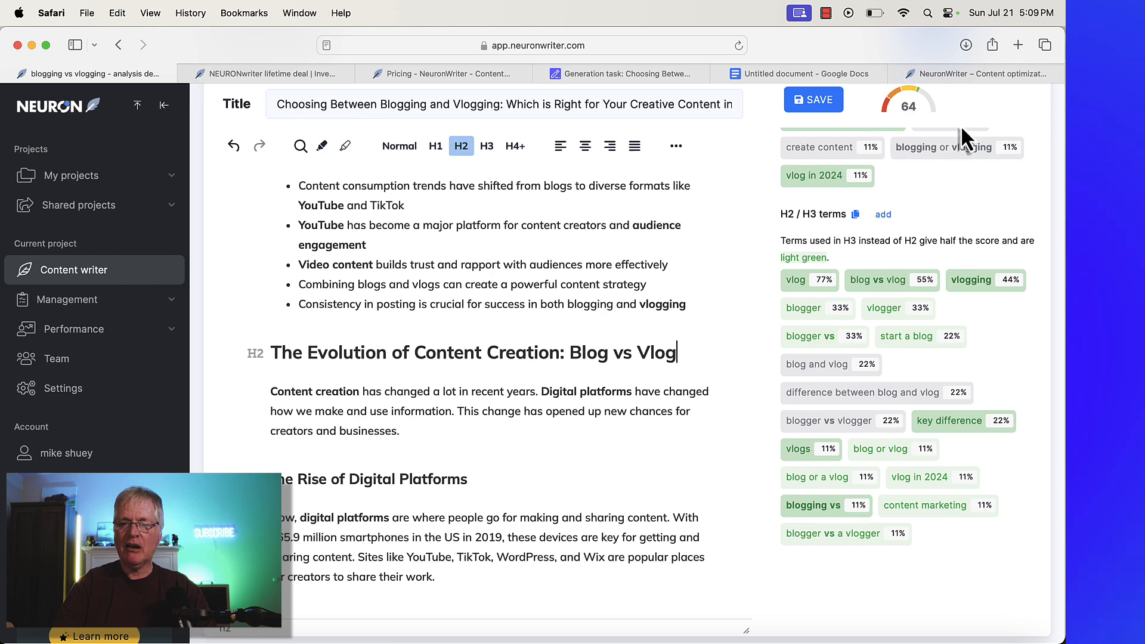
{"action": "scroll", "scroll_direction": "down", "scroll_amount": 3}
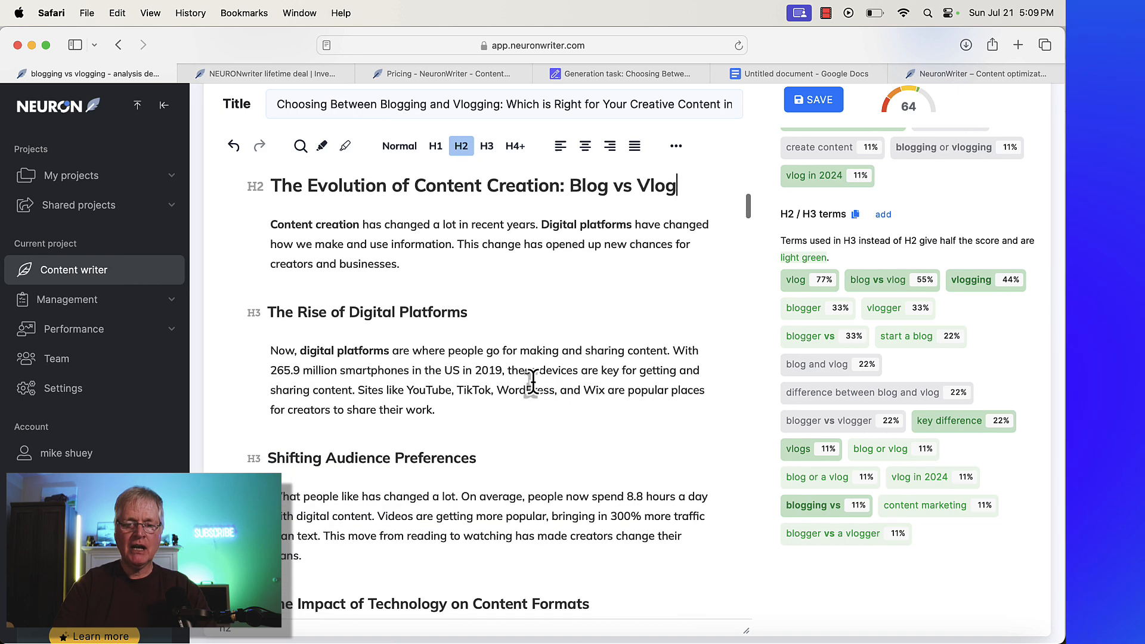
{"action": "scroll", "scroll_direction": "down", "scroll_amount": 3}
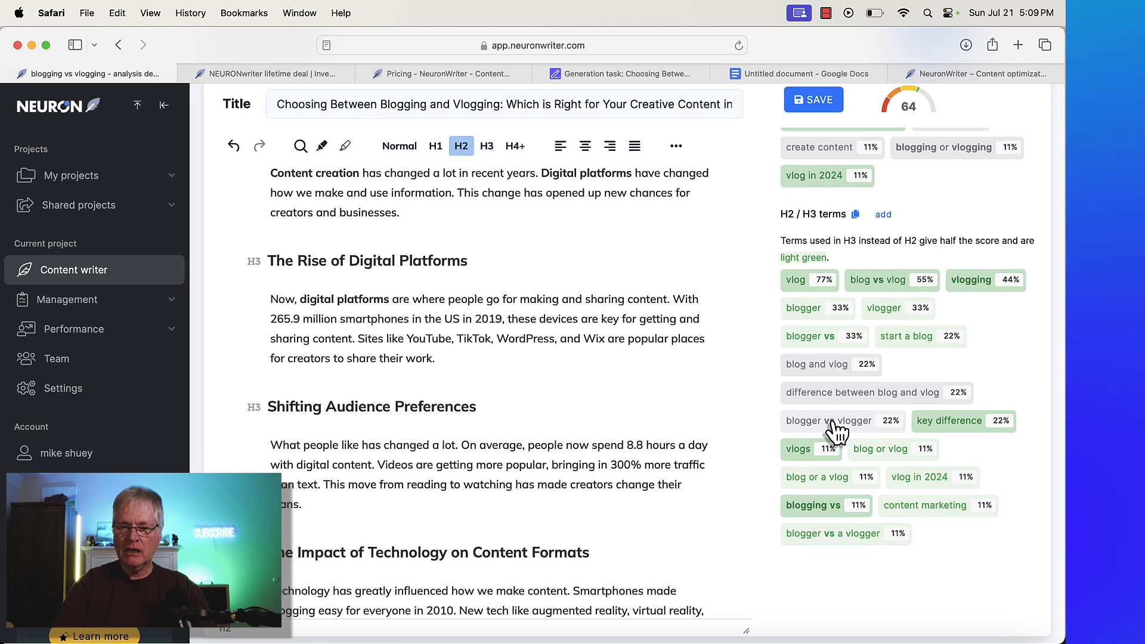
{"action": "mouse_move", "coordinate": [840, 423]}
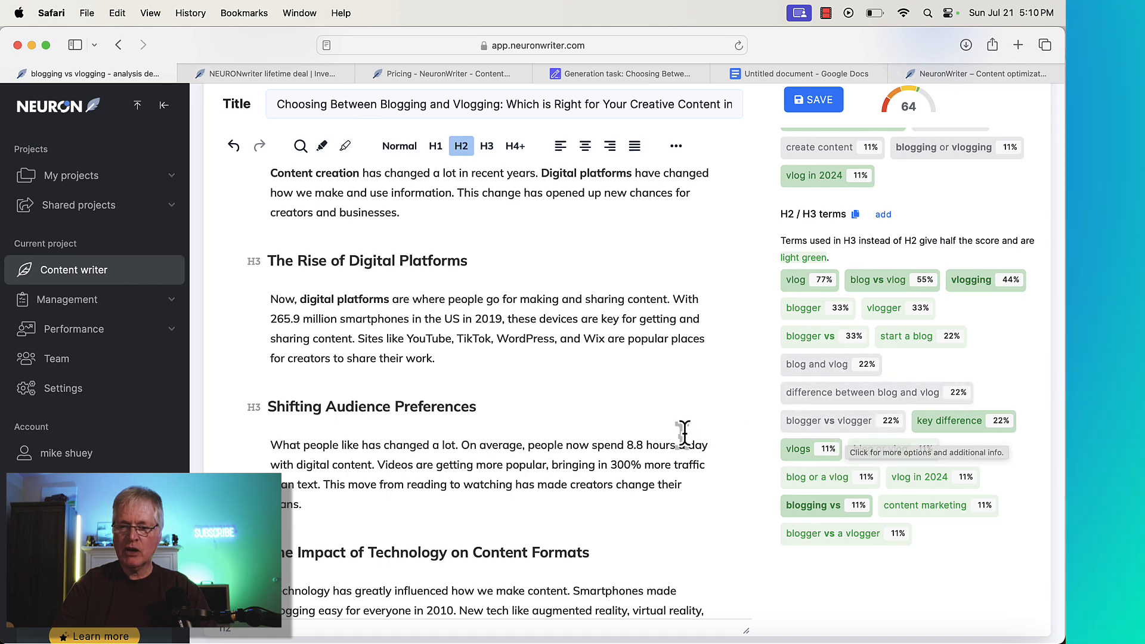
{"action": "scroll", "scroll_direction": "down", "scroll_amount": 3}
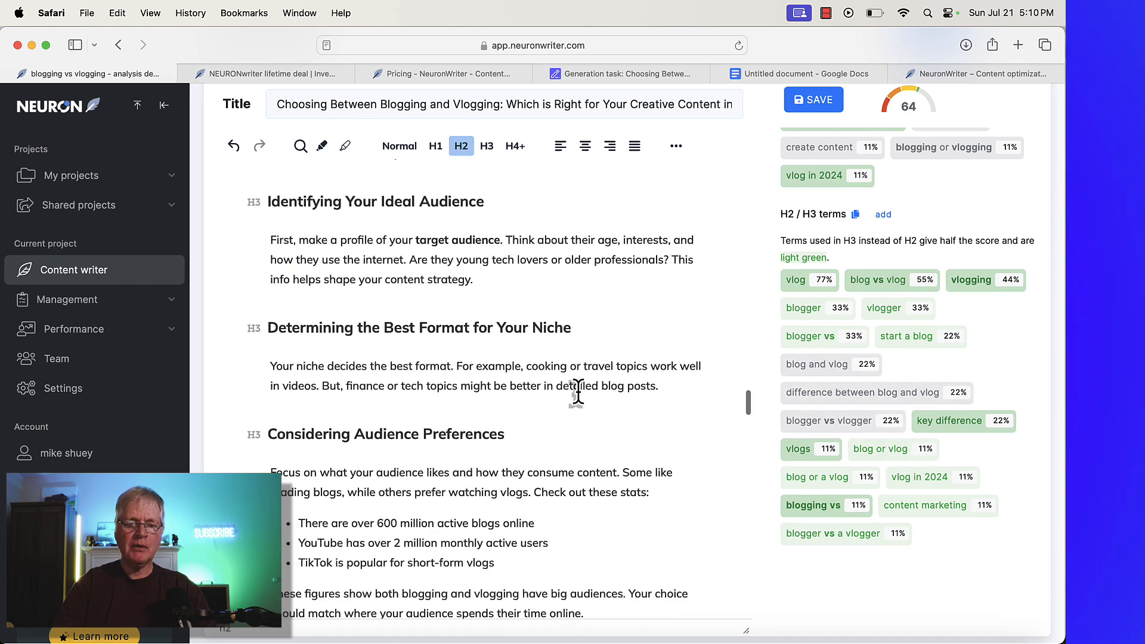
{"action": "scroll", "scroll_direction": "down", "scroll_amount": 3}
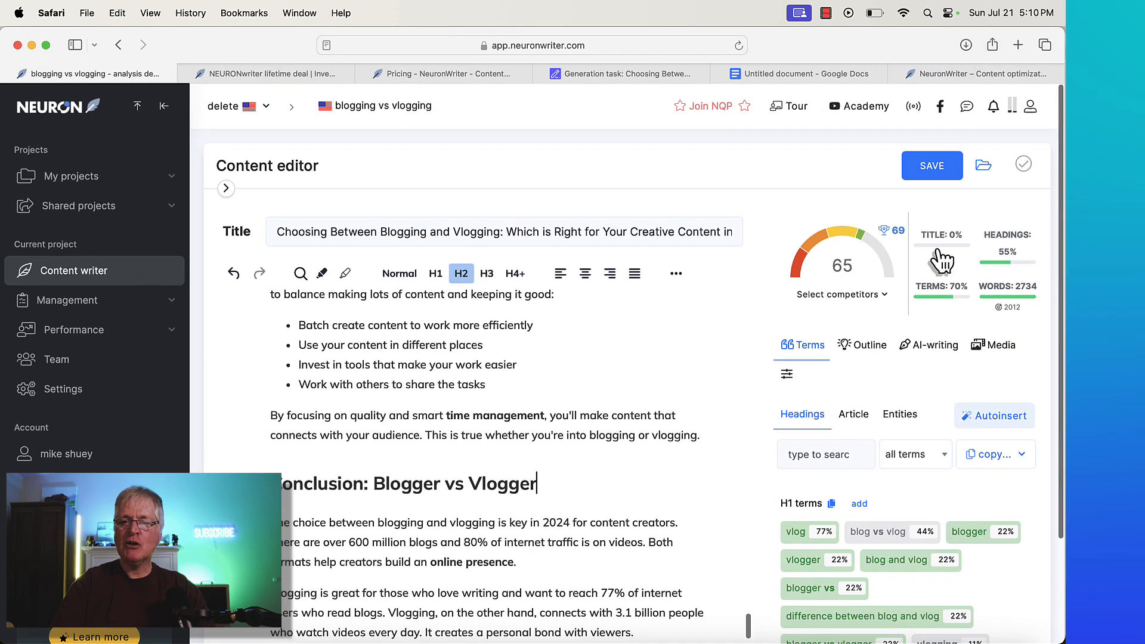
{"action": "mouse_move", "coordinate": [884, 231]}
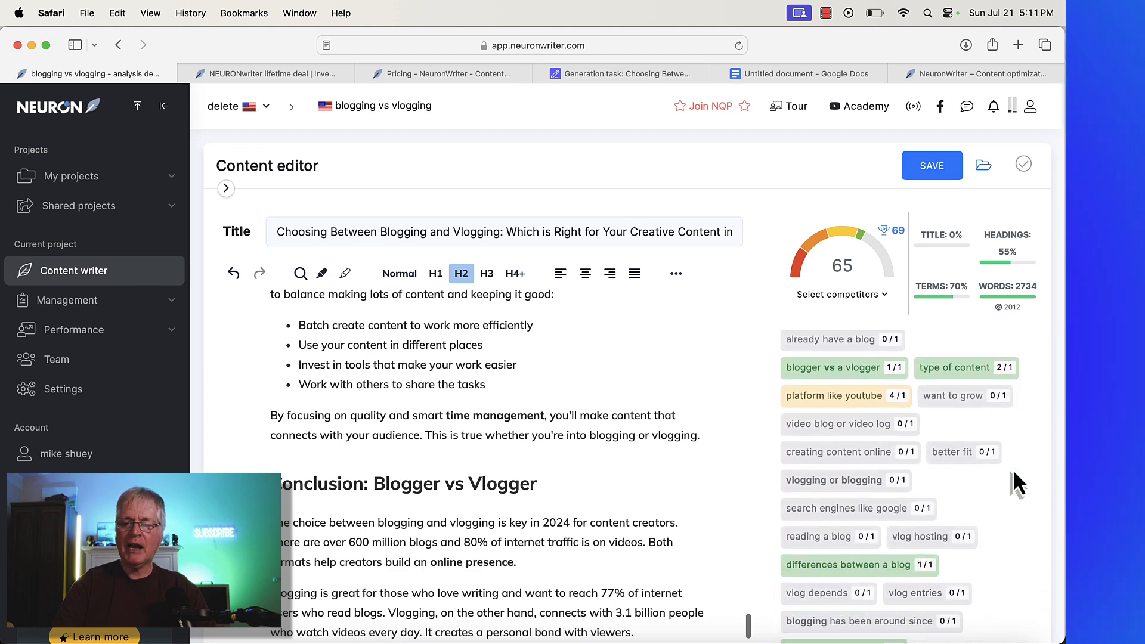
Review the article term usage counts at score 65, then return to the lifetime pricing page
{"action": "scroll", "scroll_direction": "down", "scroll_amount": 3}
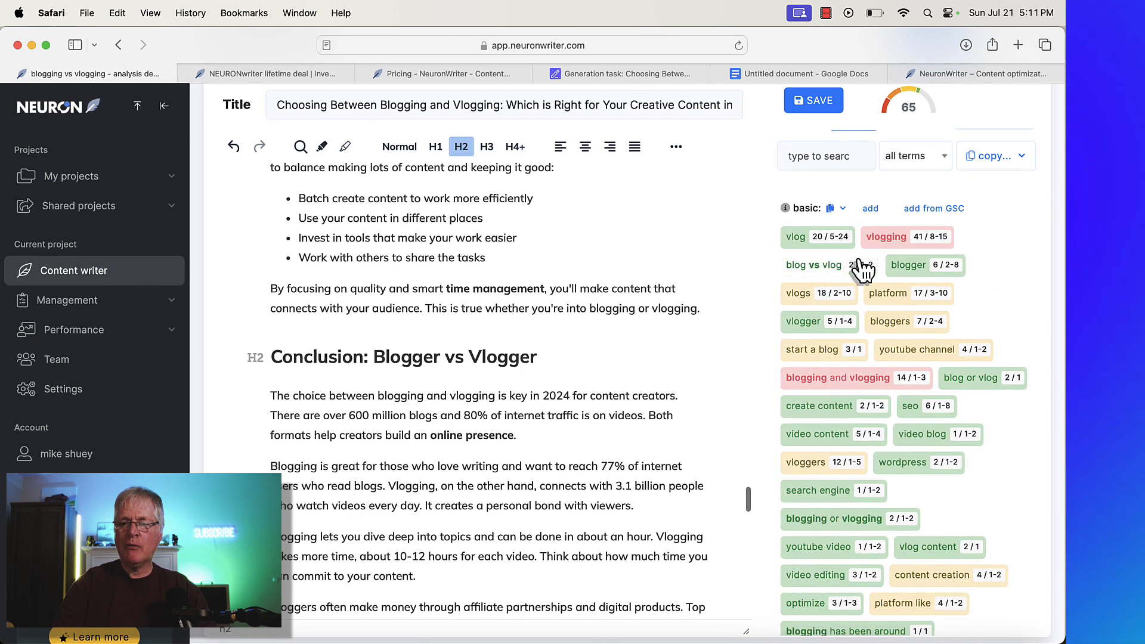
{"action": "scroll", "scroll_direction": "down", "scroll_amount": 3}
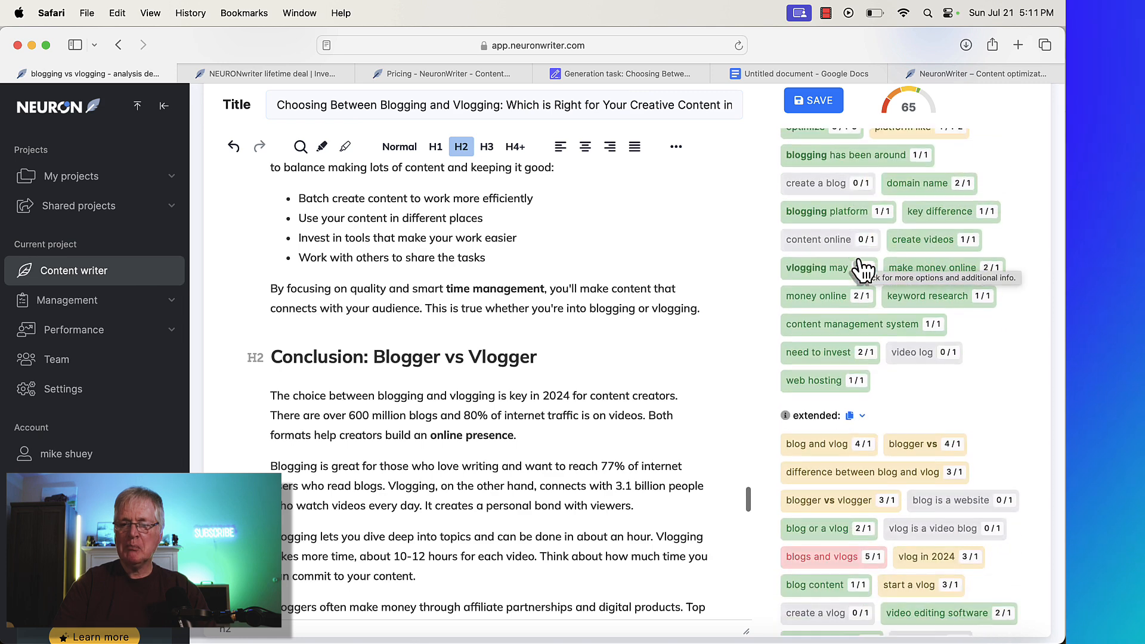
{"action": "scroll", "scroll_direction": "down", "scroll_amount": 3}
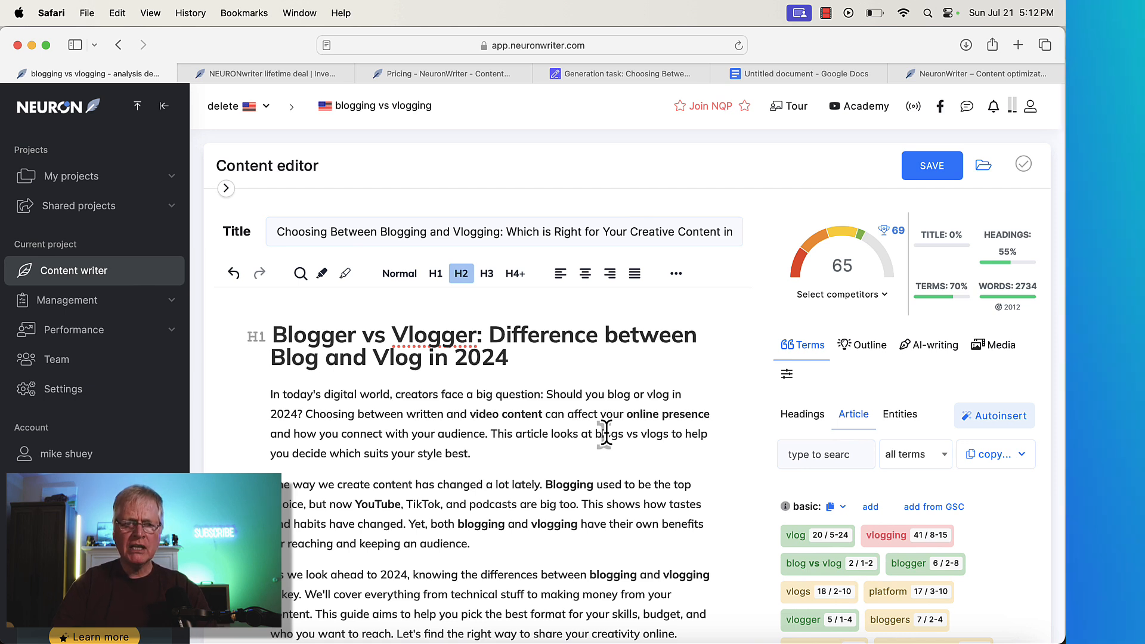
{"action": "left_click", "coordinate": [263, 72]}
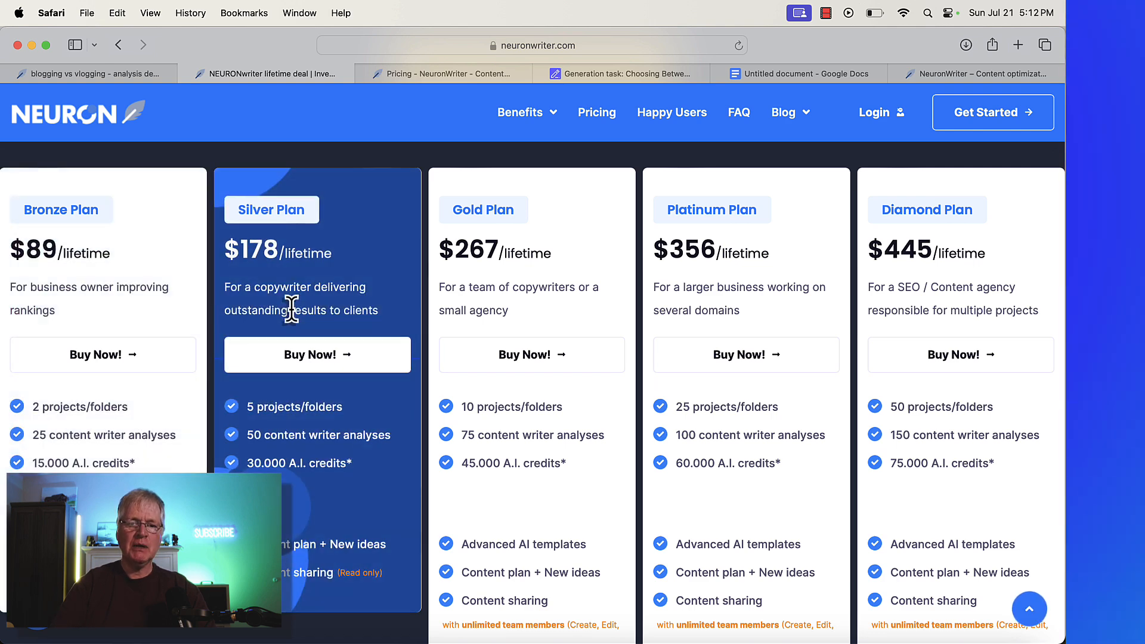
{"action": "mouse_move", "coordinate": [599, 247]}
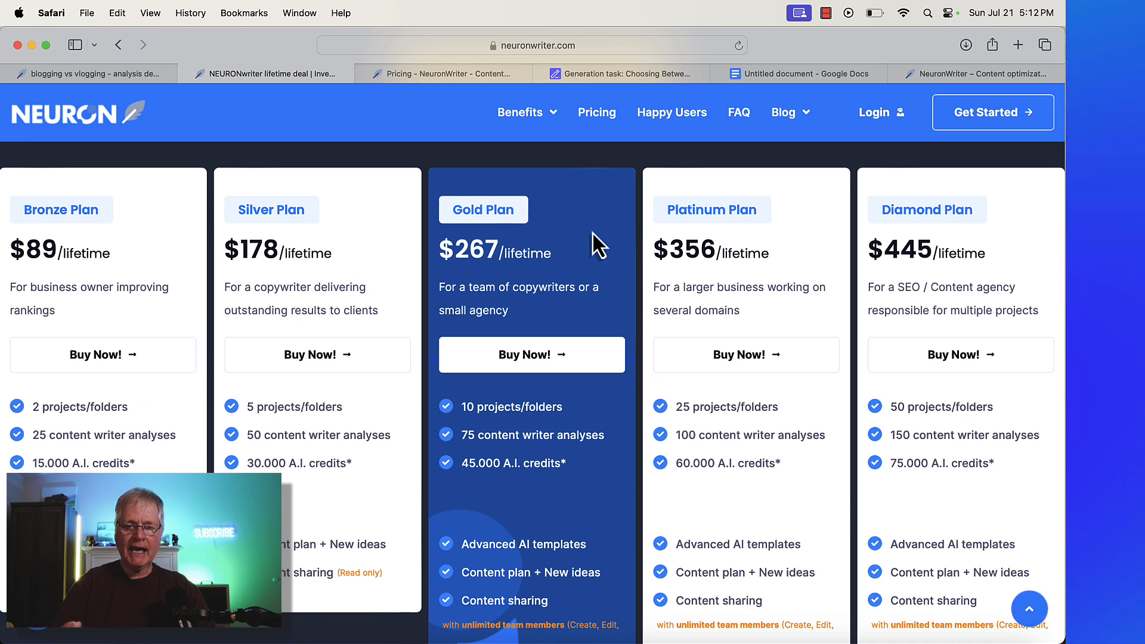
{"action": "mouse_move", "coordinate": [536, 542]}
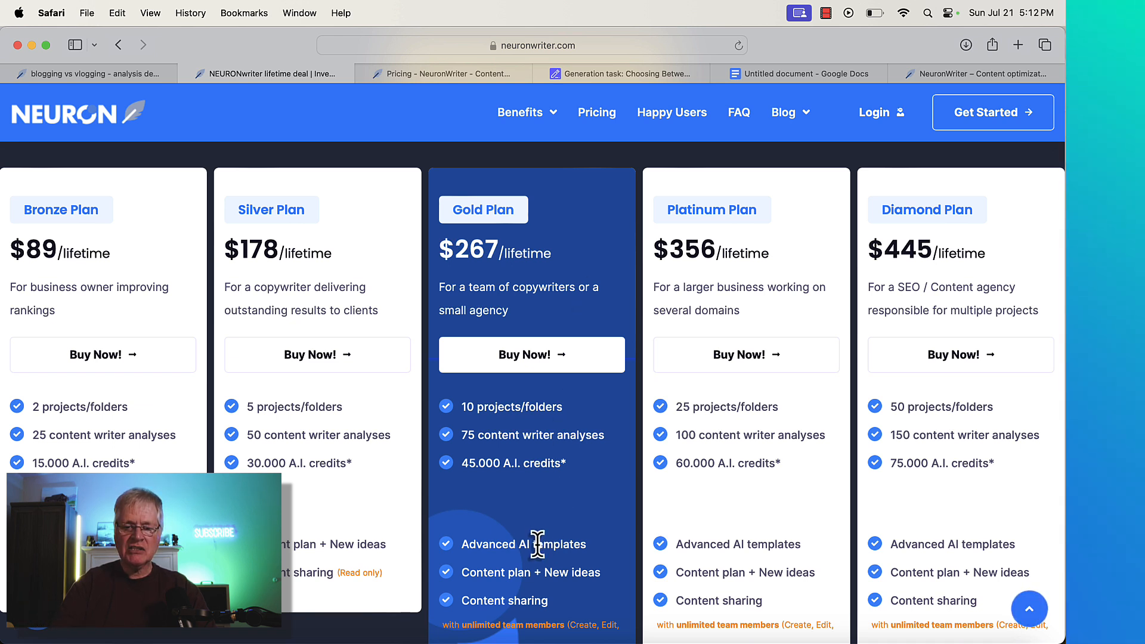
{"action": "mouse_move", "coordinate": [536, 577]}
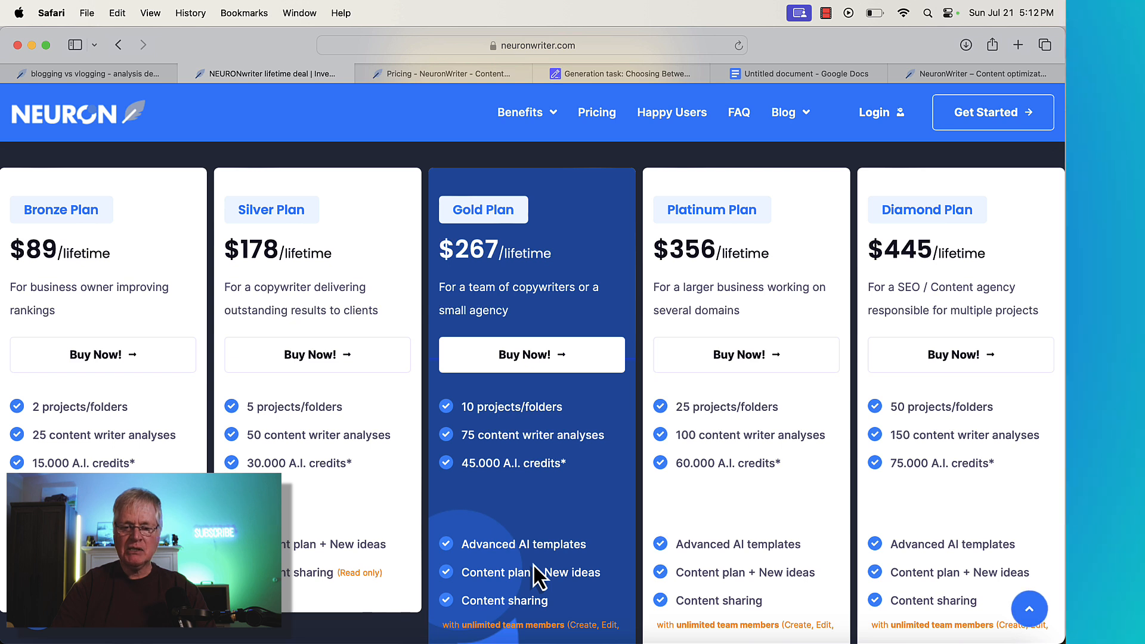